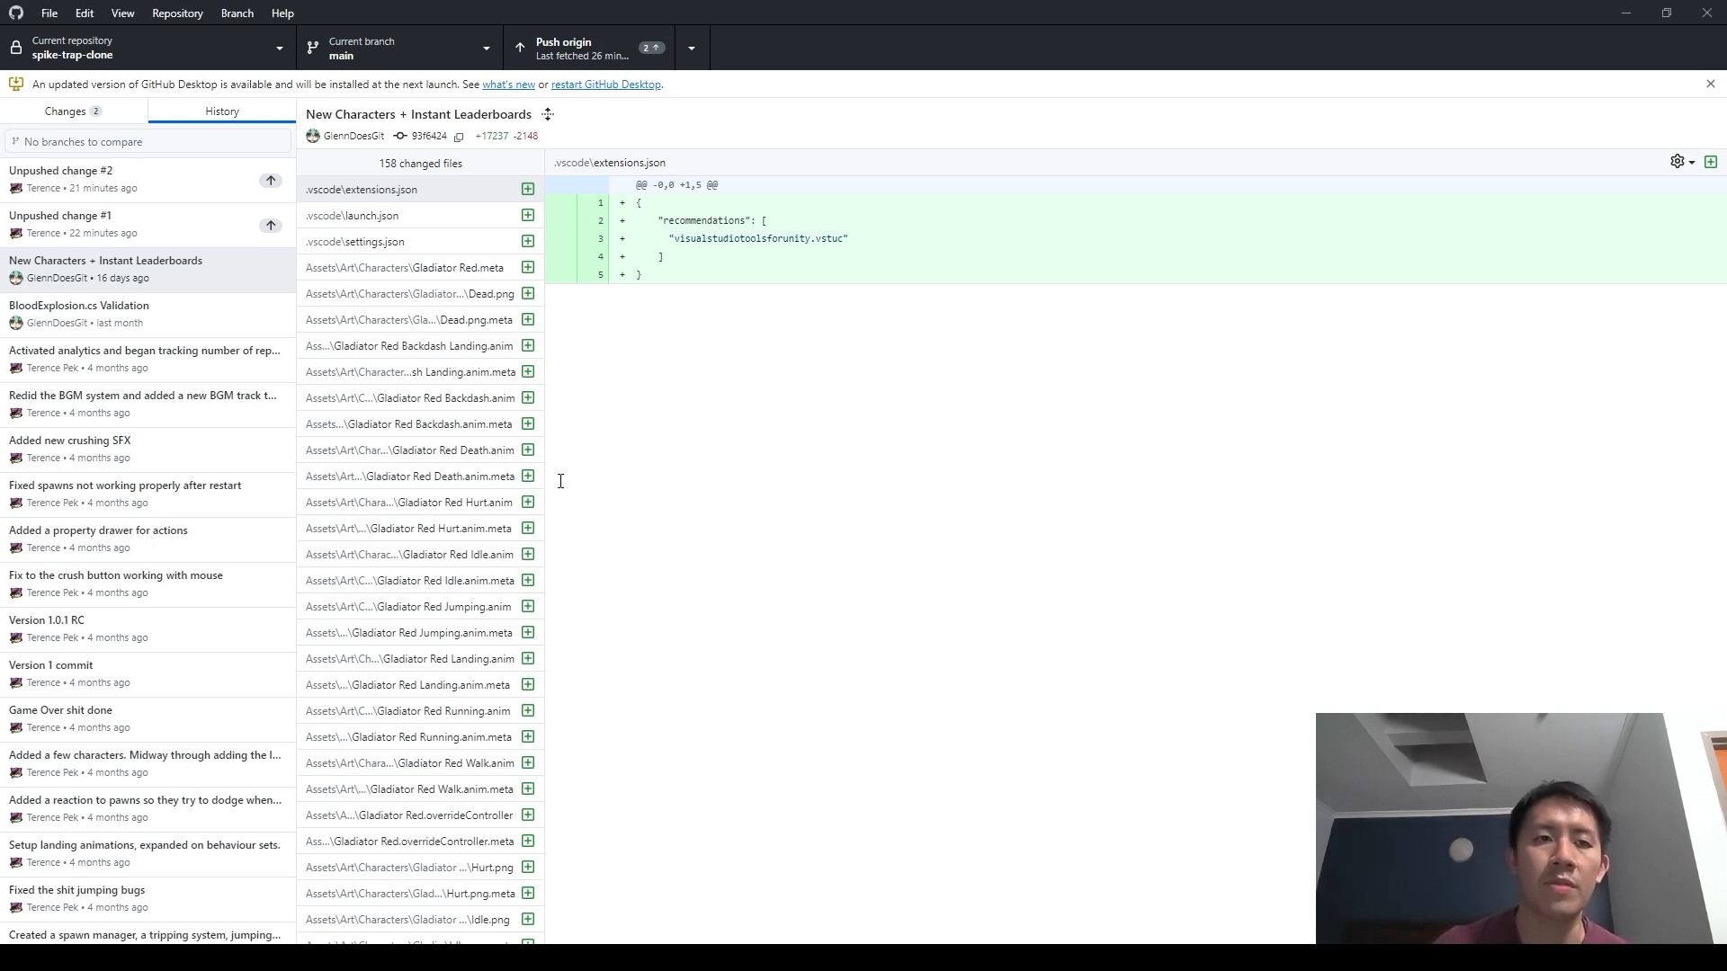
pyautogui.moveTo(268, 338)
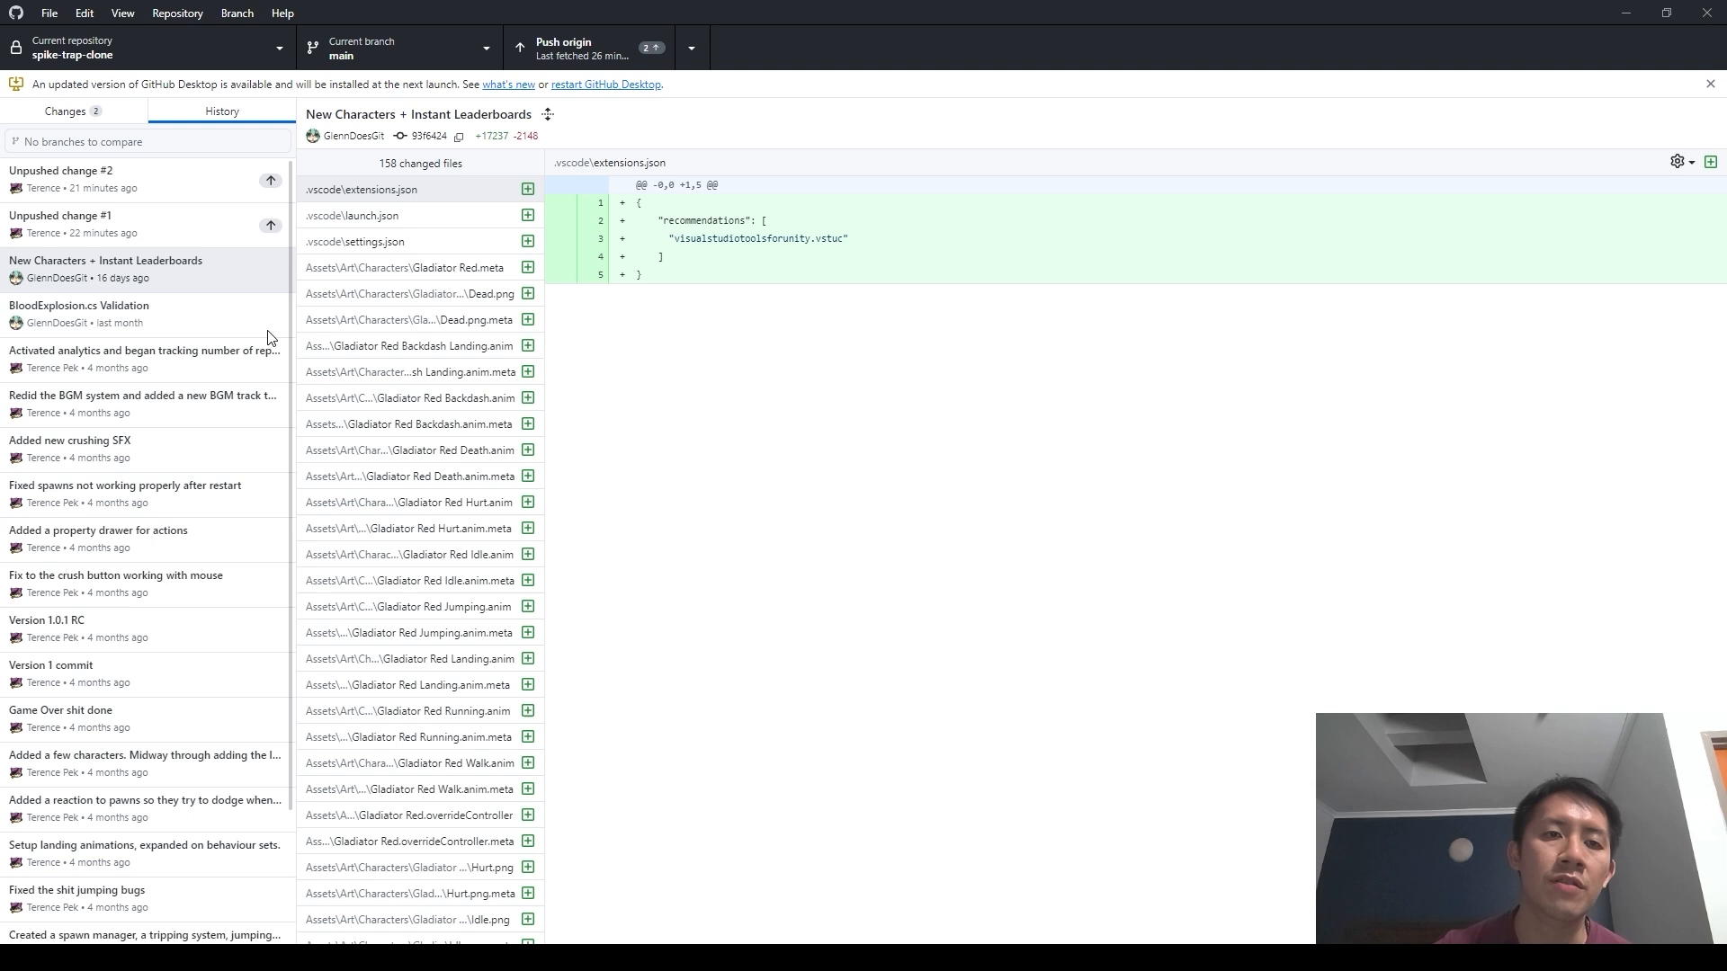
pyautogui.moveTo(171, 200)
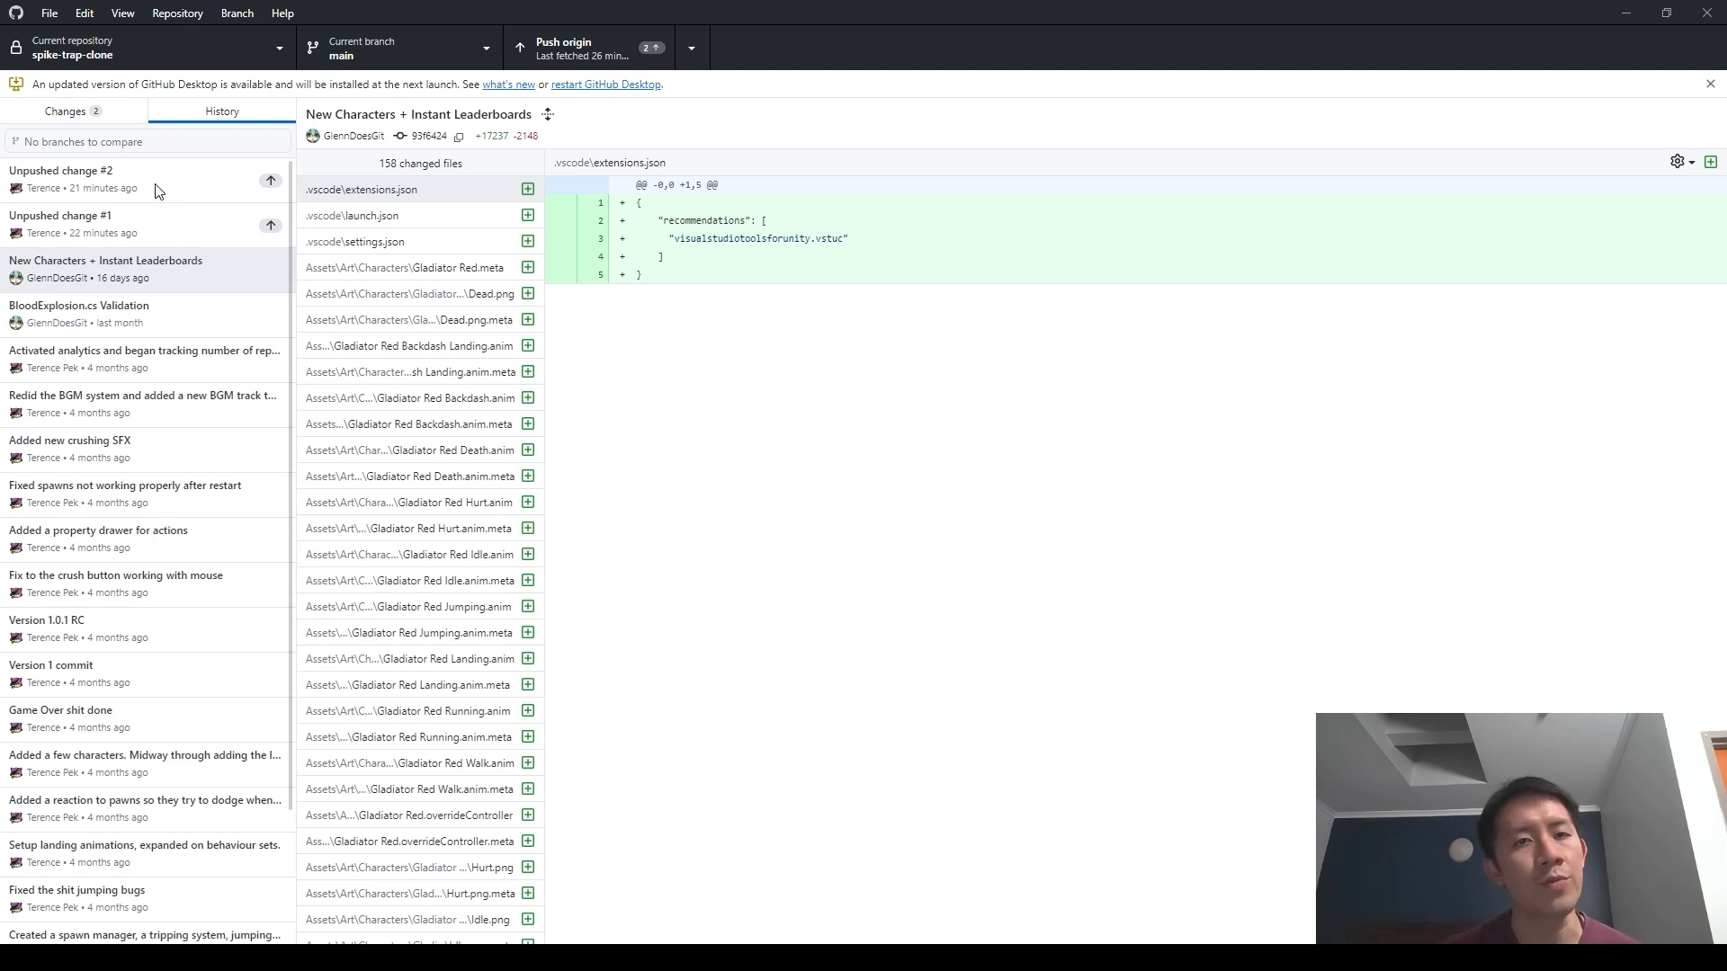
# - View the Unpushed change #2 commit's one-line comment diff in GameManager.cs
pyautogui.click(105, 268)
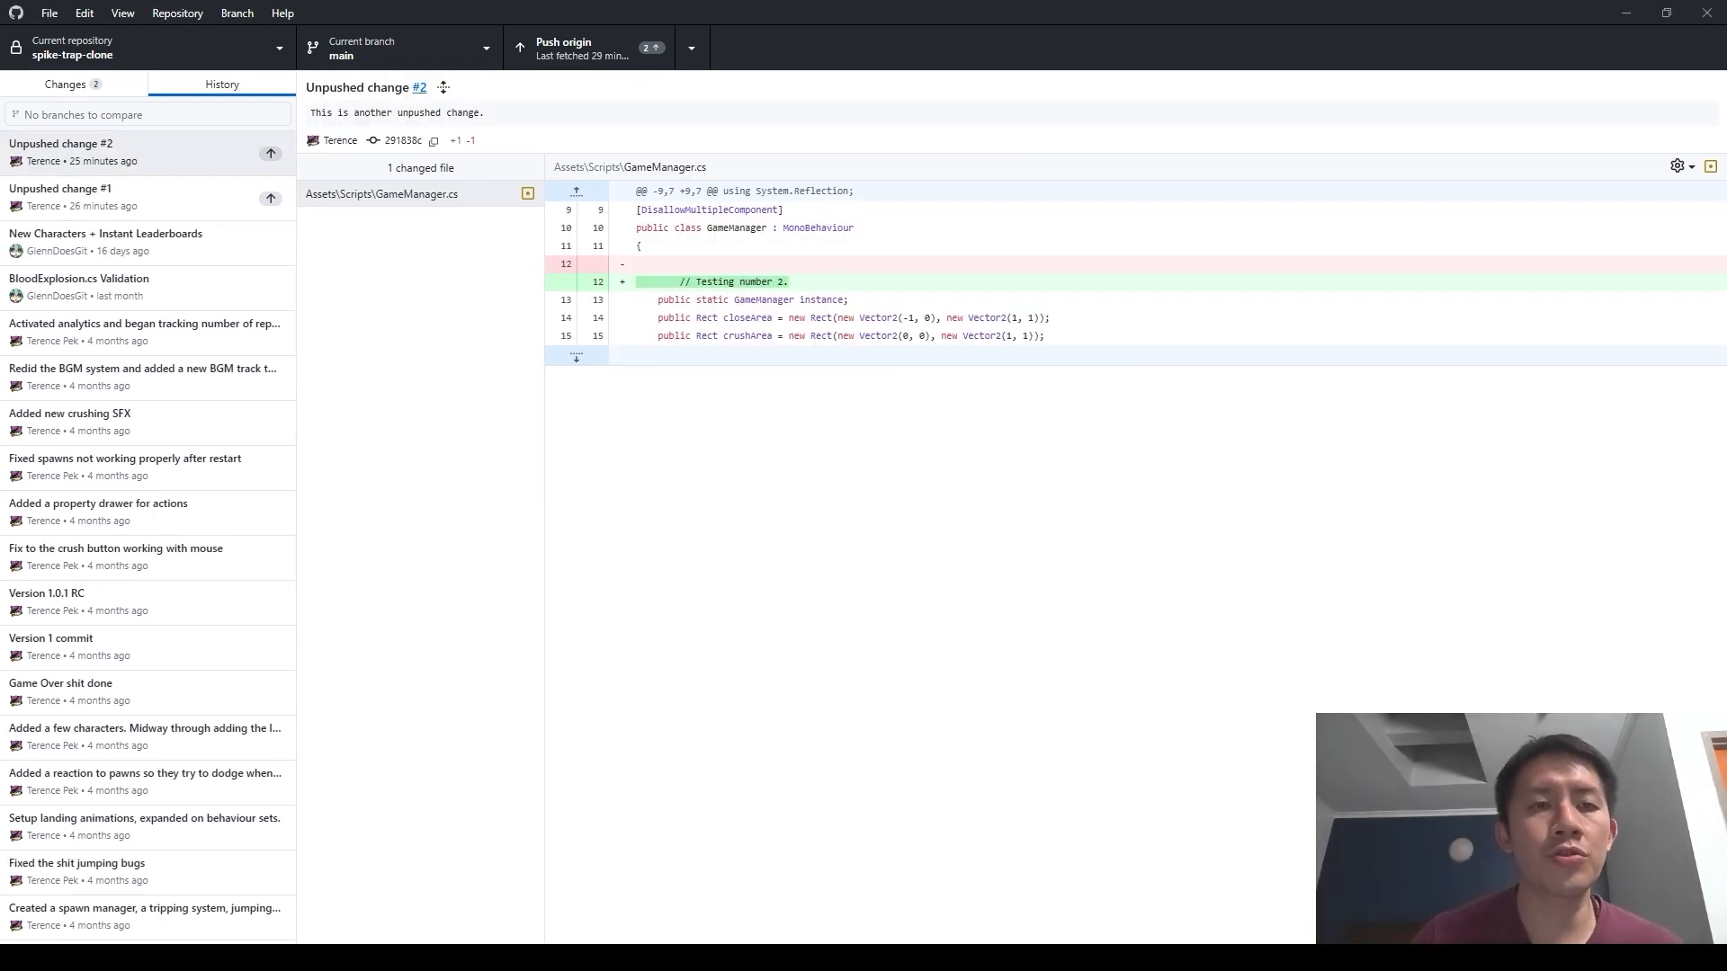
# - Review the uncommitted Debris.cs edit and keep it included alongside AIController.cs
pyautogui.click(65, 88)
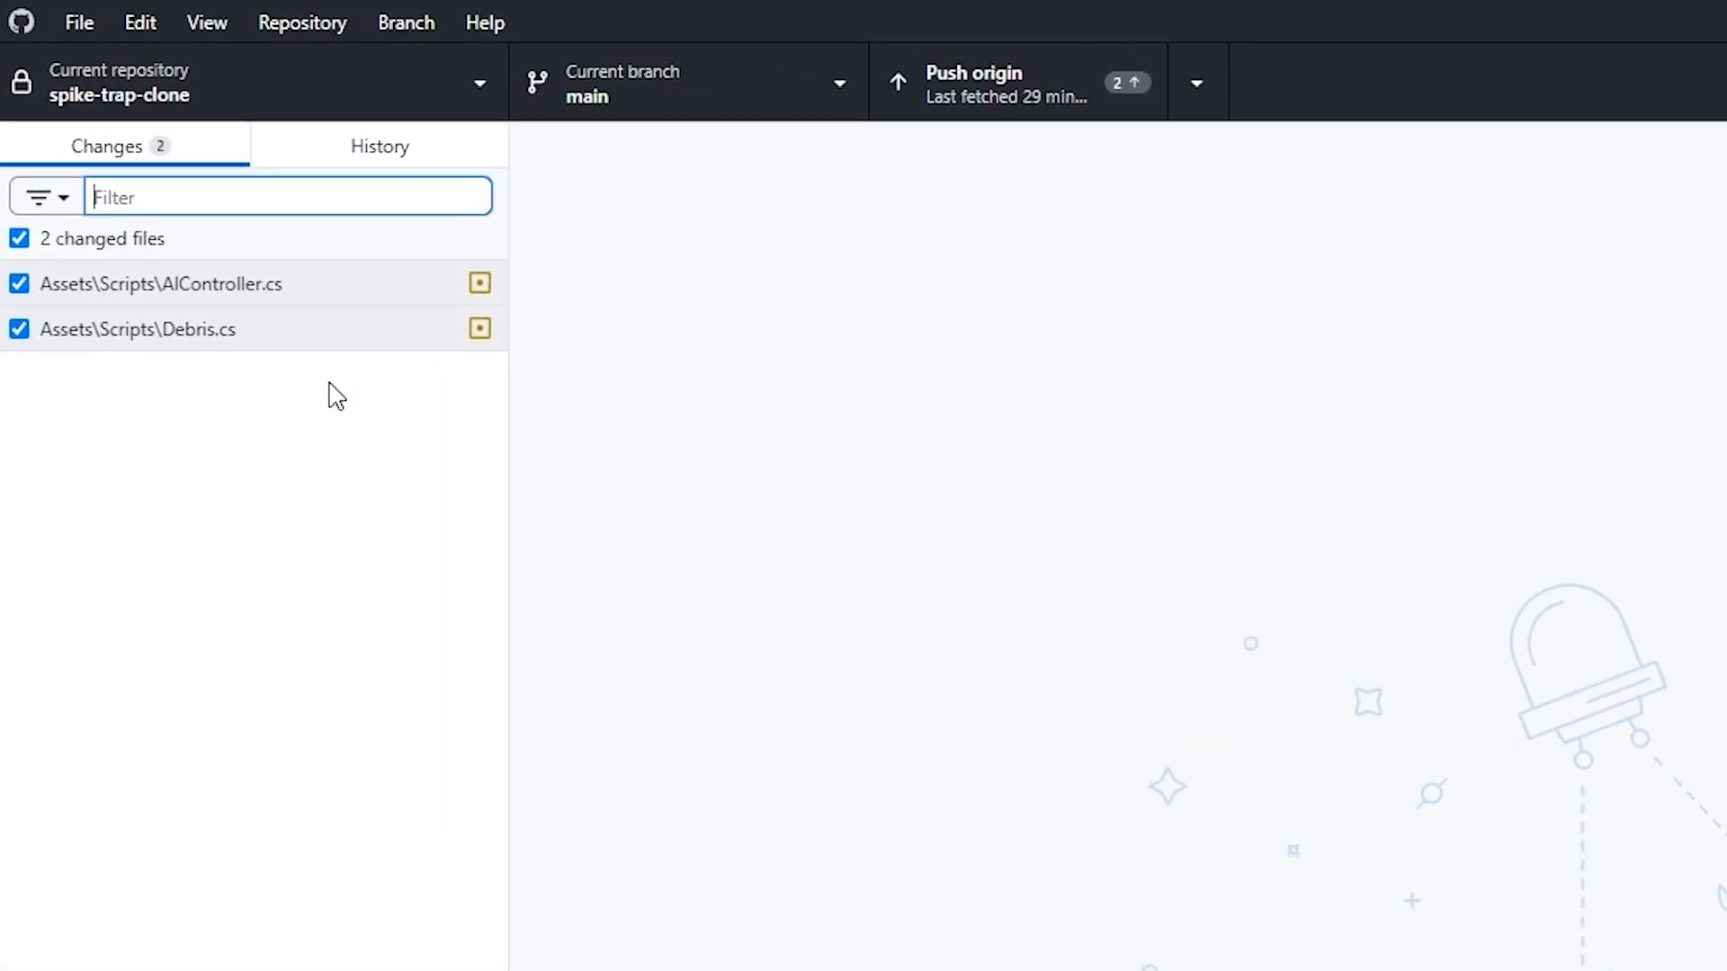
pyautogui.moveTo(362, 410)
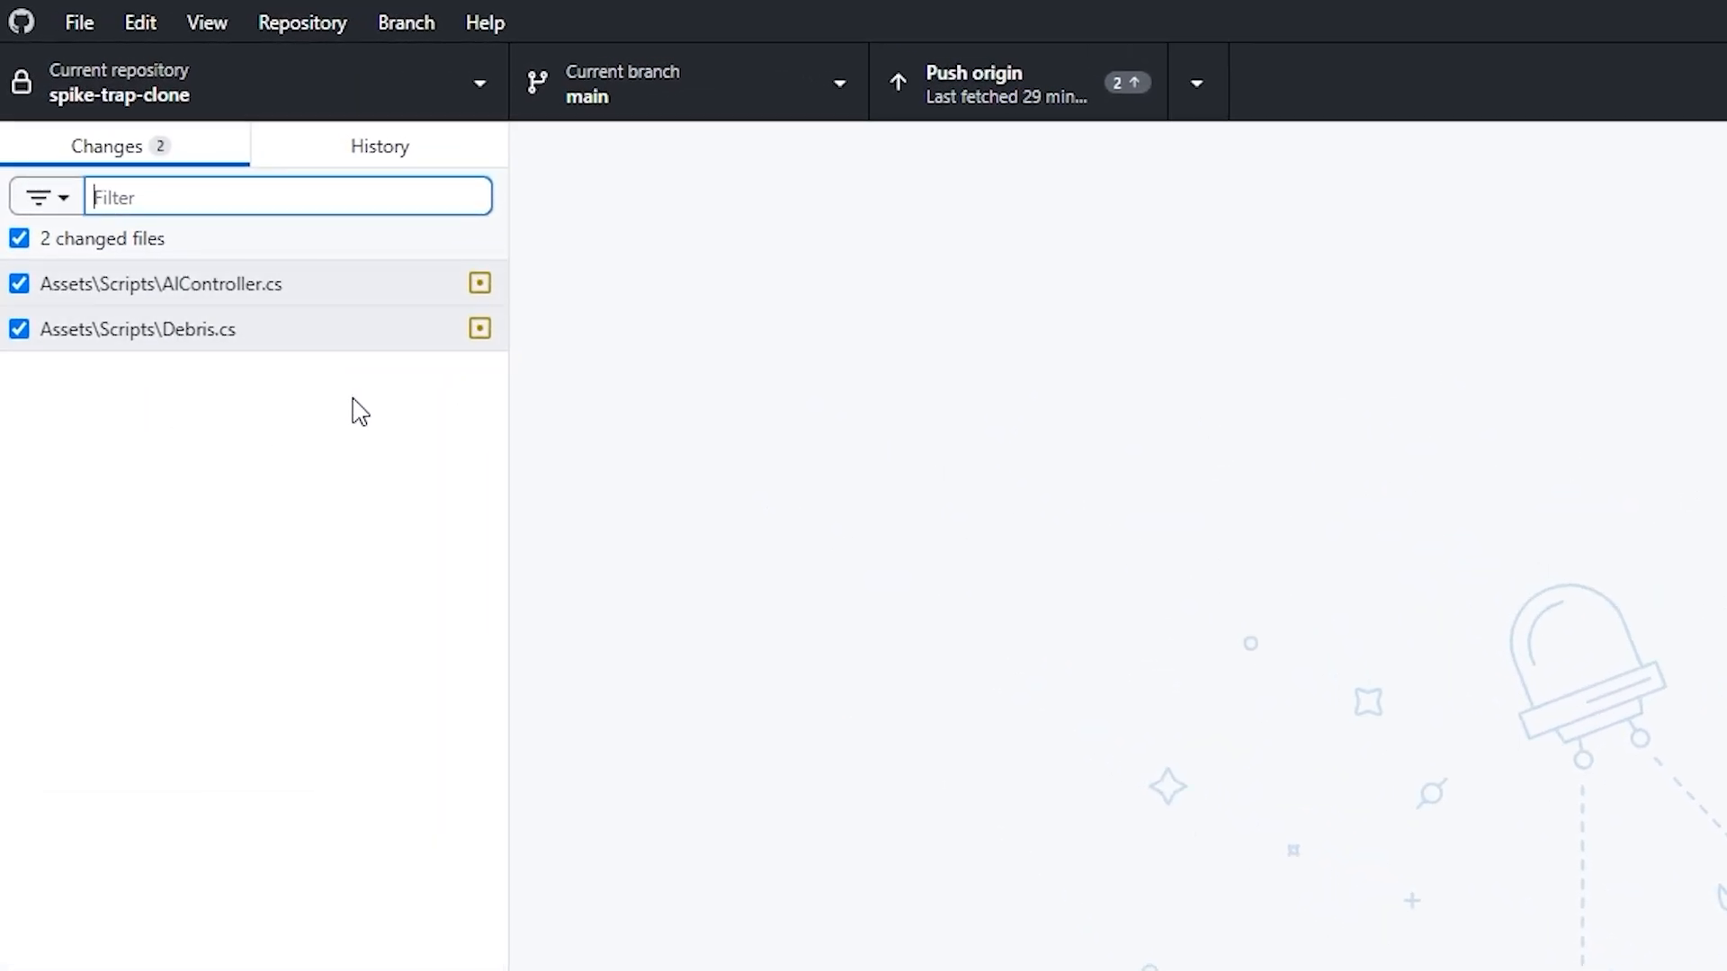
pyautogui.moveTo(306, 297)
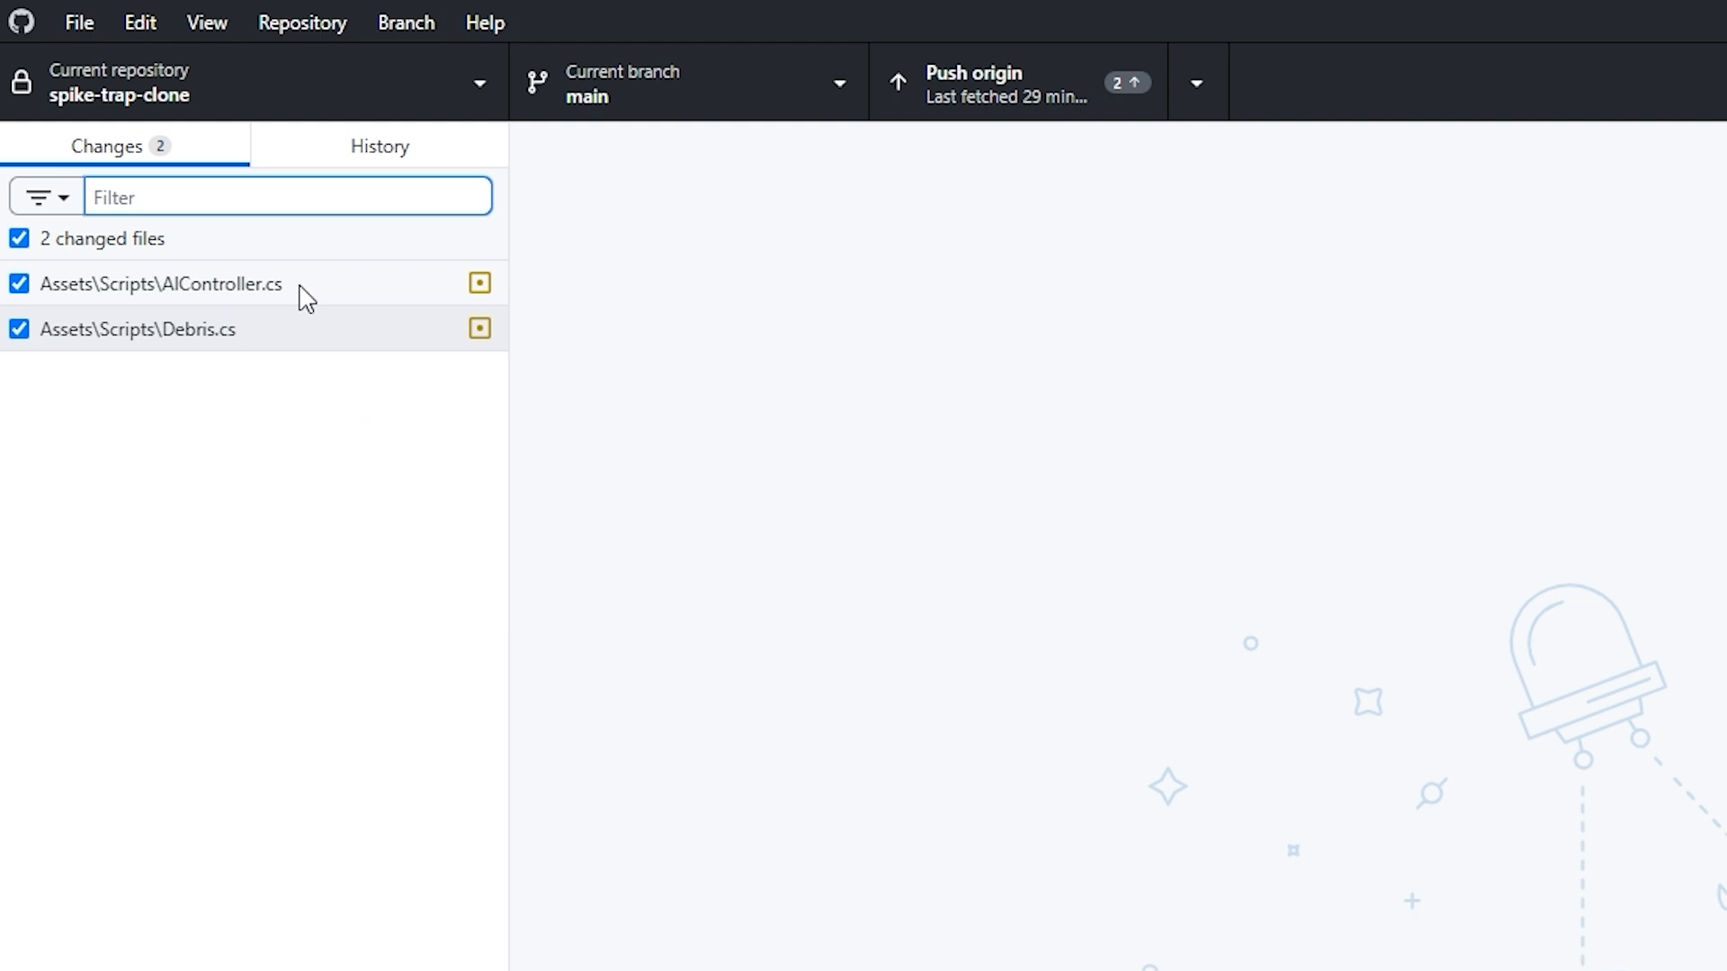
pyautogui.click(139, 329)
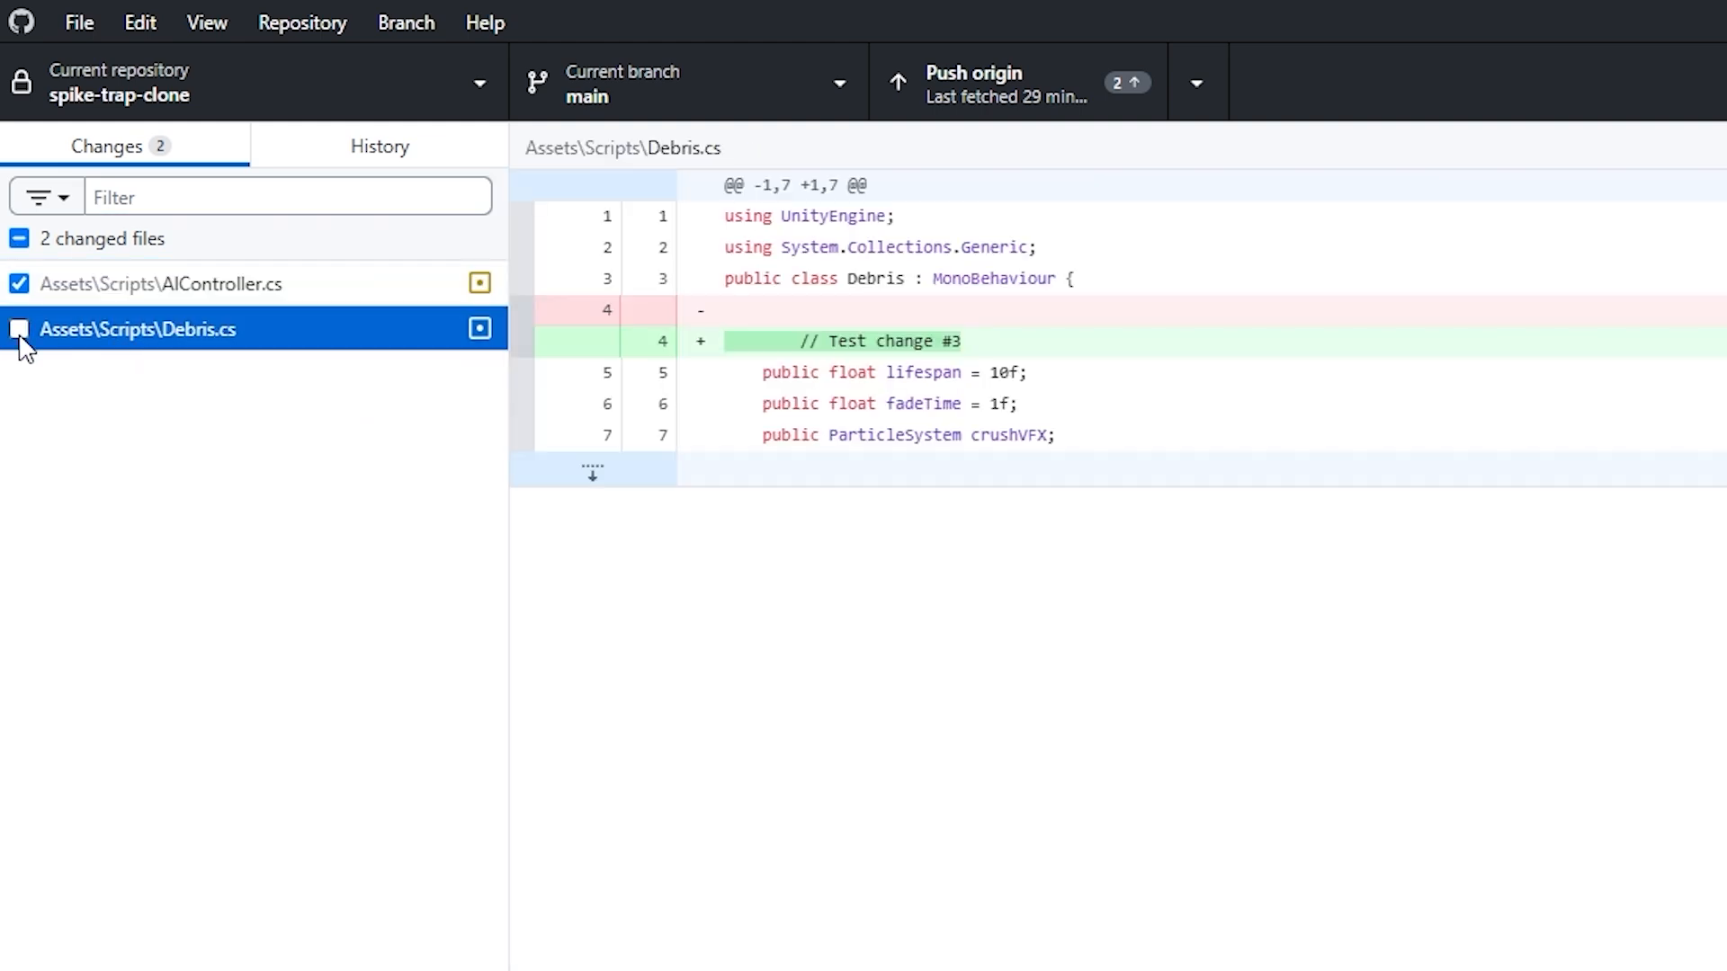
pyautogui.click(18, 329)
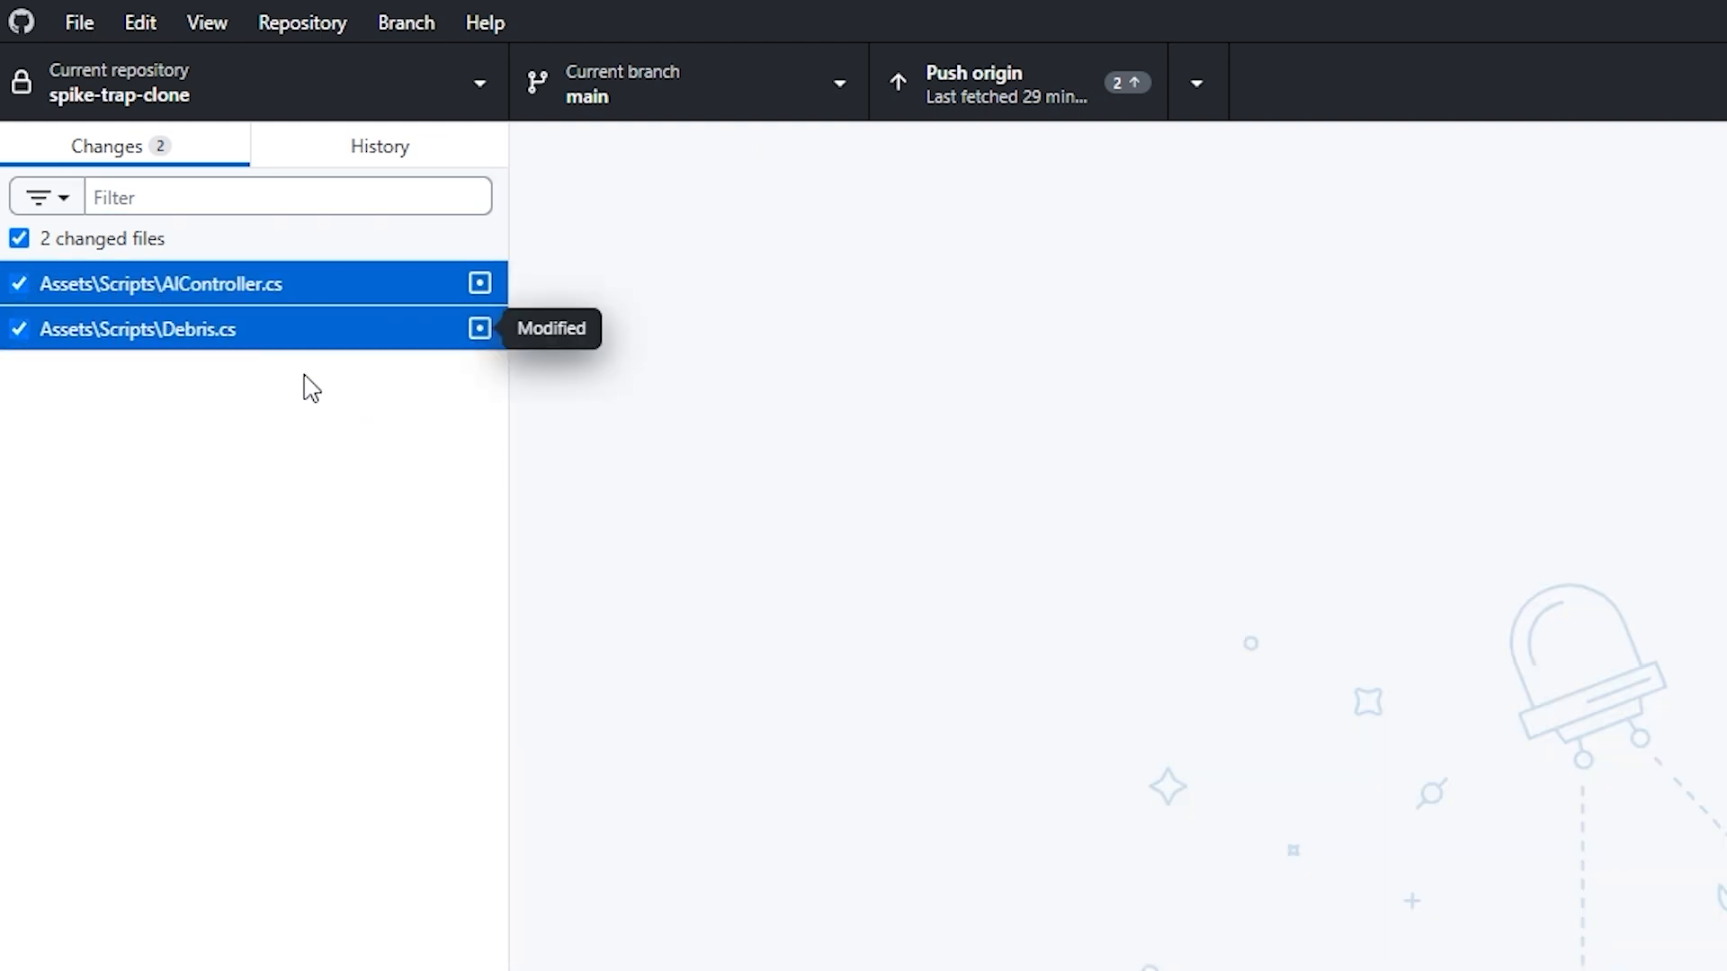
pyautogui.moveTo(300, 22)
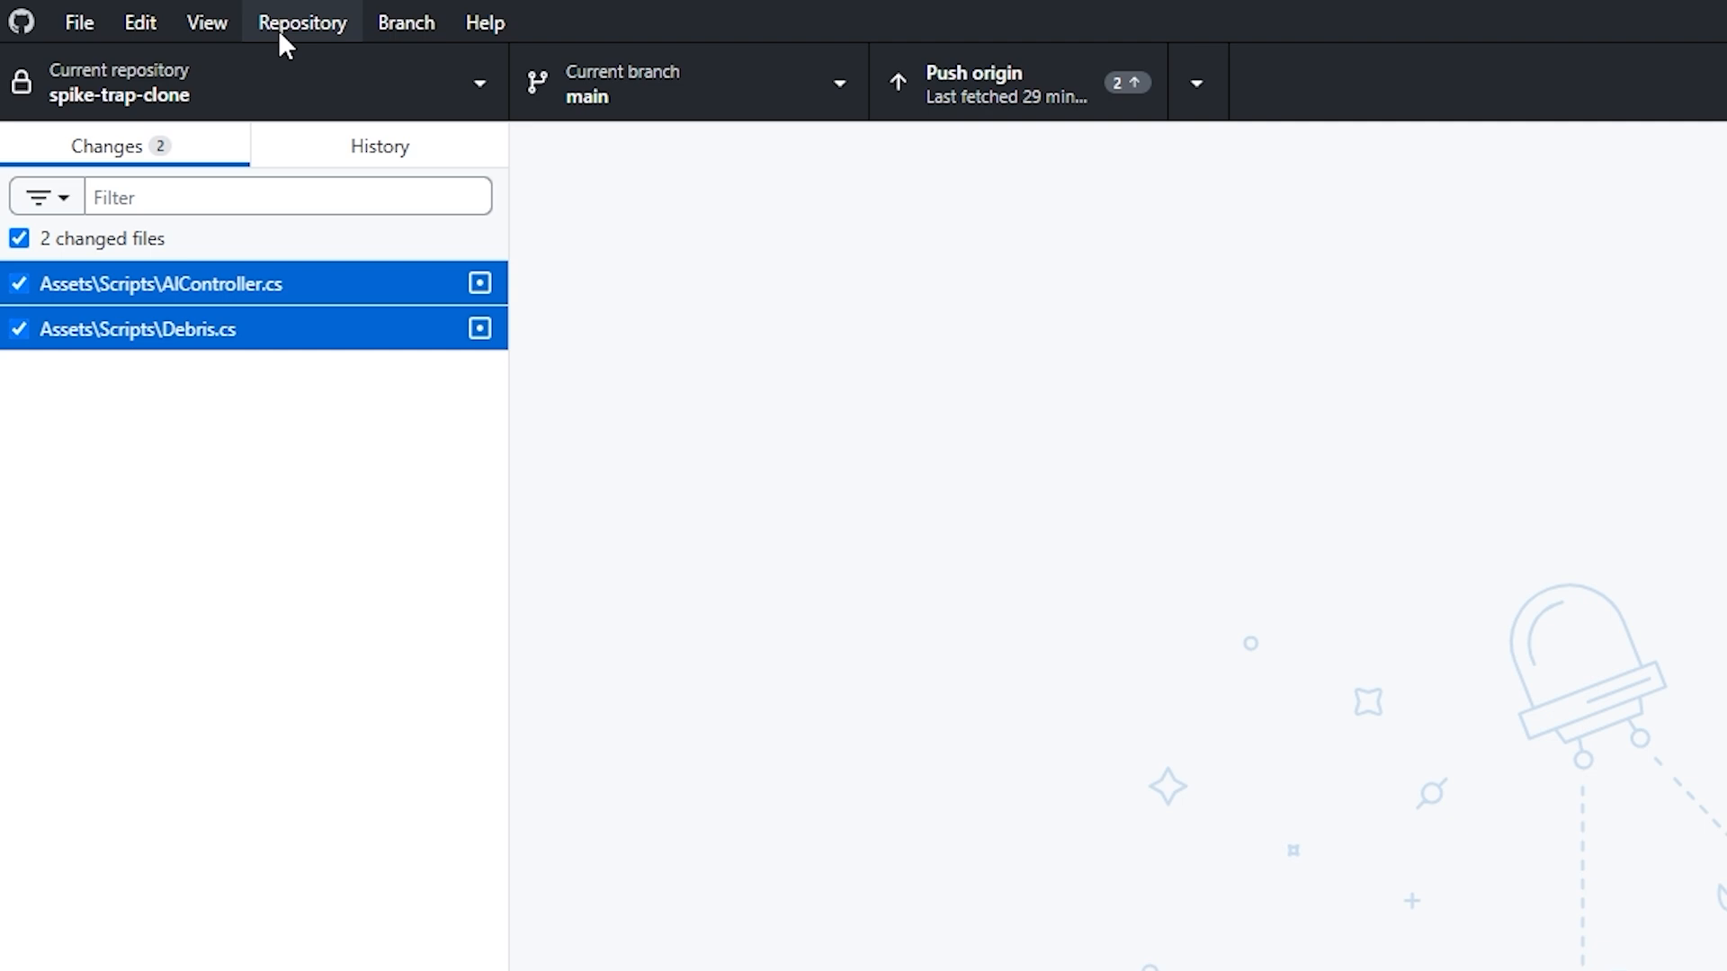
pyautogui.moveTo(518, 287)
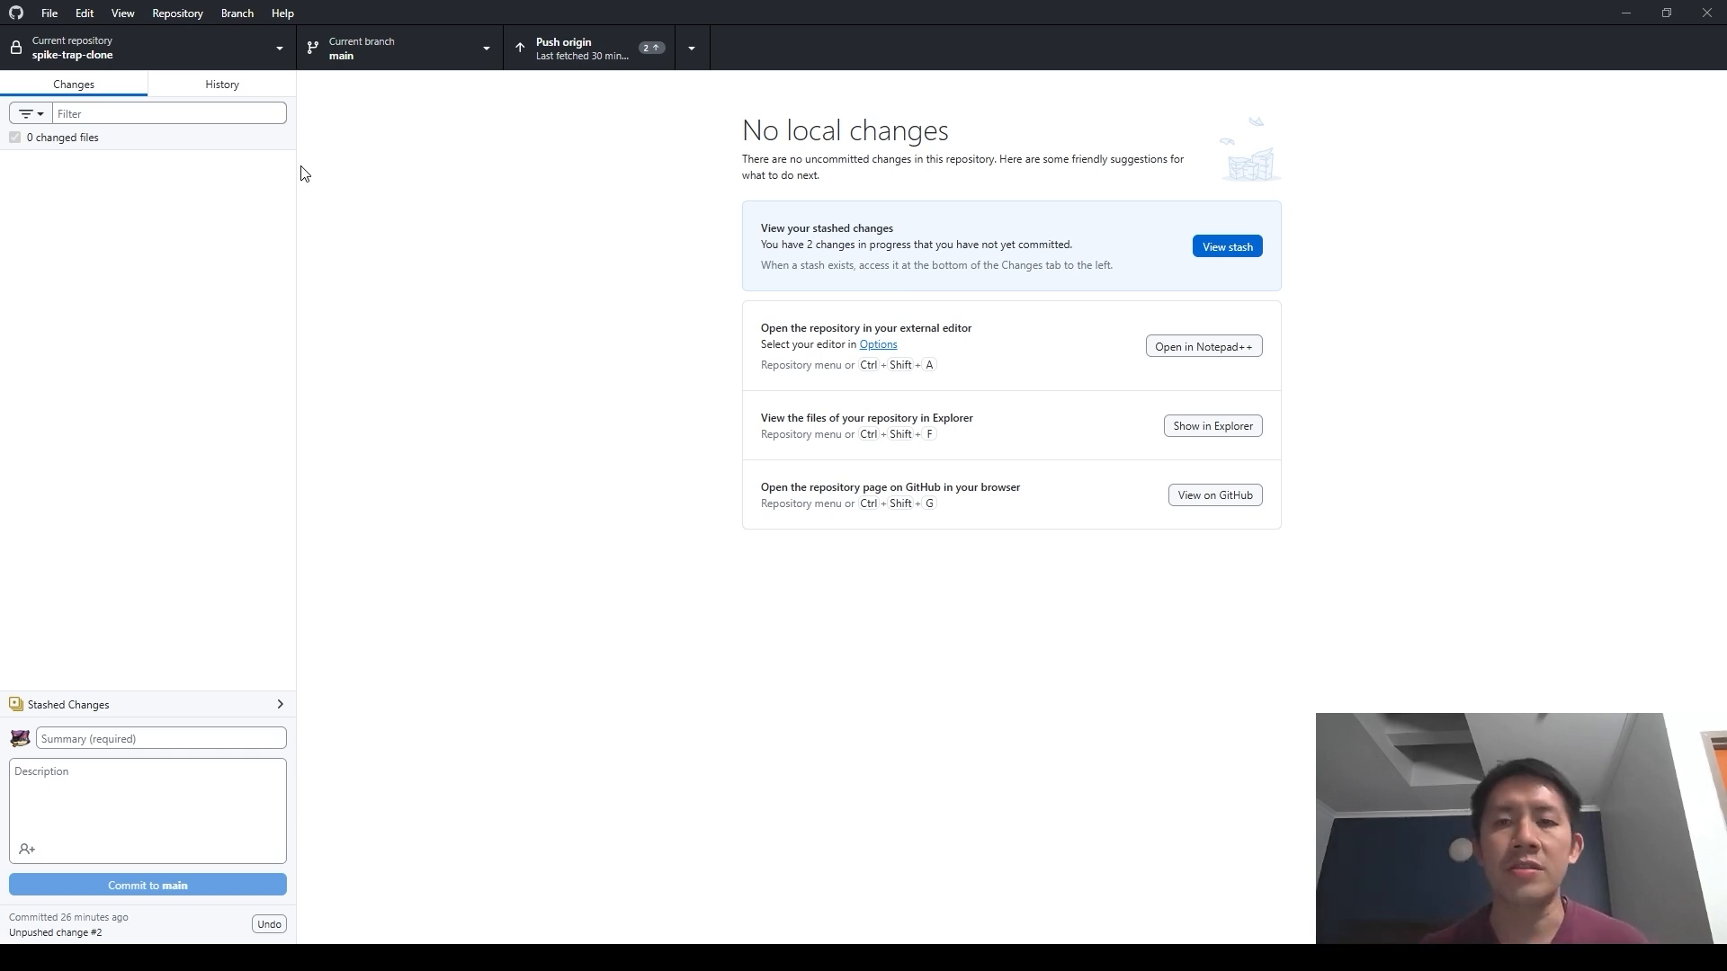
# - Inspect the stashed AIController.cs and Debris.cs edits, then return to commit history
pyautogui.click(1225, 246)
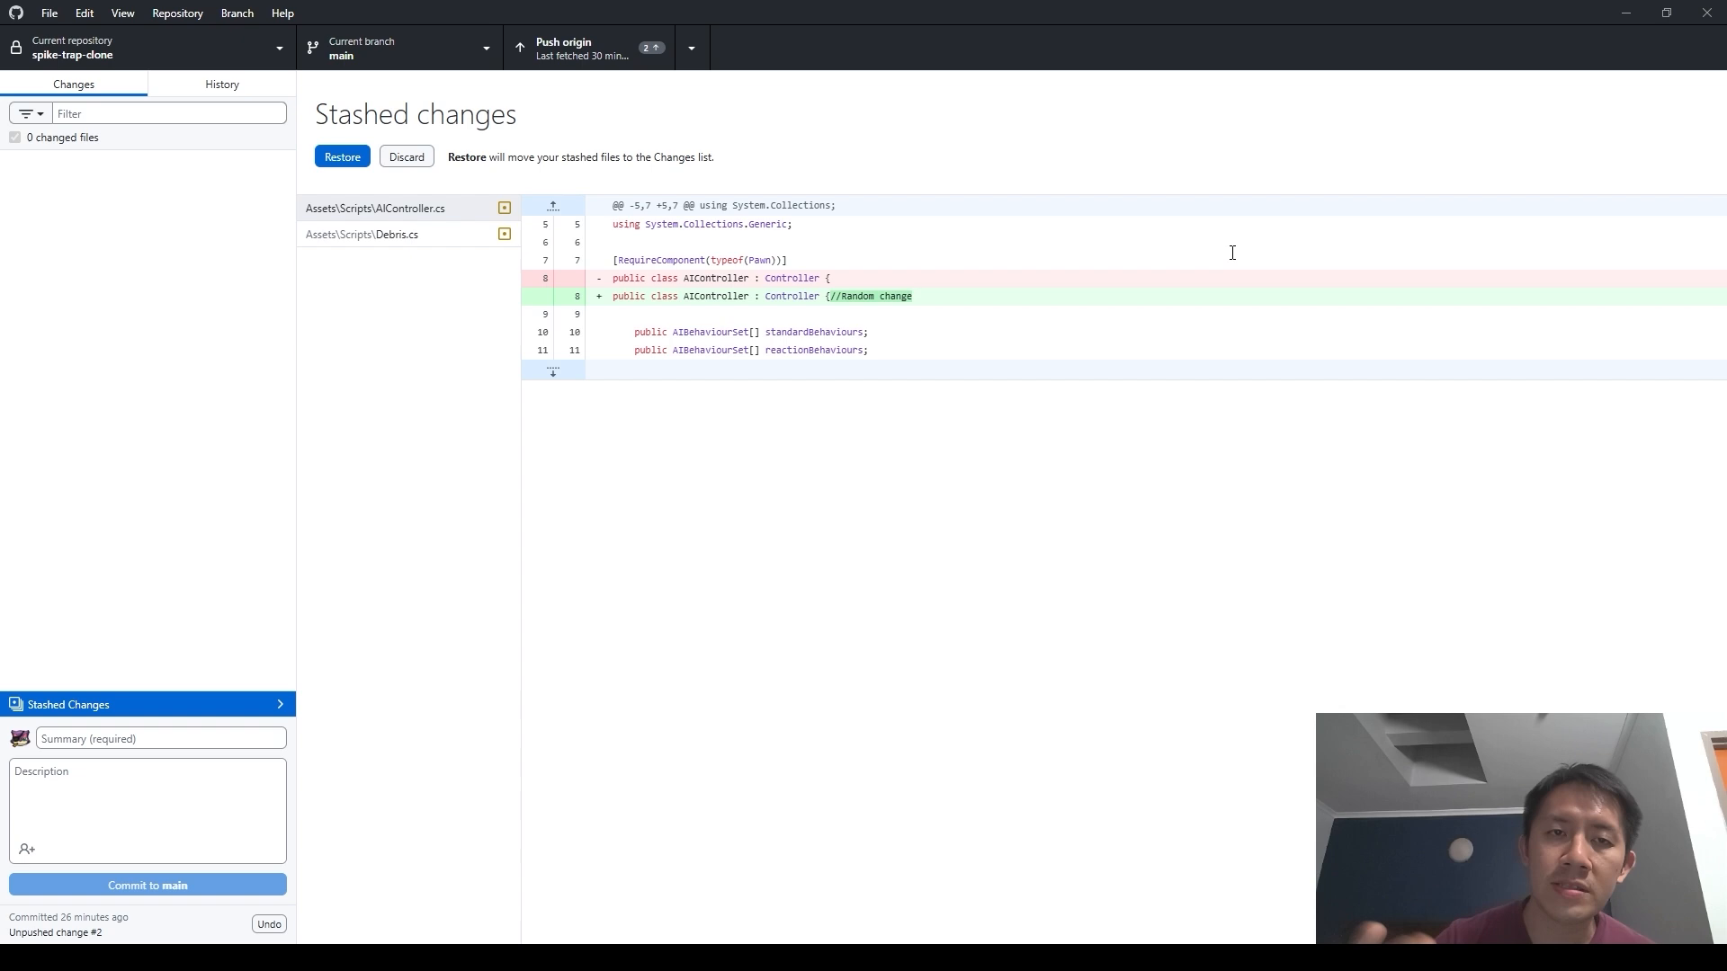
pyautogui.moveTo(369, 262)
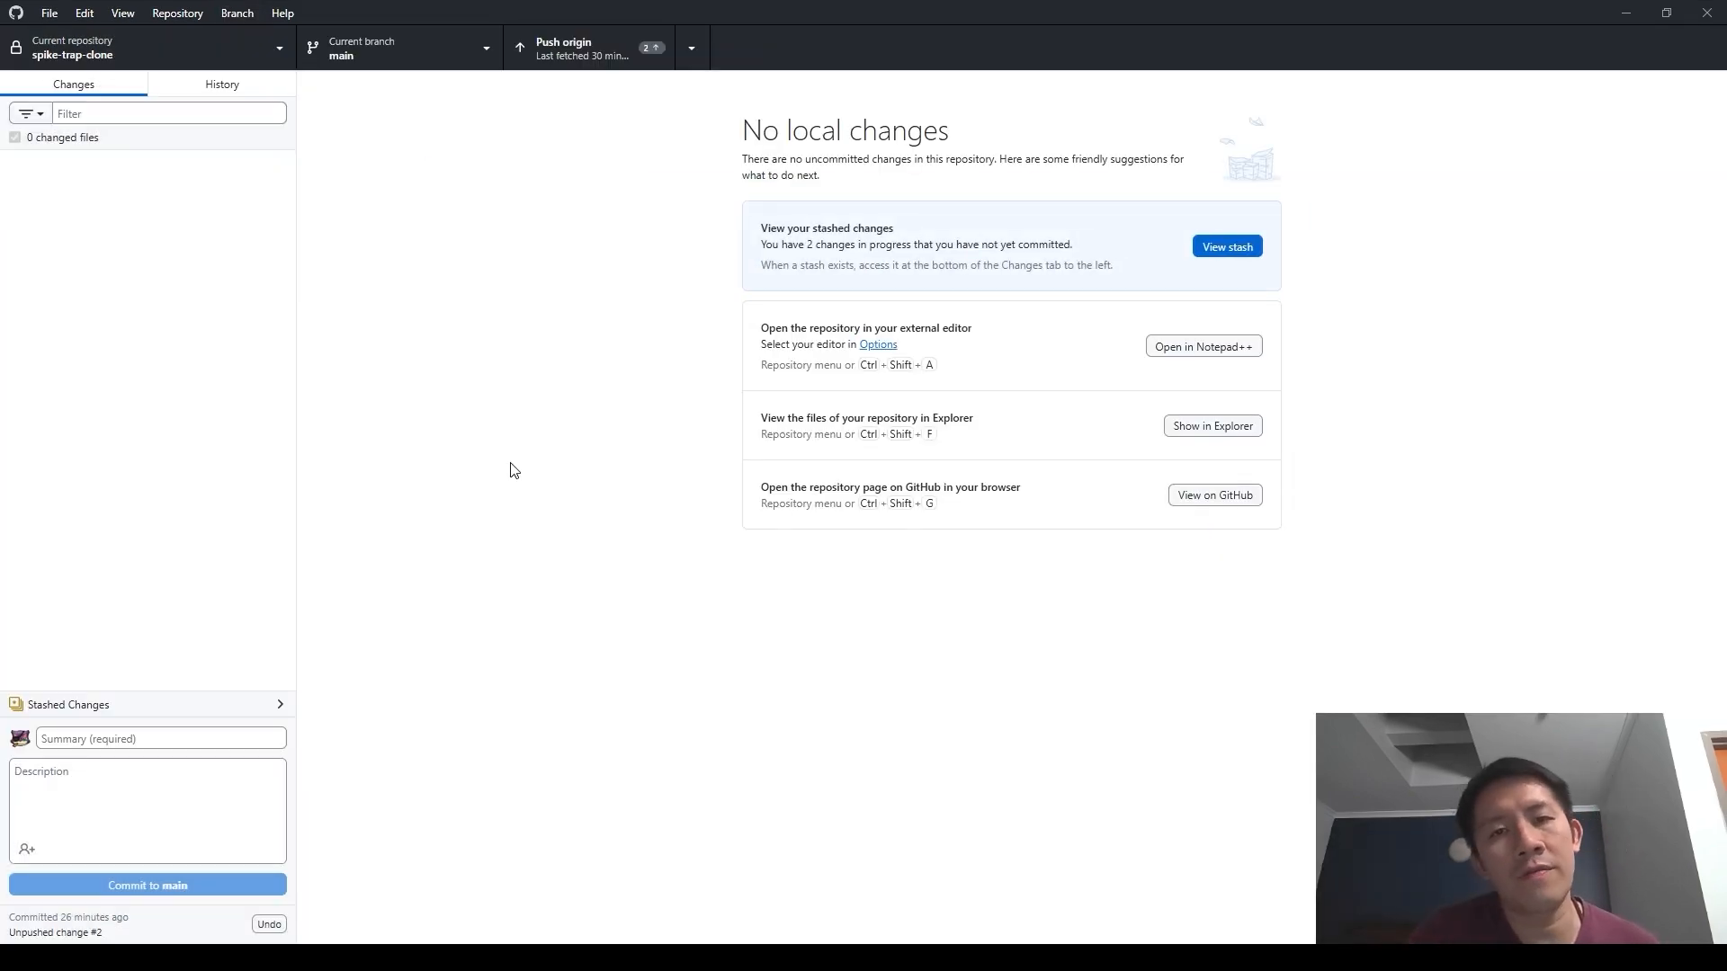
pyautogui.click(219, 84)
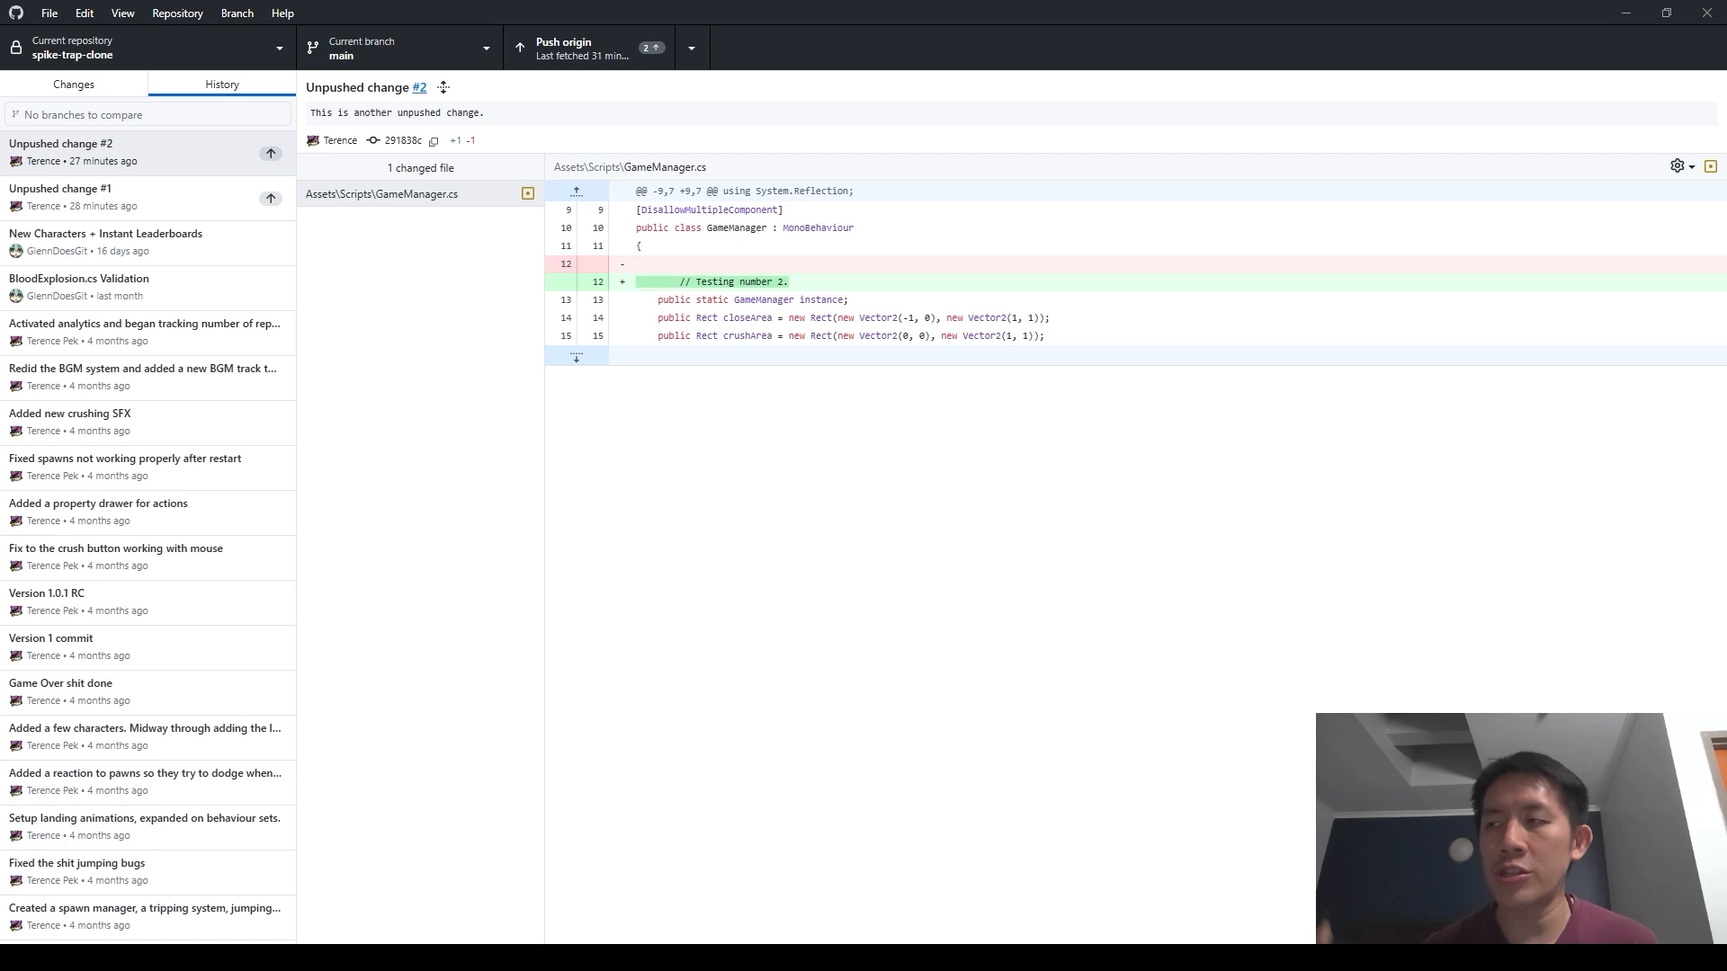
pyautogui.moveTo(903, 458)
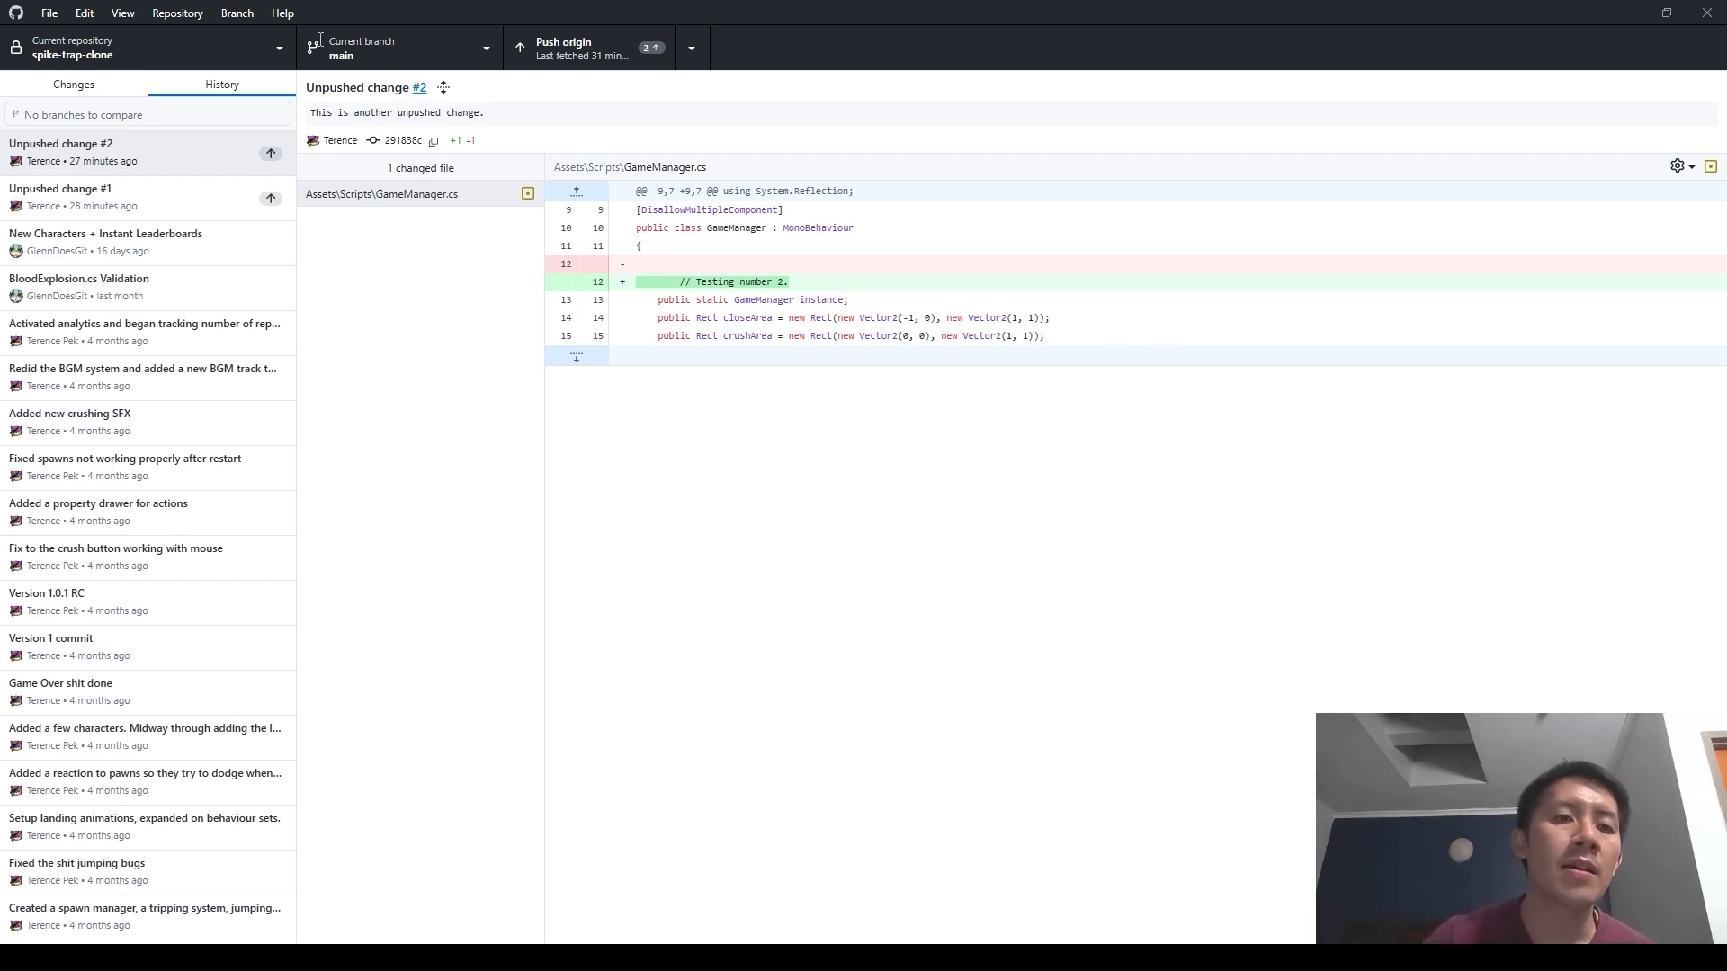
# - Check an older commit's actions and compare Unpushed change #1 and #2 diffs
pyautogui.rightClick(99, 507)
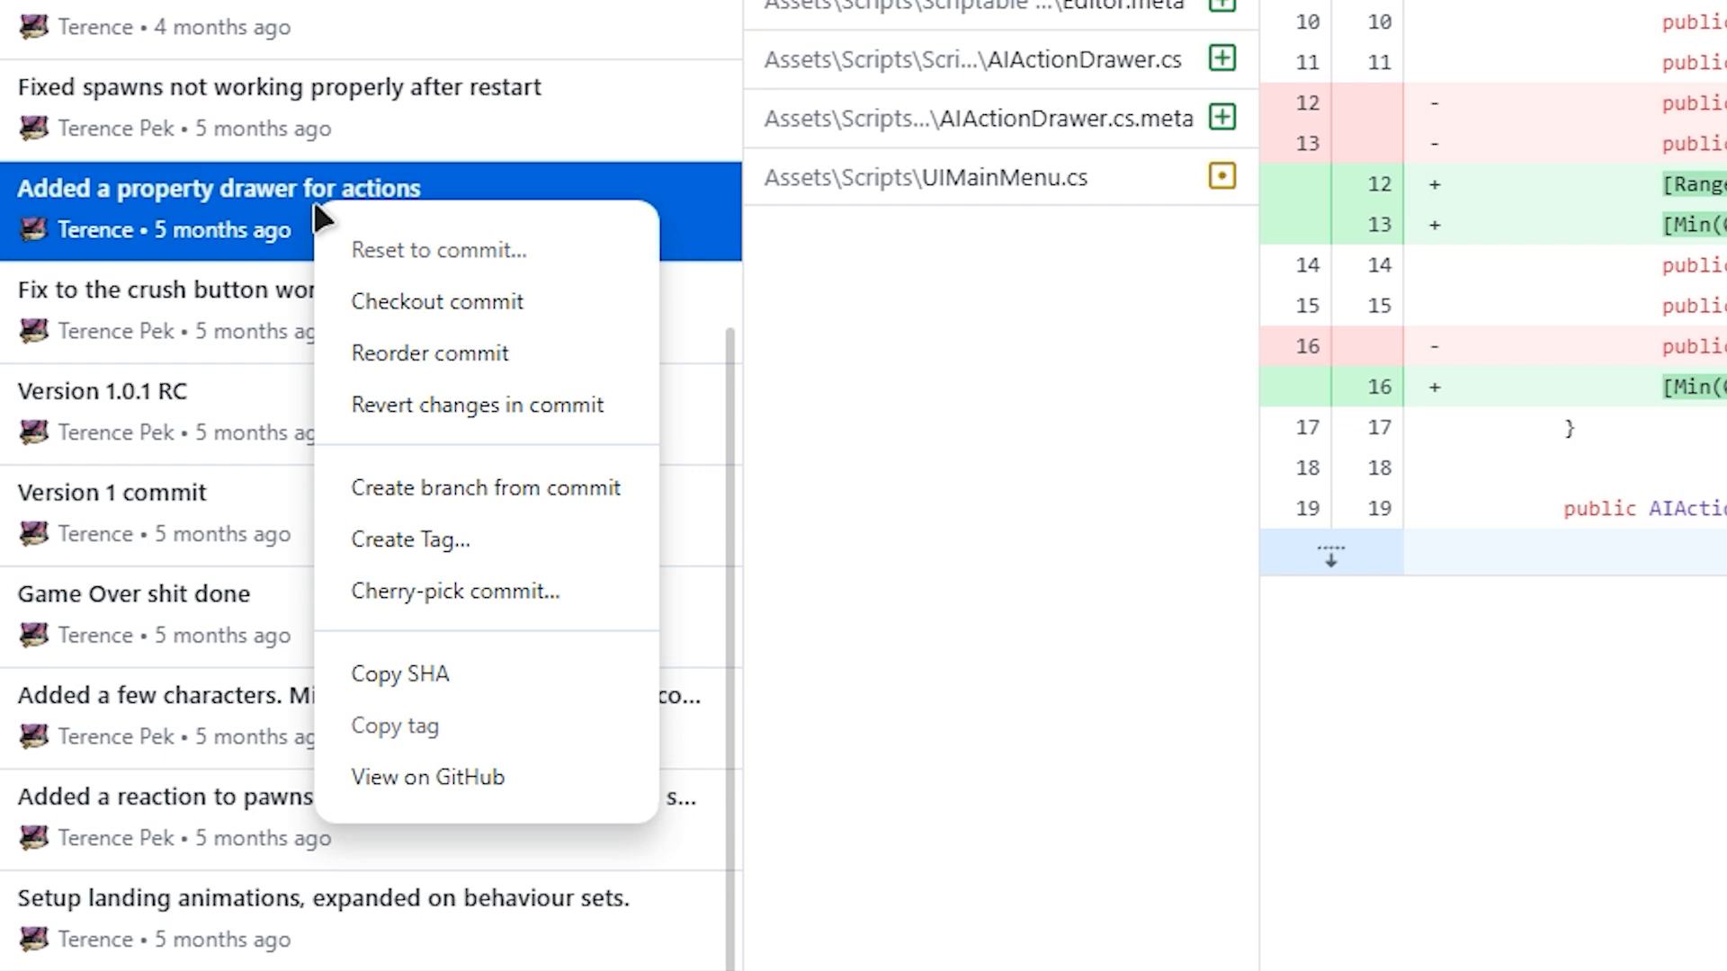
pyautogui.moveTo(547, 443)
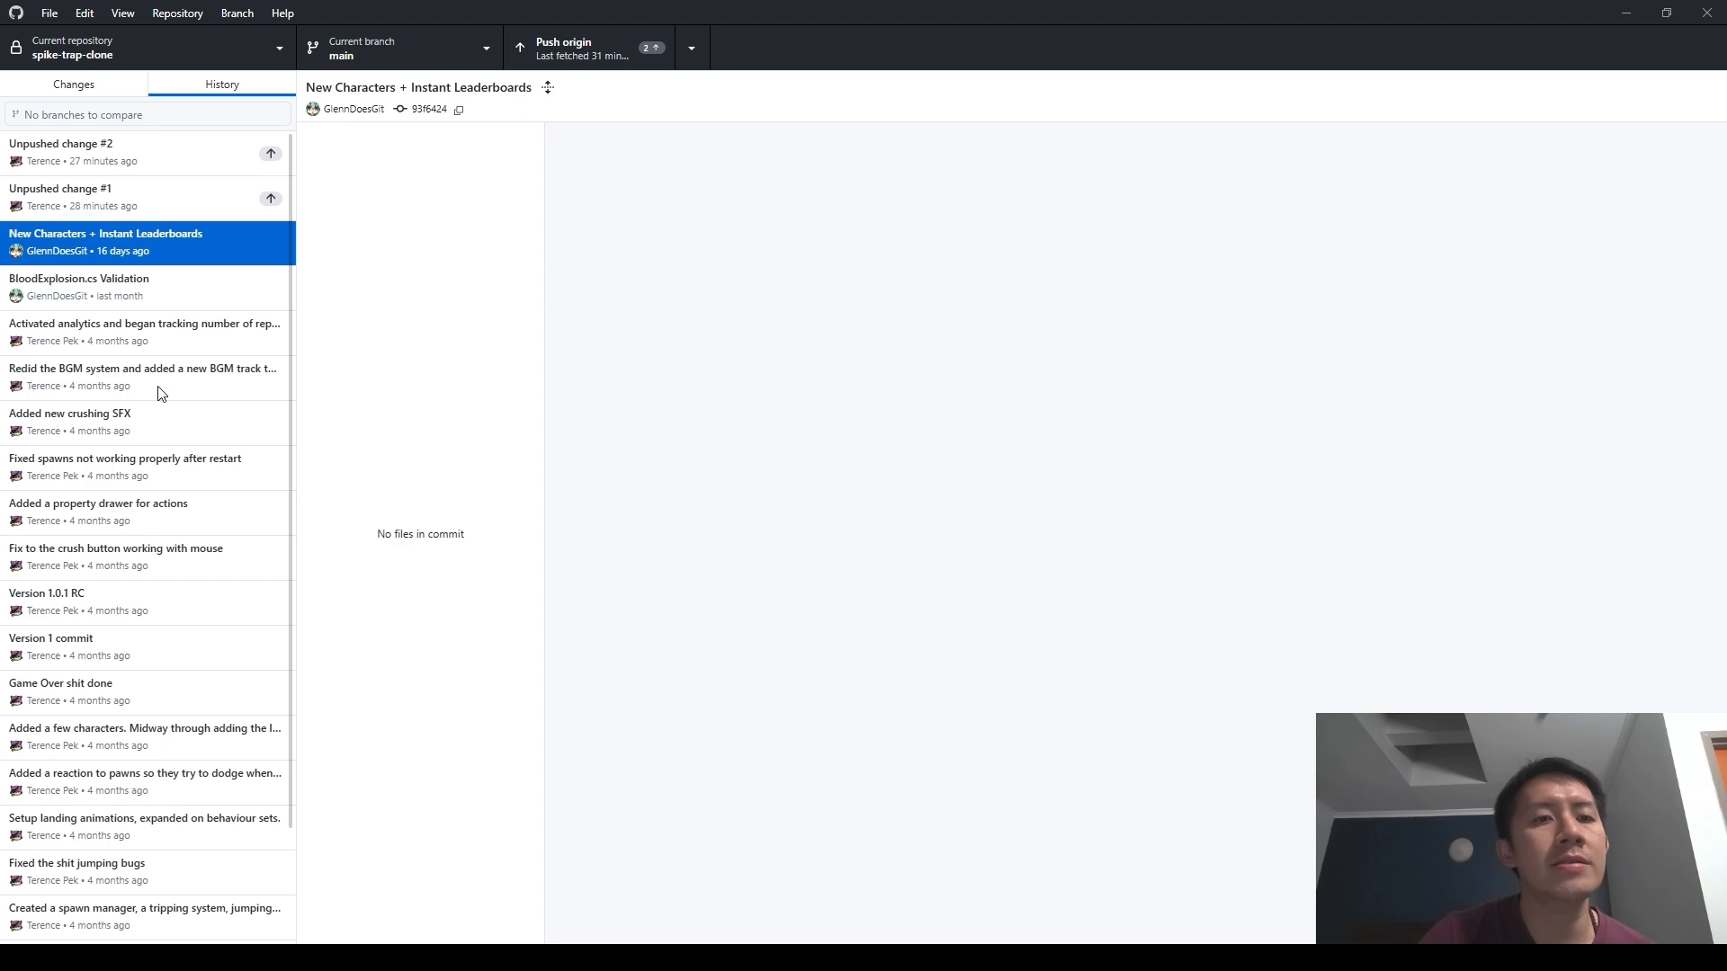
pyautogui.click(104, 241)
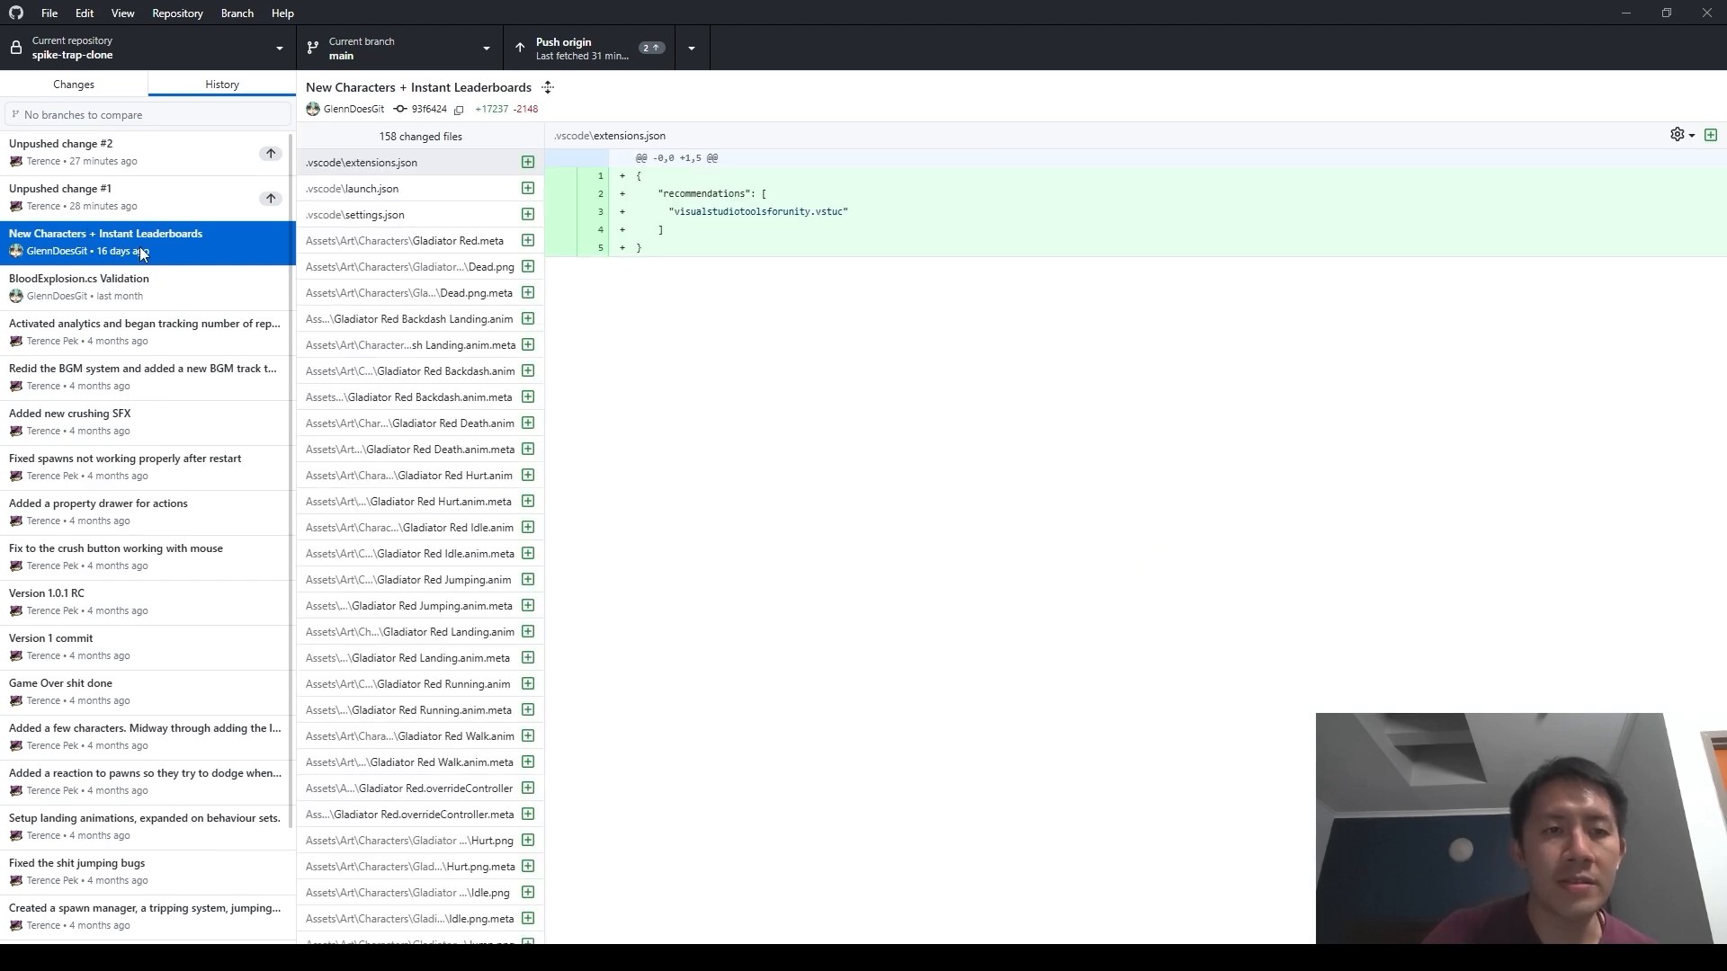
pyautogui.click(99, 151)
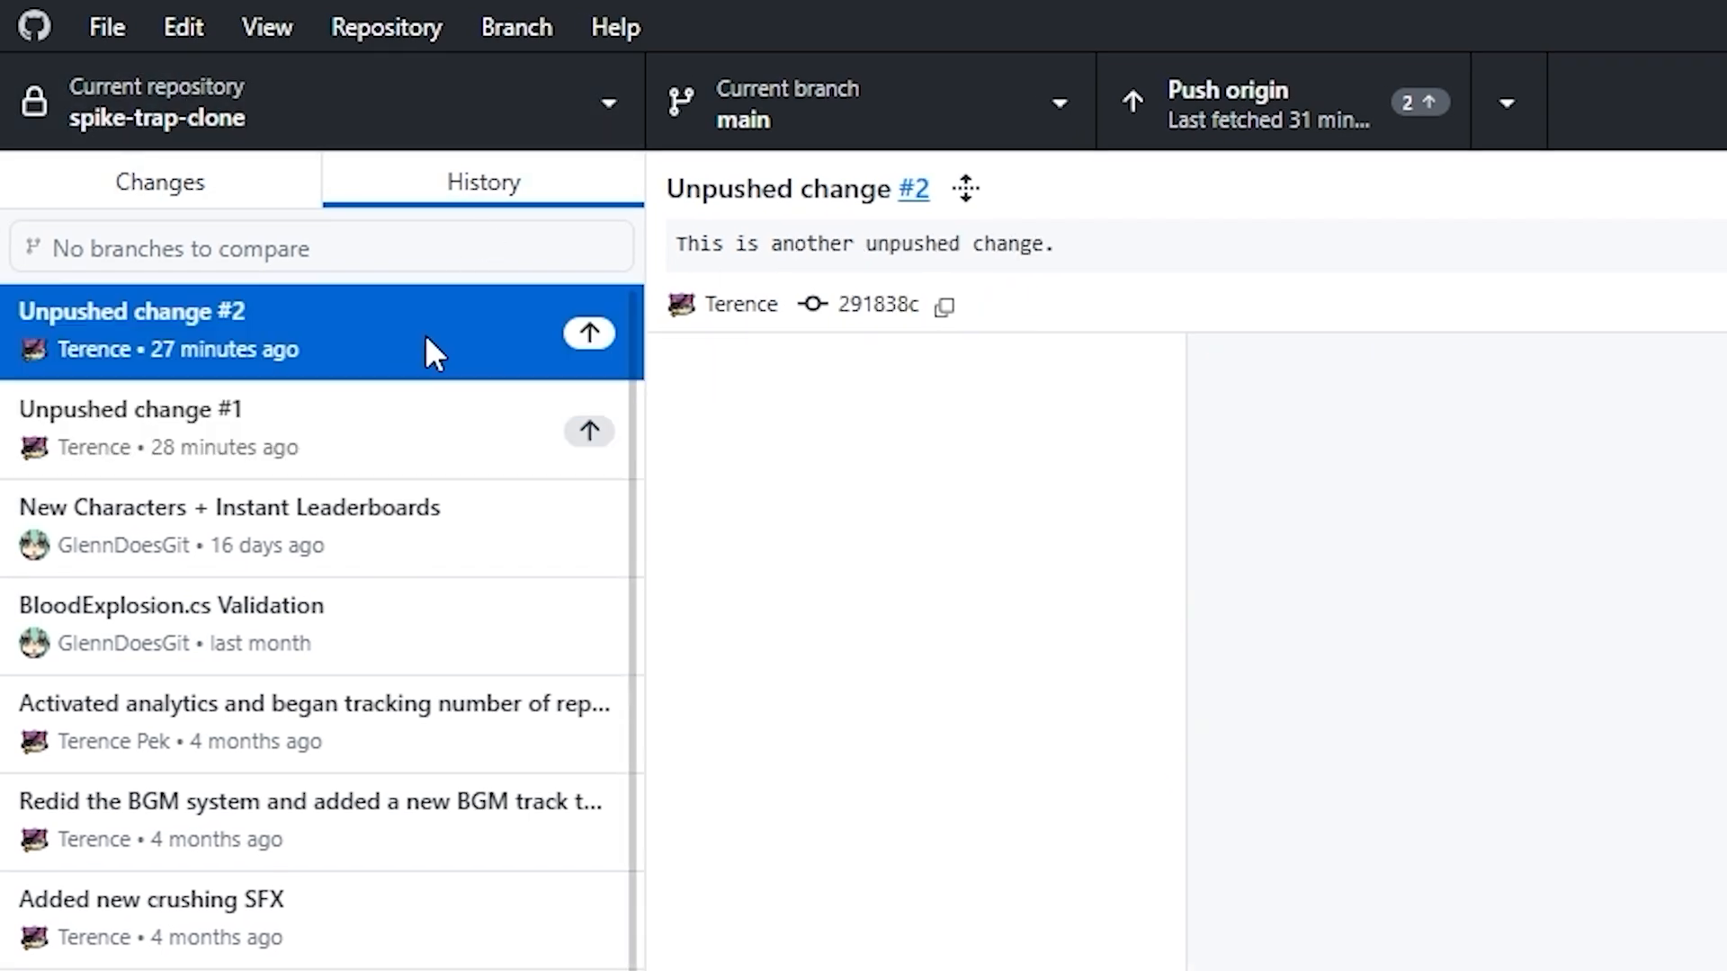
pyautogui.click(219, 428)
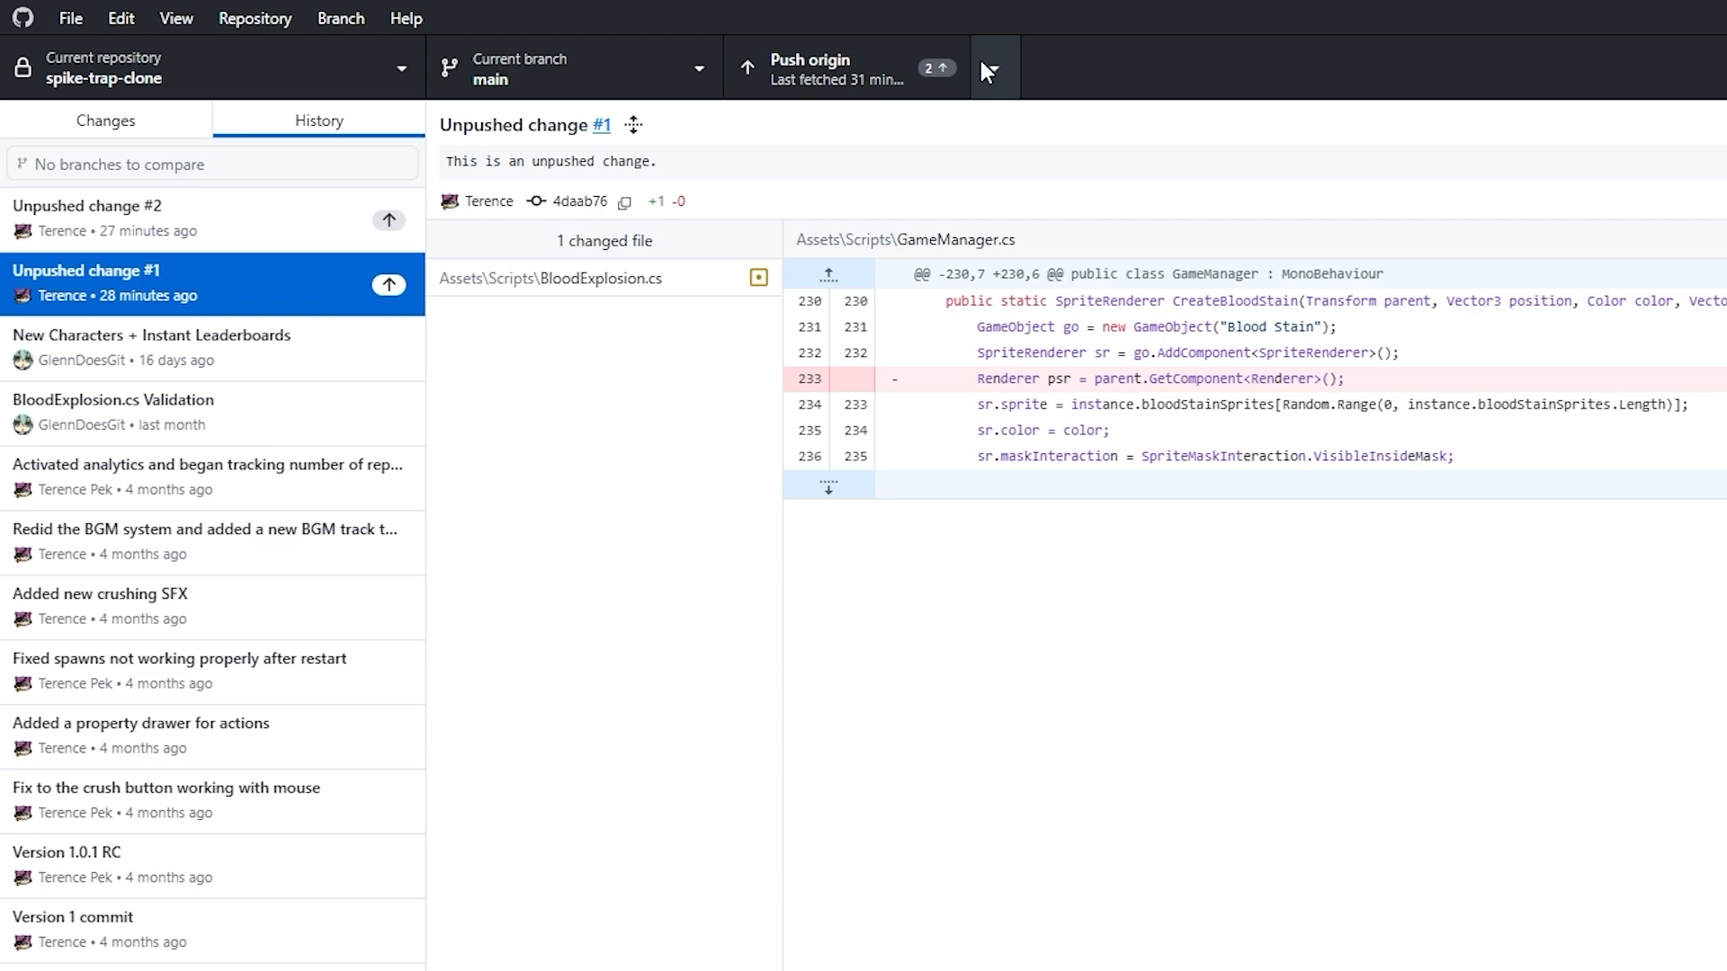
# - Settle on the New Characters + Instant Leaderboards commit with its 158 changed files
pyautogui.click(151, 342)
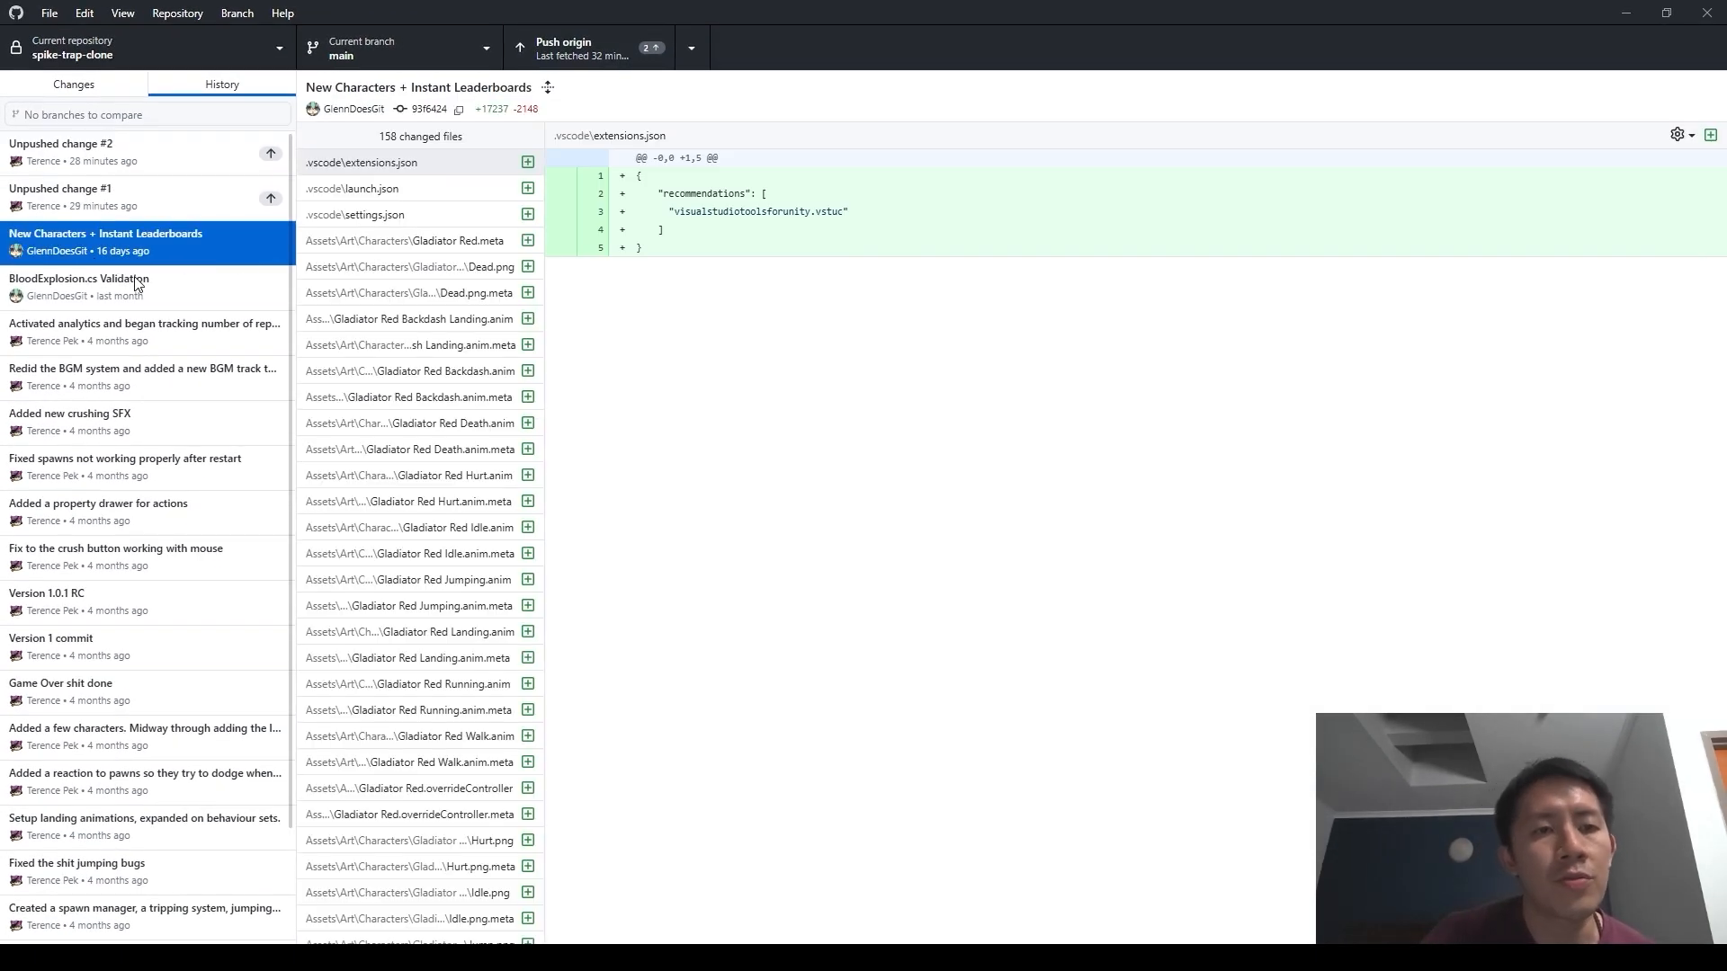
pyautogui.click(106, 196)
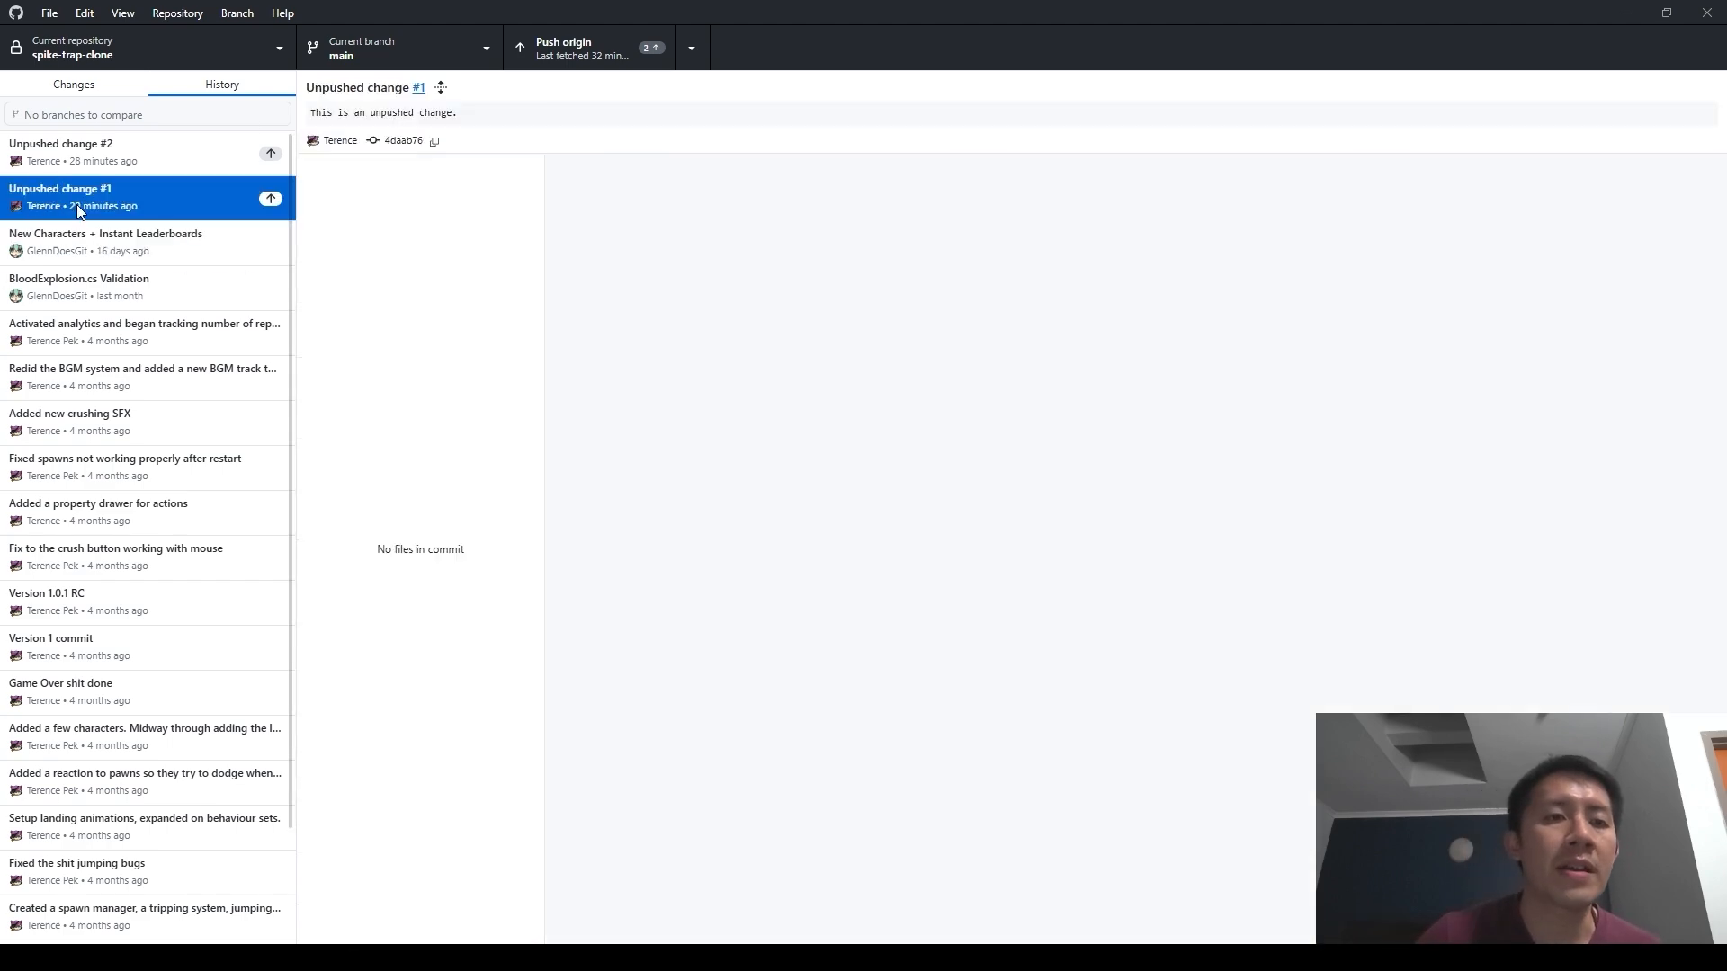
pyautogui.click(105, 241)
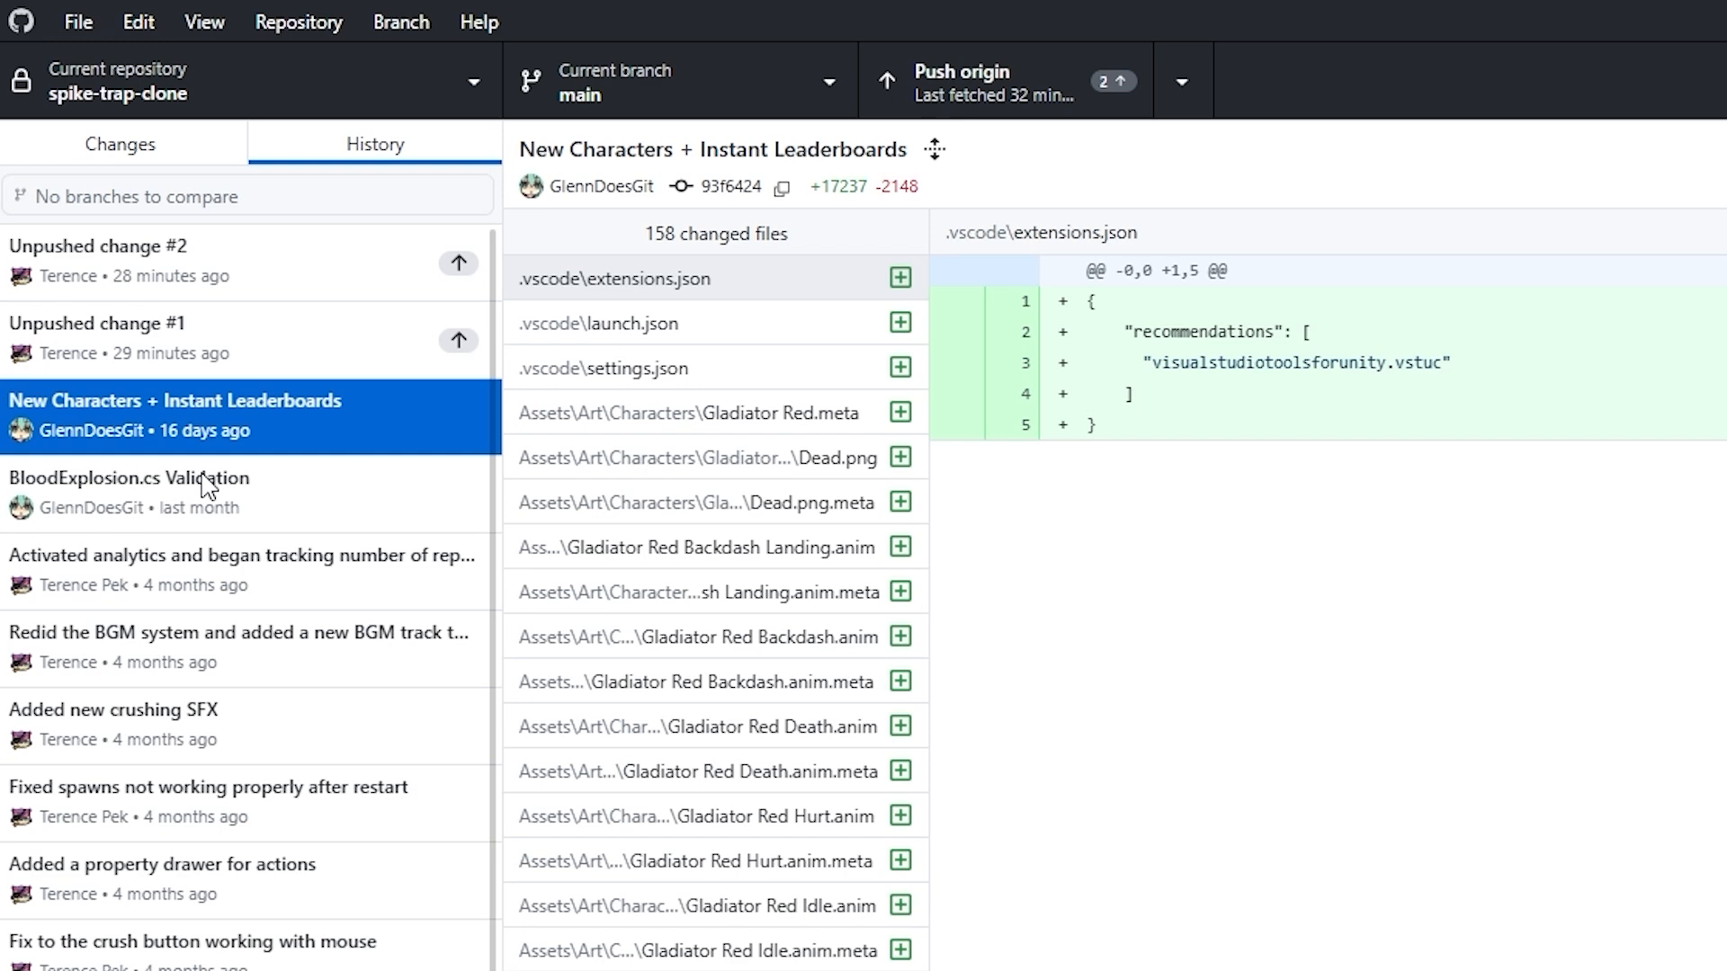
# - Reset main to New Characters + Instant Leaderboards and confirm both unpushed commits are gone
pyautogui.click(120, 144)
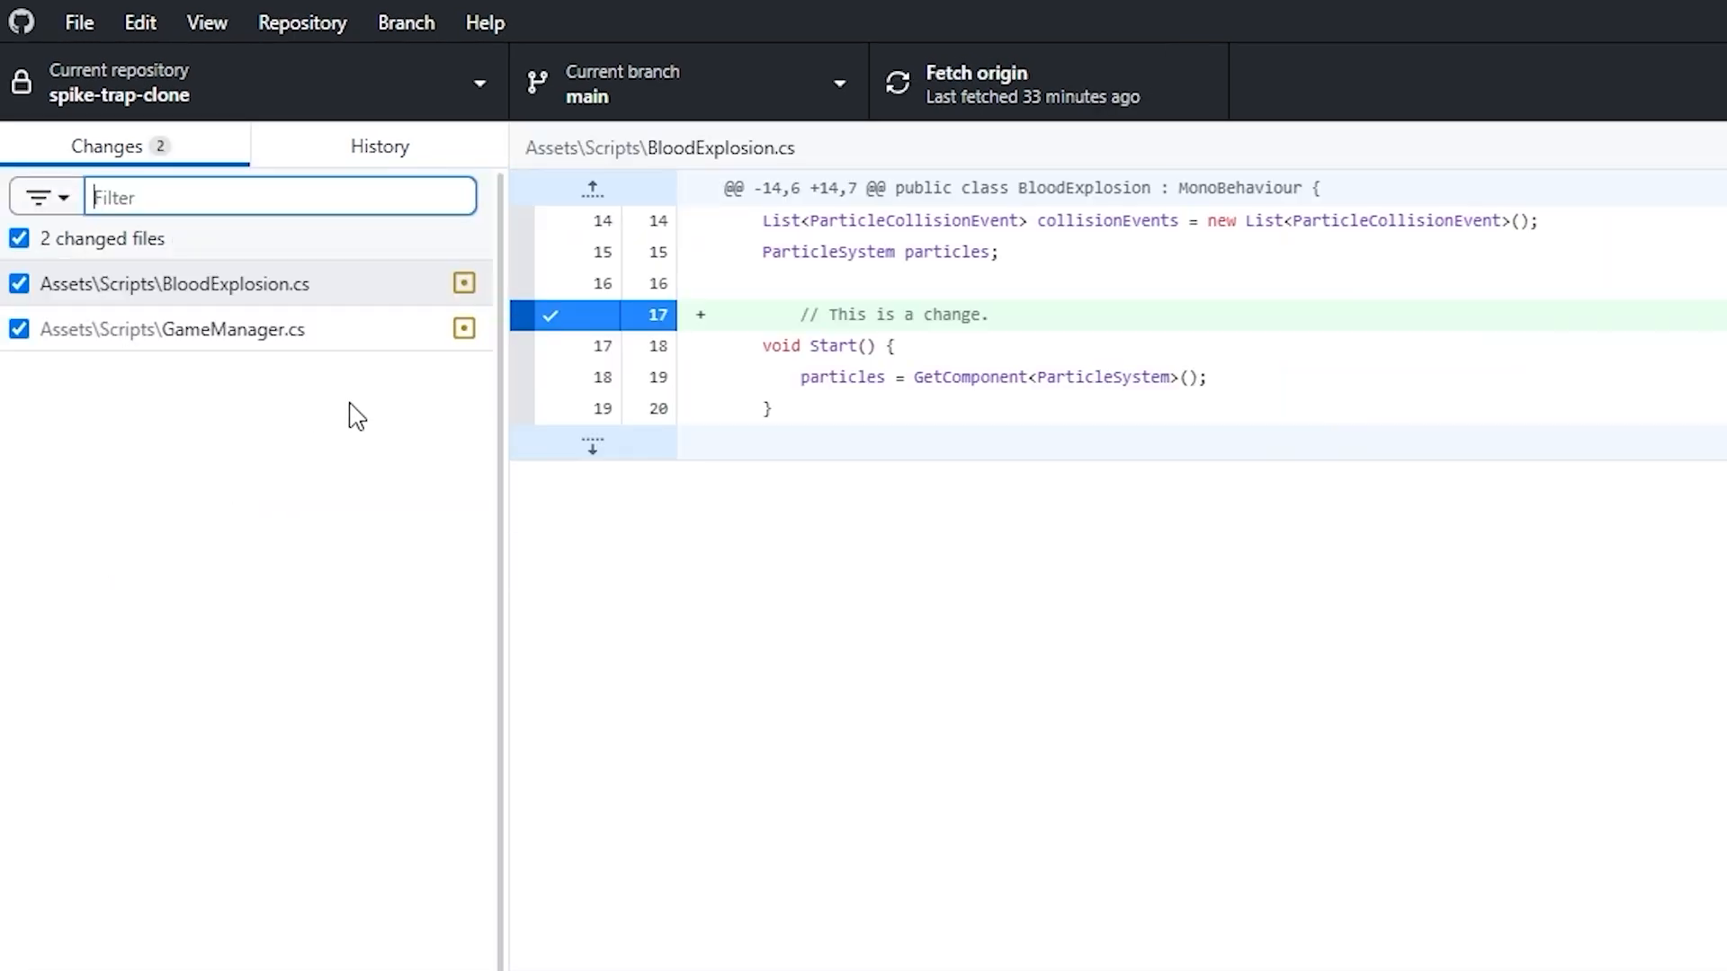
pyautogui.moveTo(180, 541)
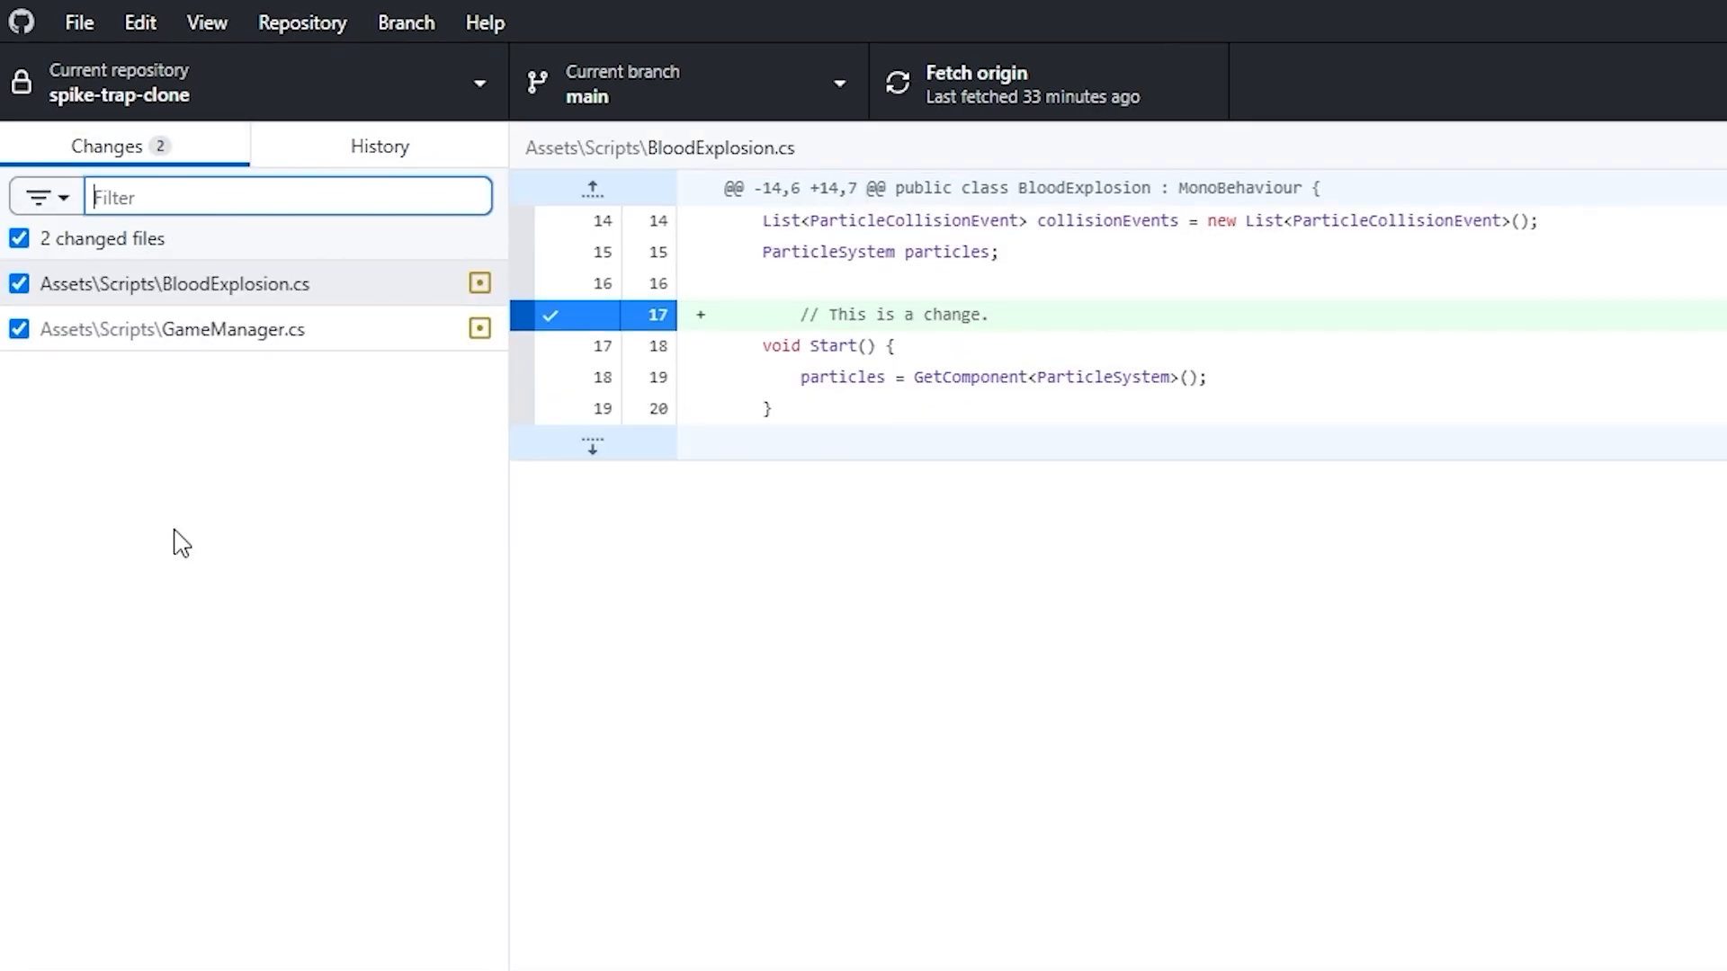
pyautogui.moveTo(180, 396)
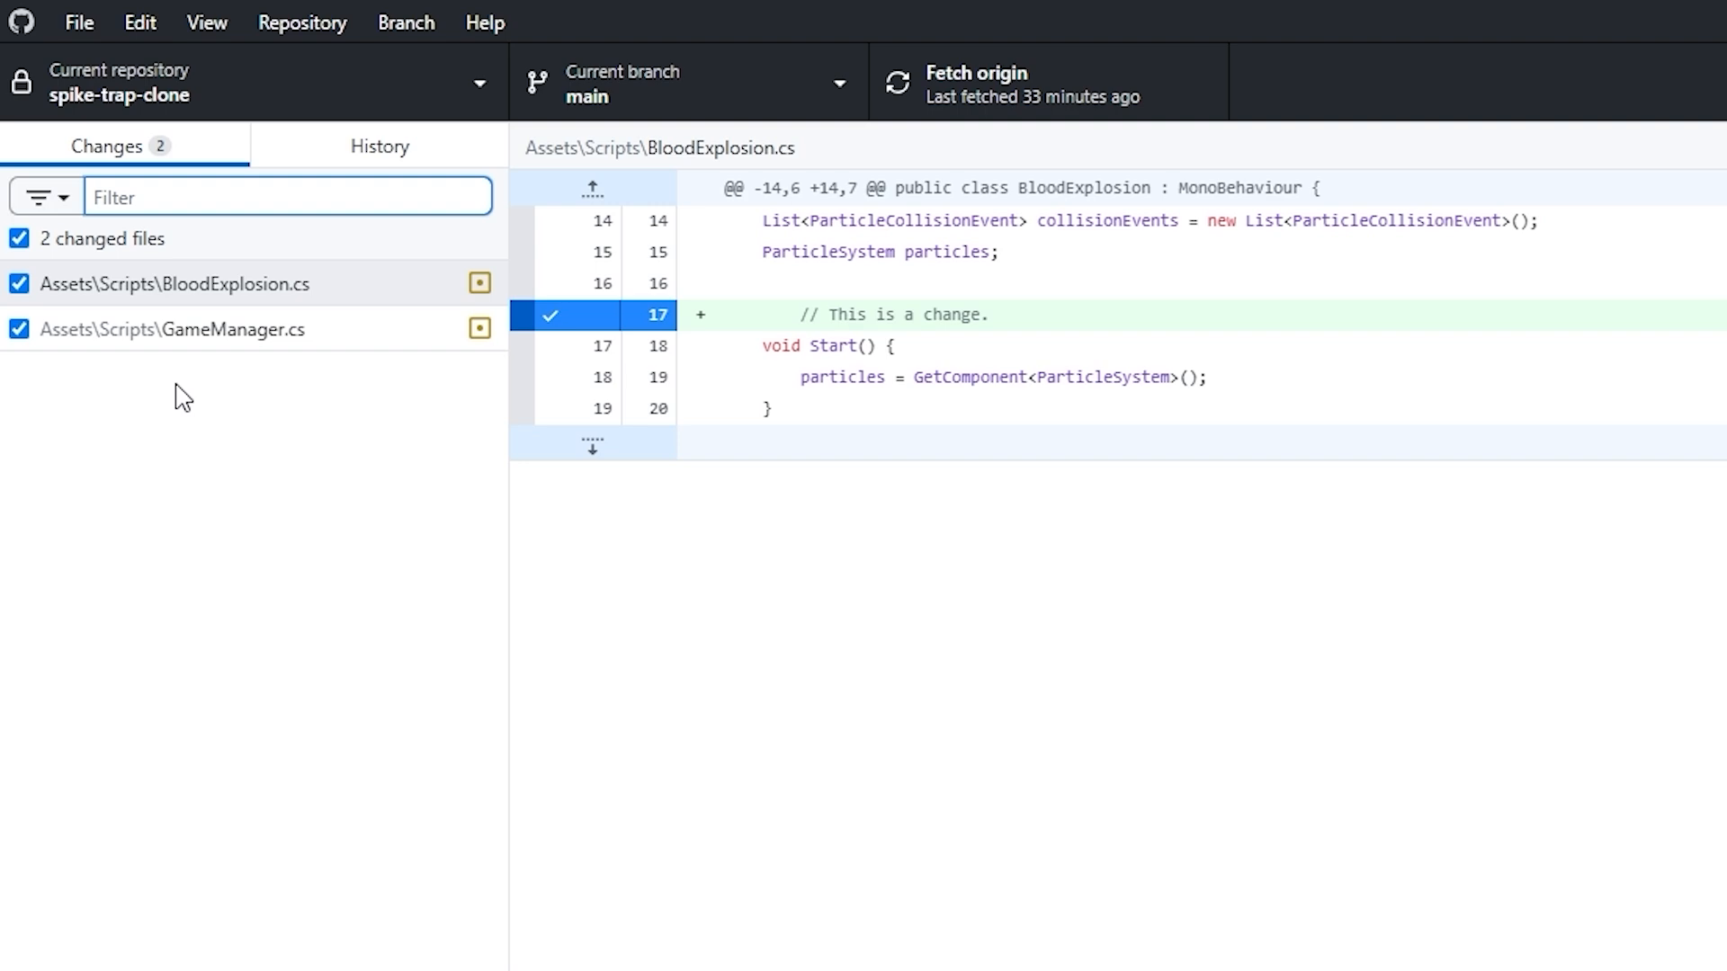
pyautogui.moveTo(462, 570)
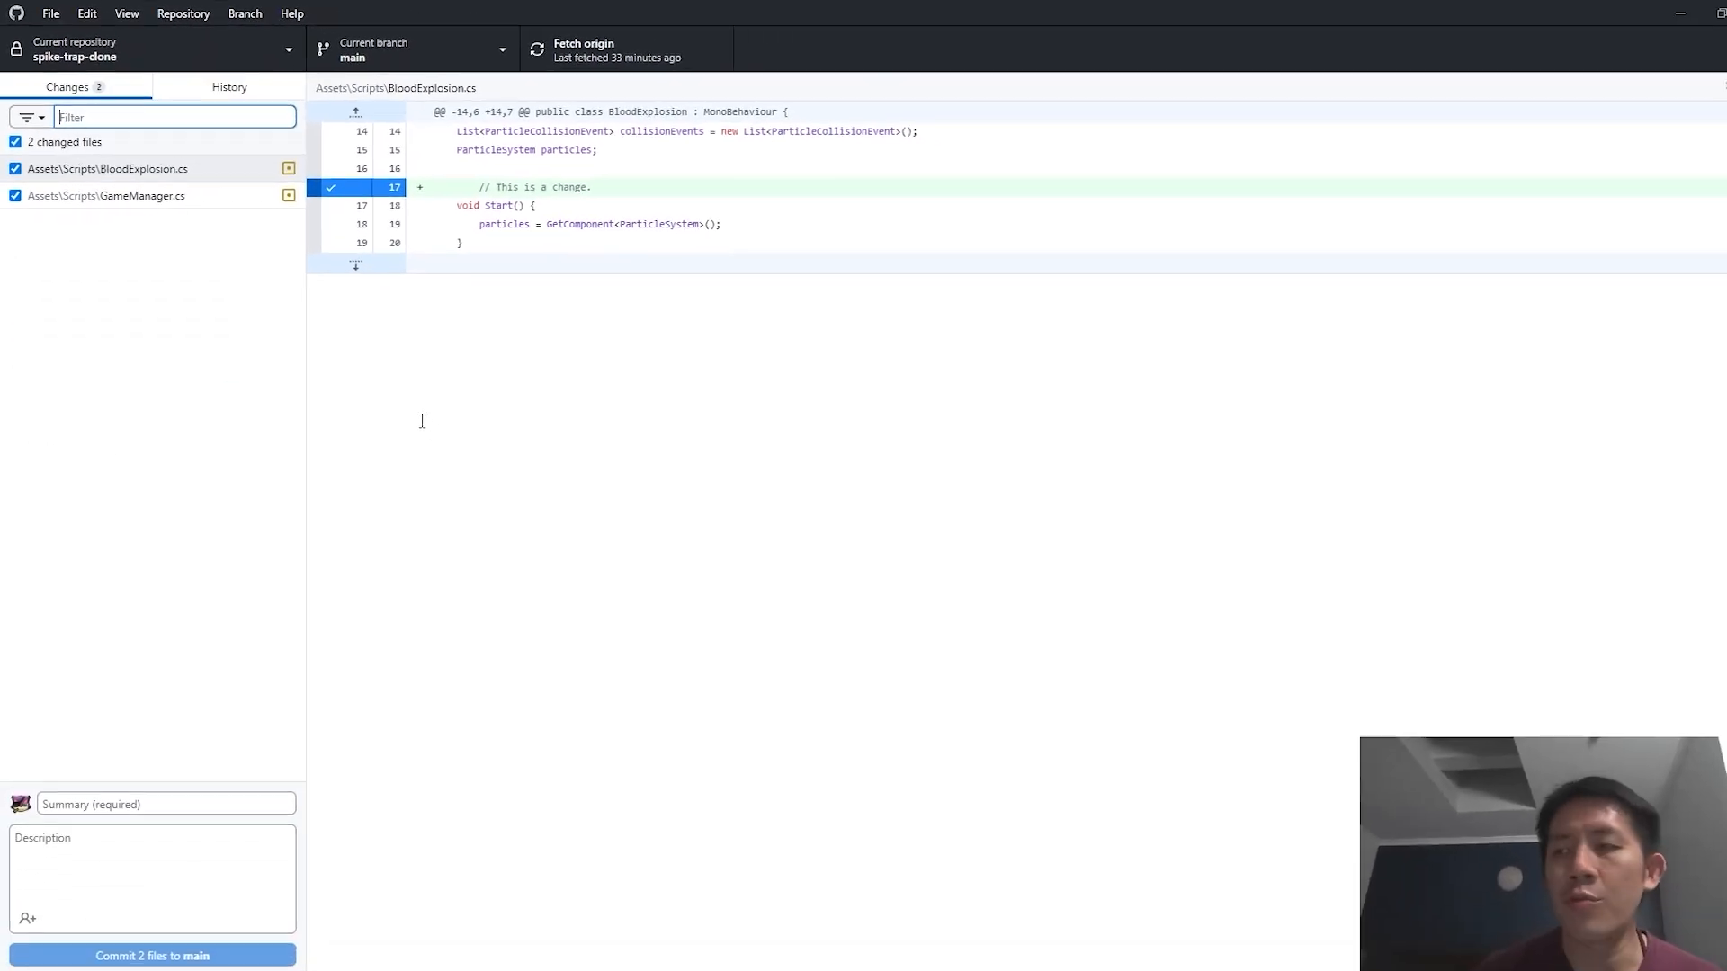
pyautogui.click(229, 85)
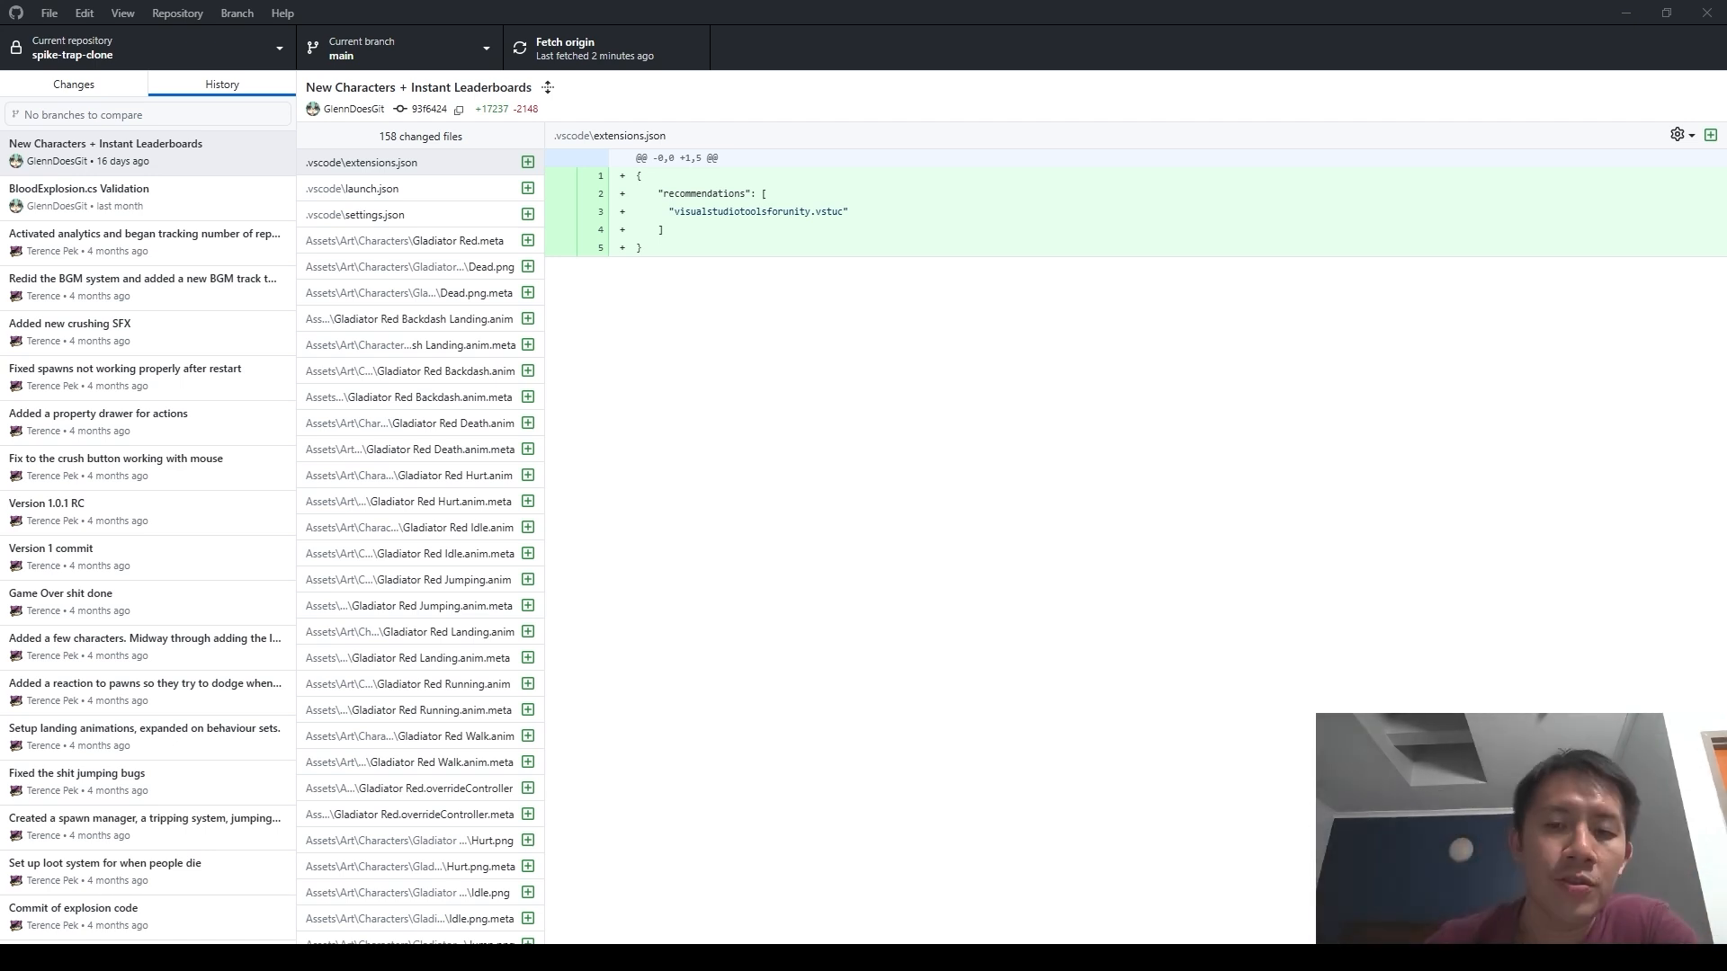
# - Revert New Characters + Instant Leaderboards and review the new revert commit beside the original
pyautogui.click(105, 151)
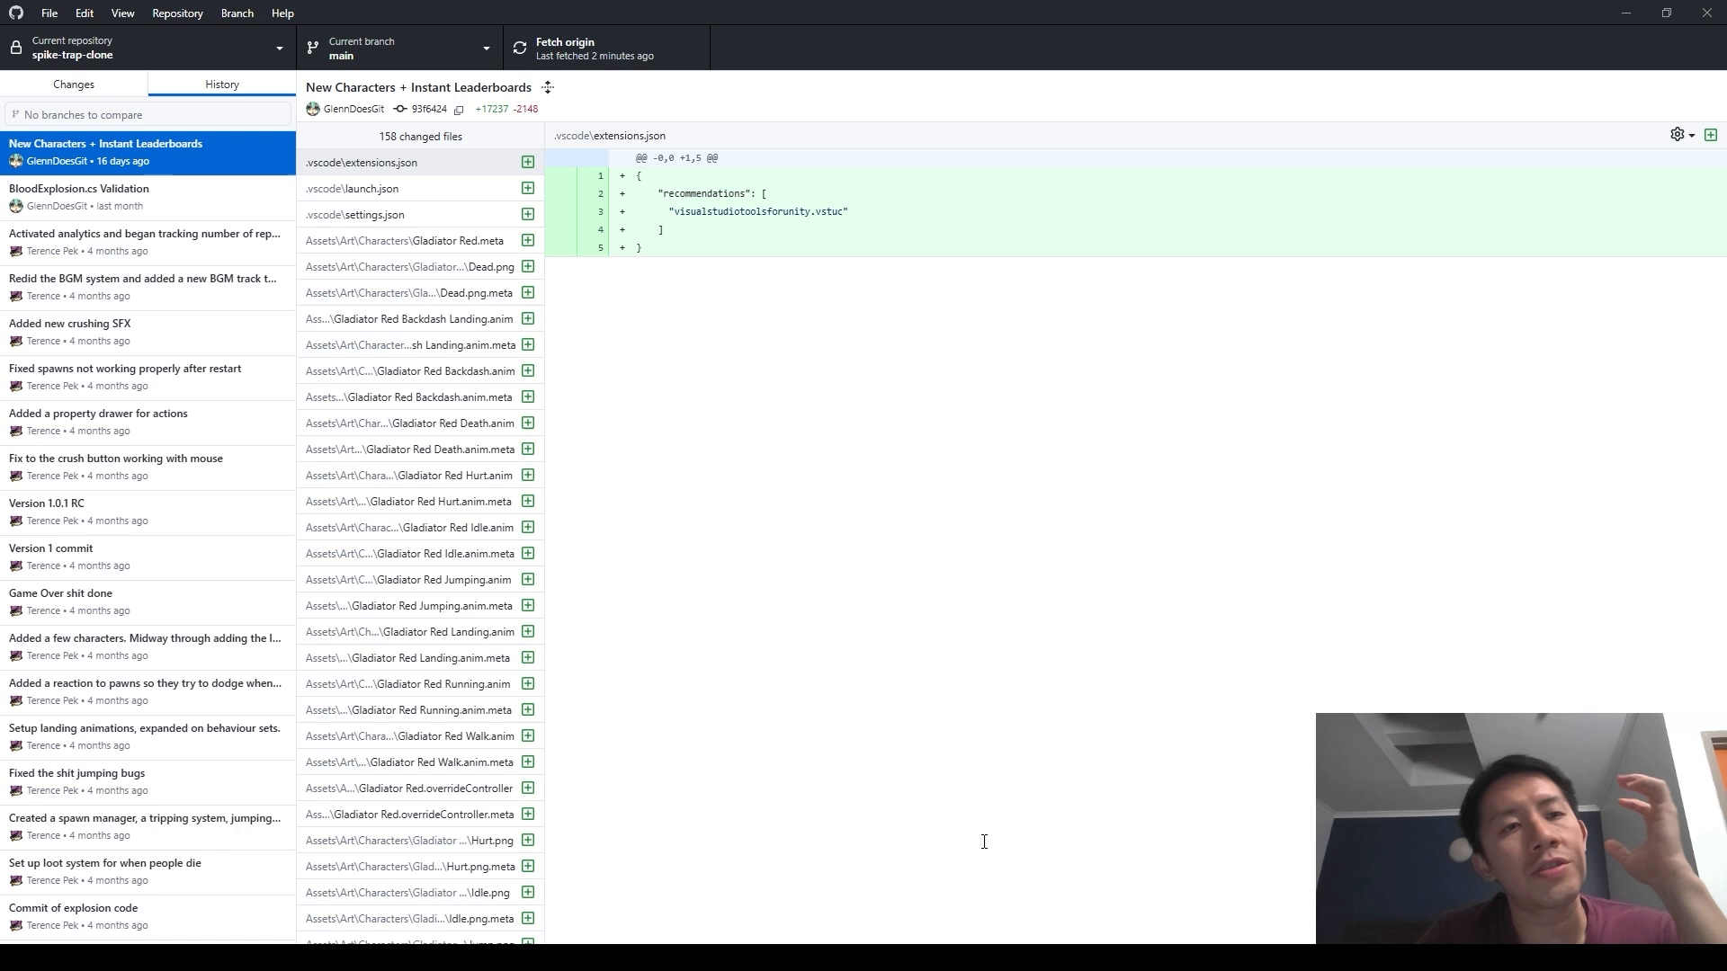
pyautogui.moveTo(727, 758)
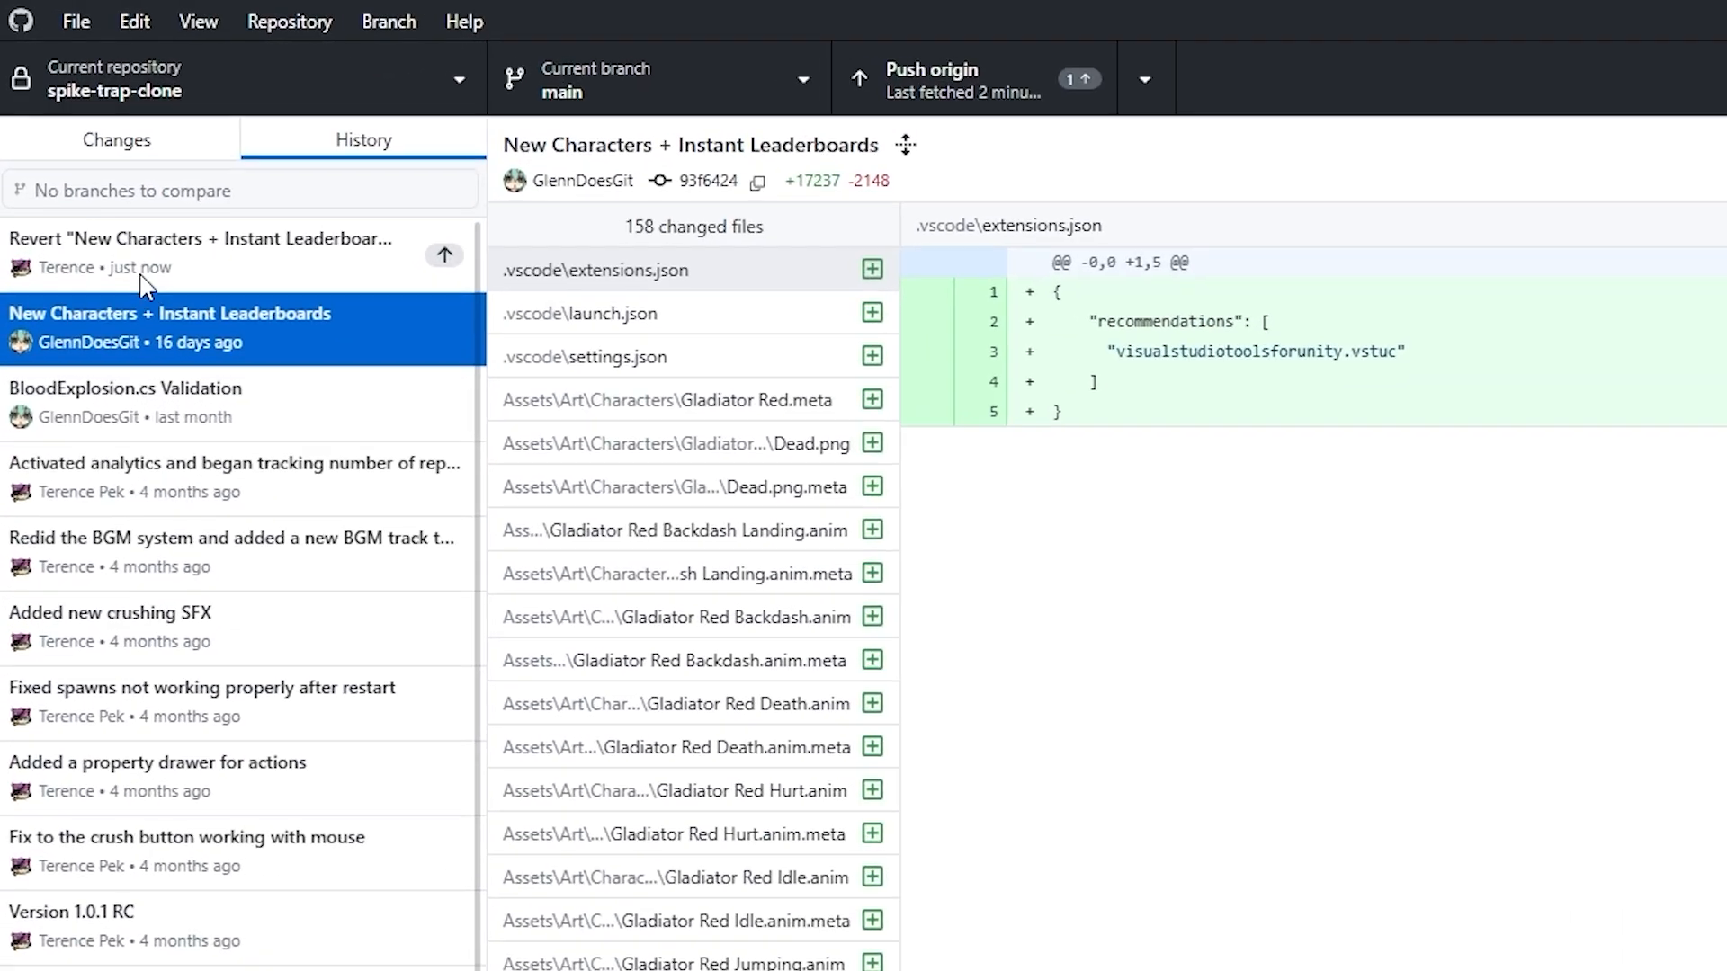
pyautogui.click(198, 253)
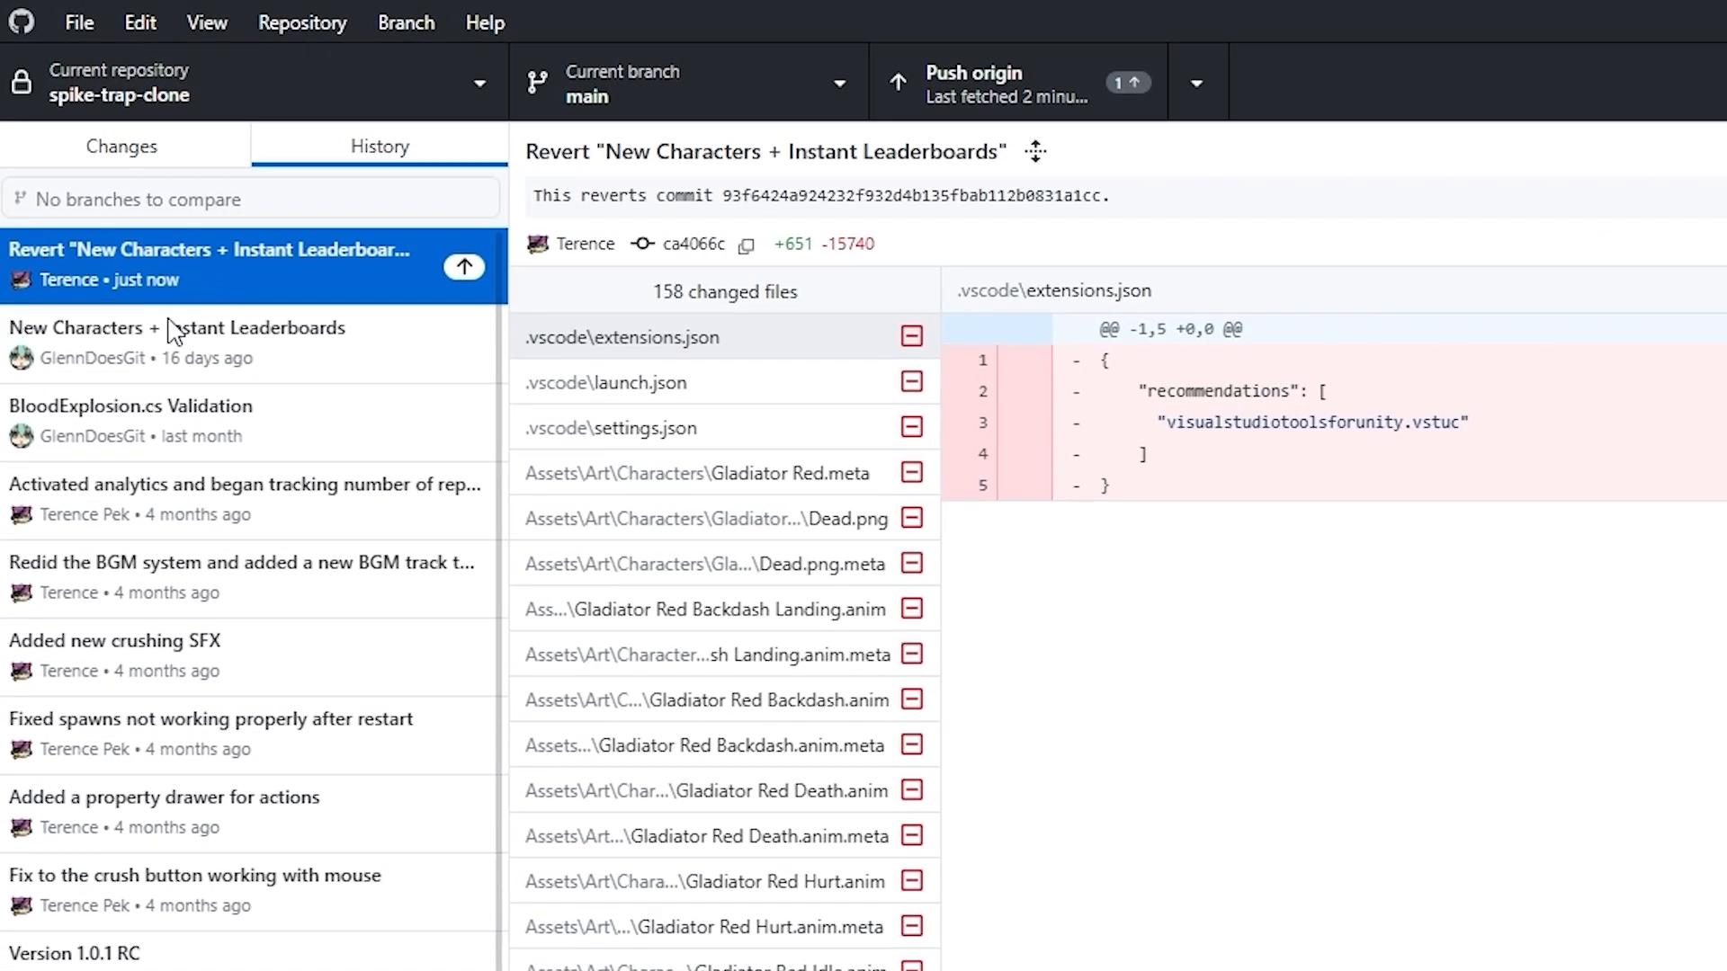
pyautogui.moveTo(209, 440)
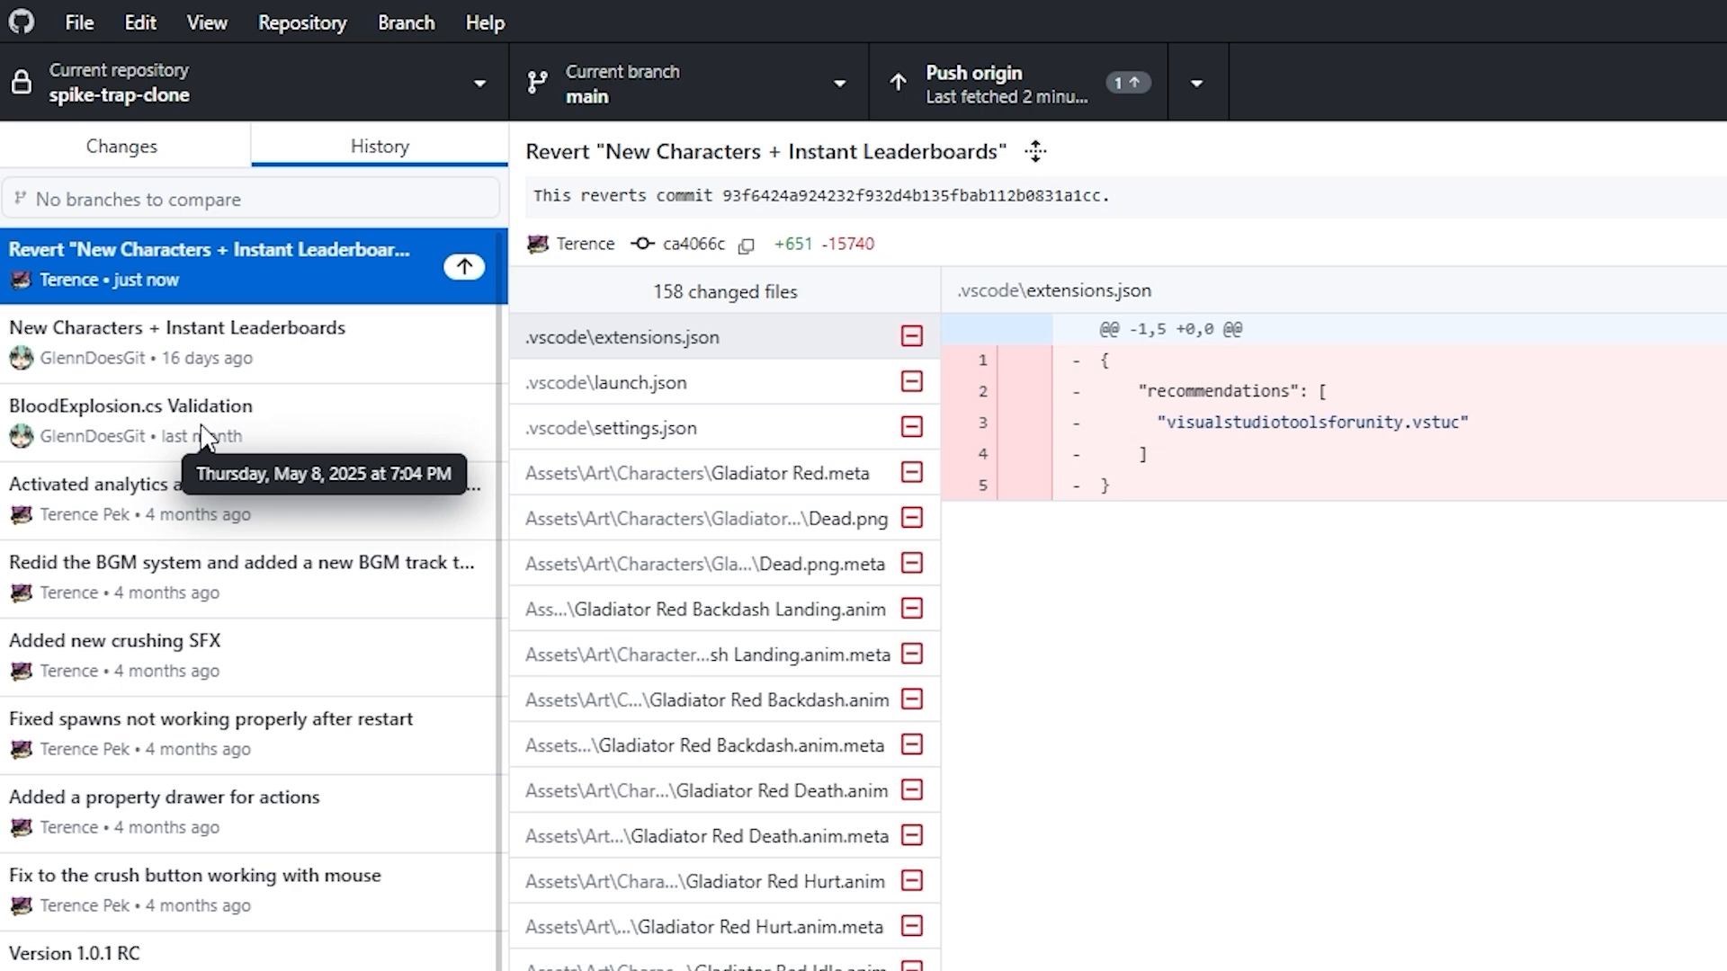
pyautogui.click(176, 342)
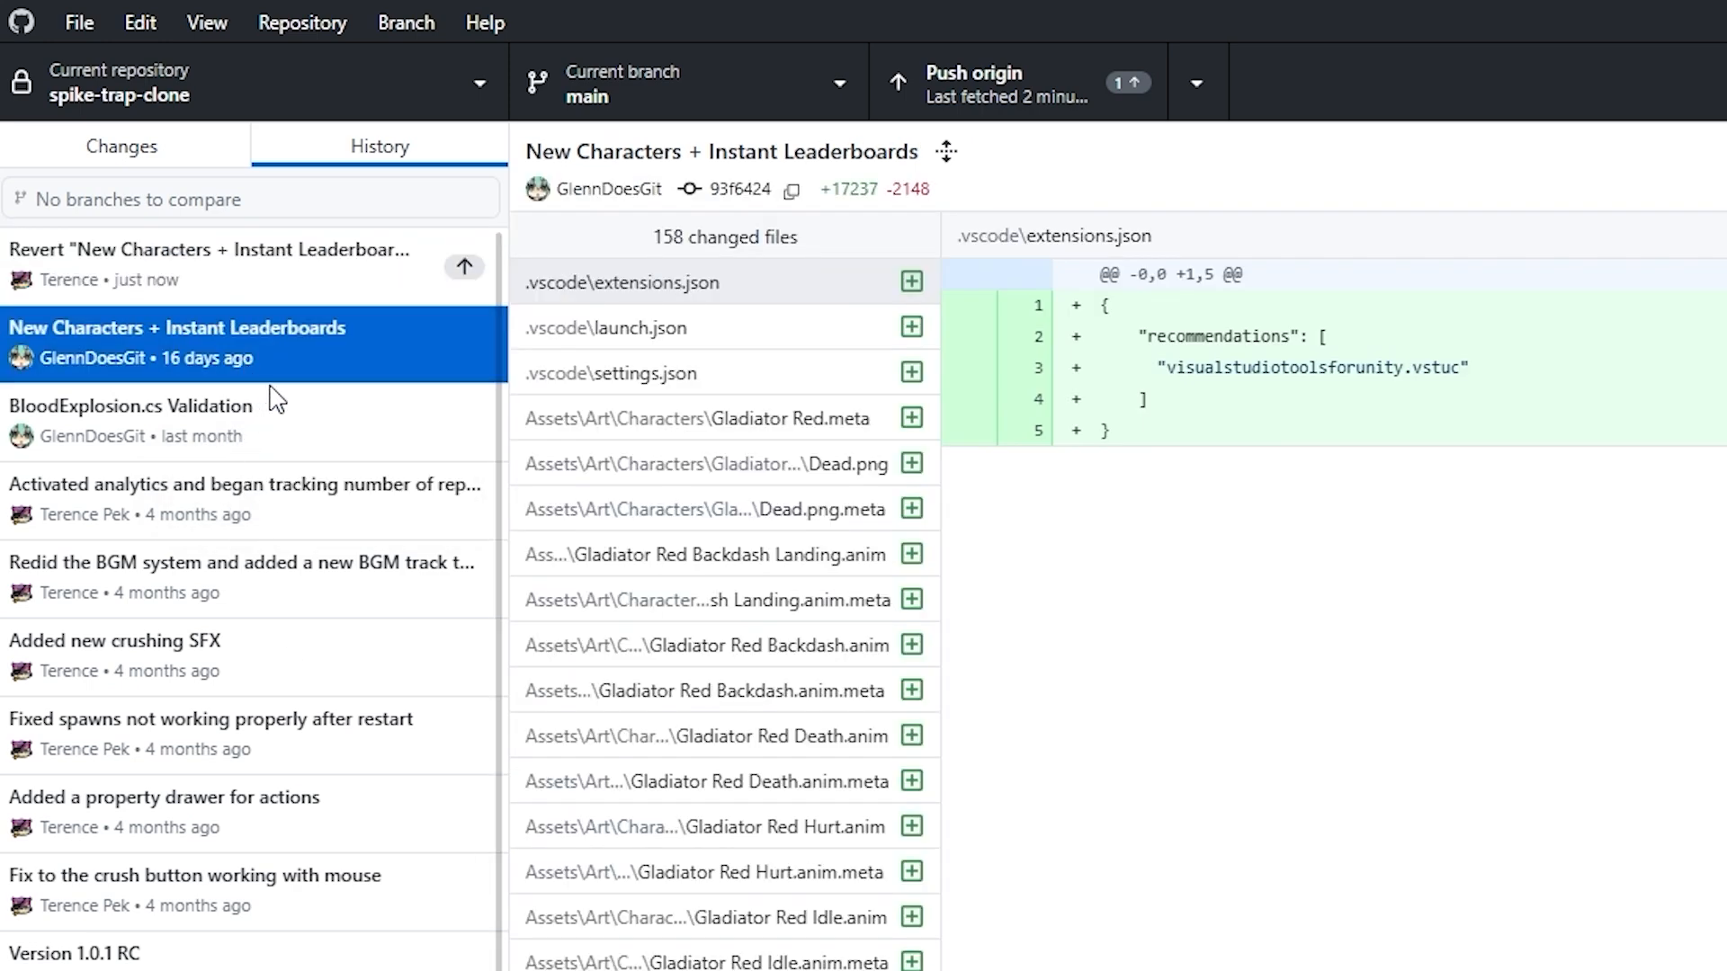
pyautogui.click(176, 419)
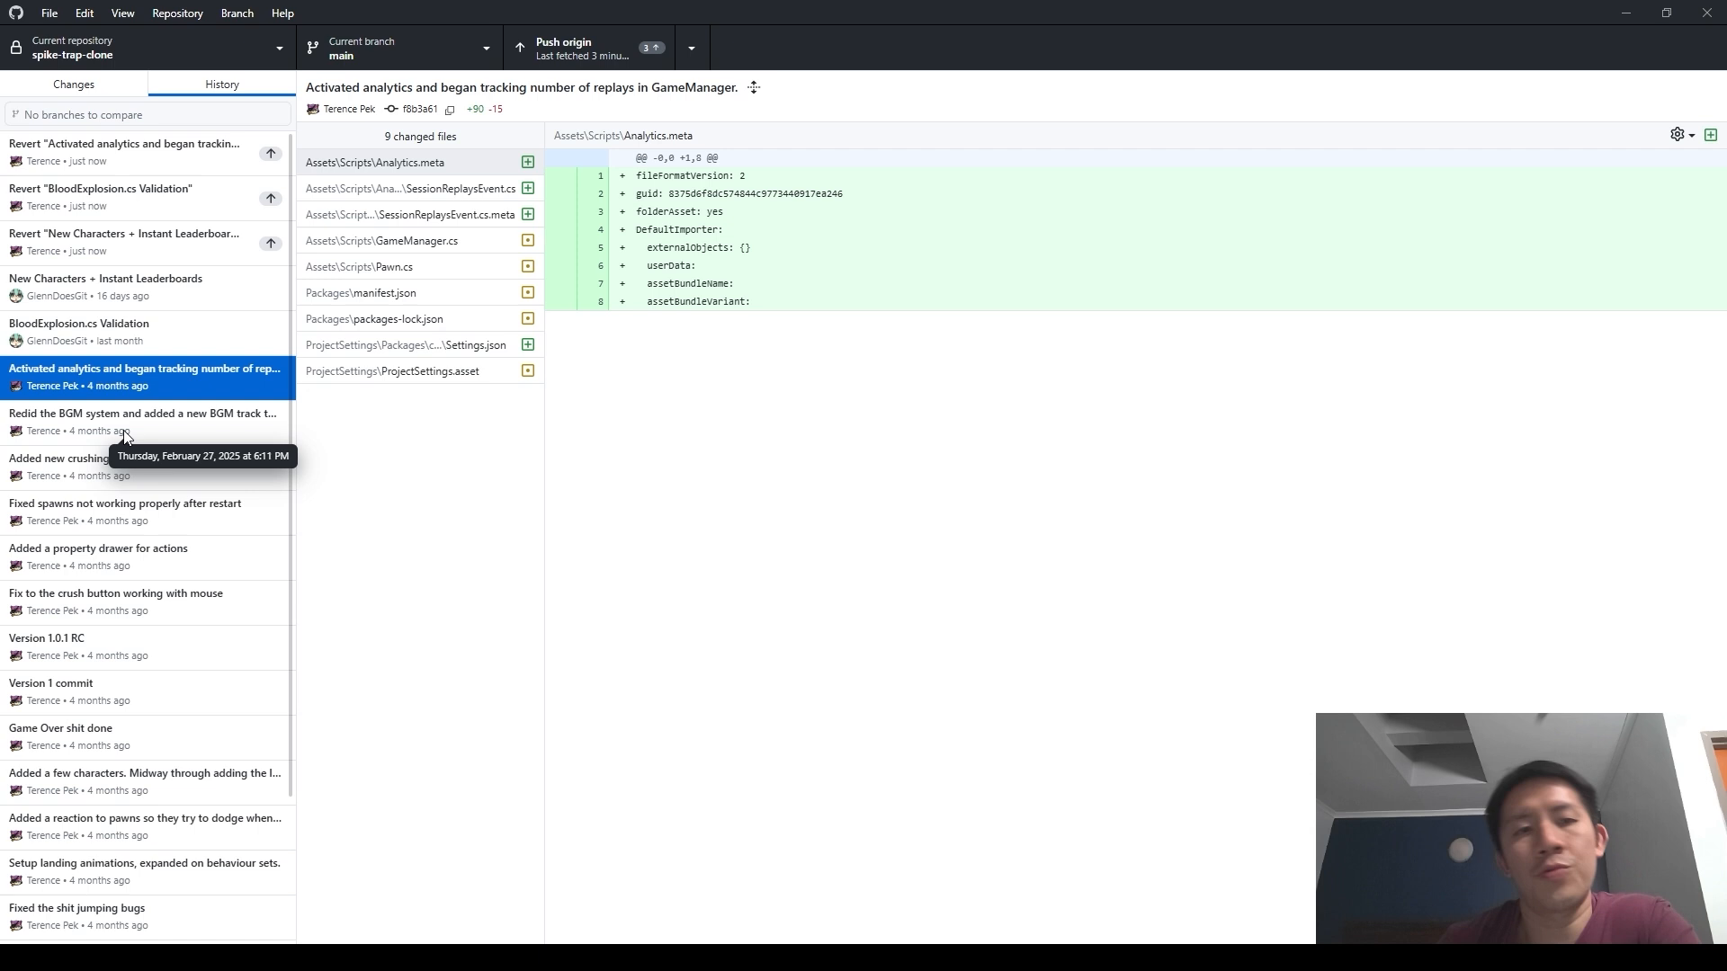
# - Inspect Version 1.0.1 RC, Activated analytics and its revert commit in the history
pyautogui.click(110, 645)
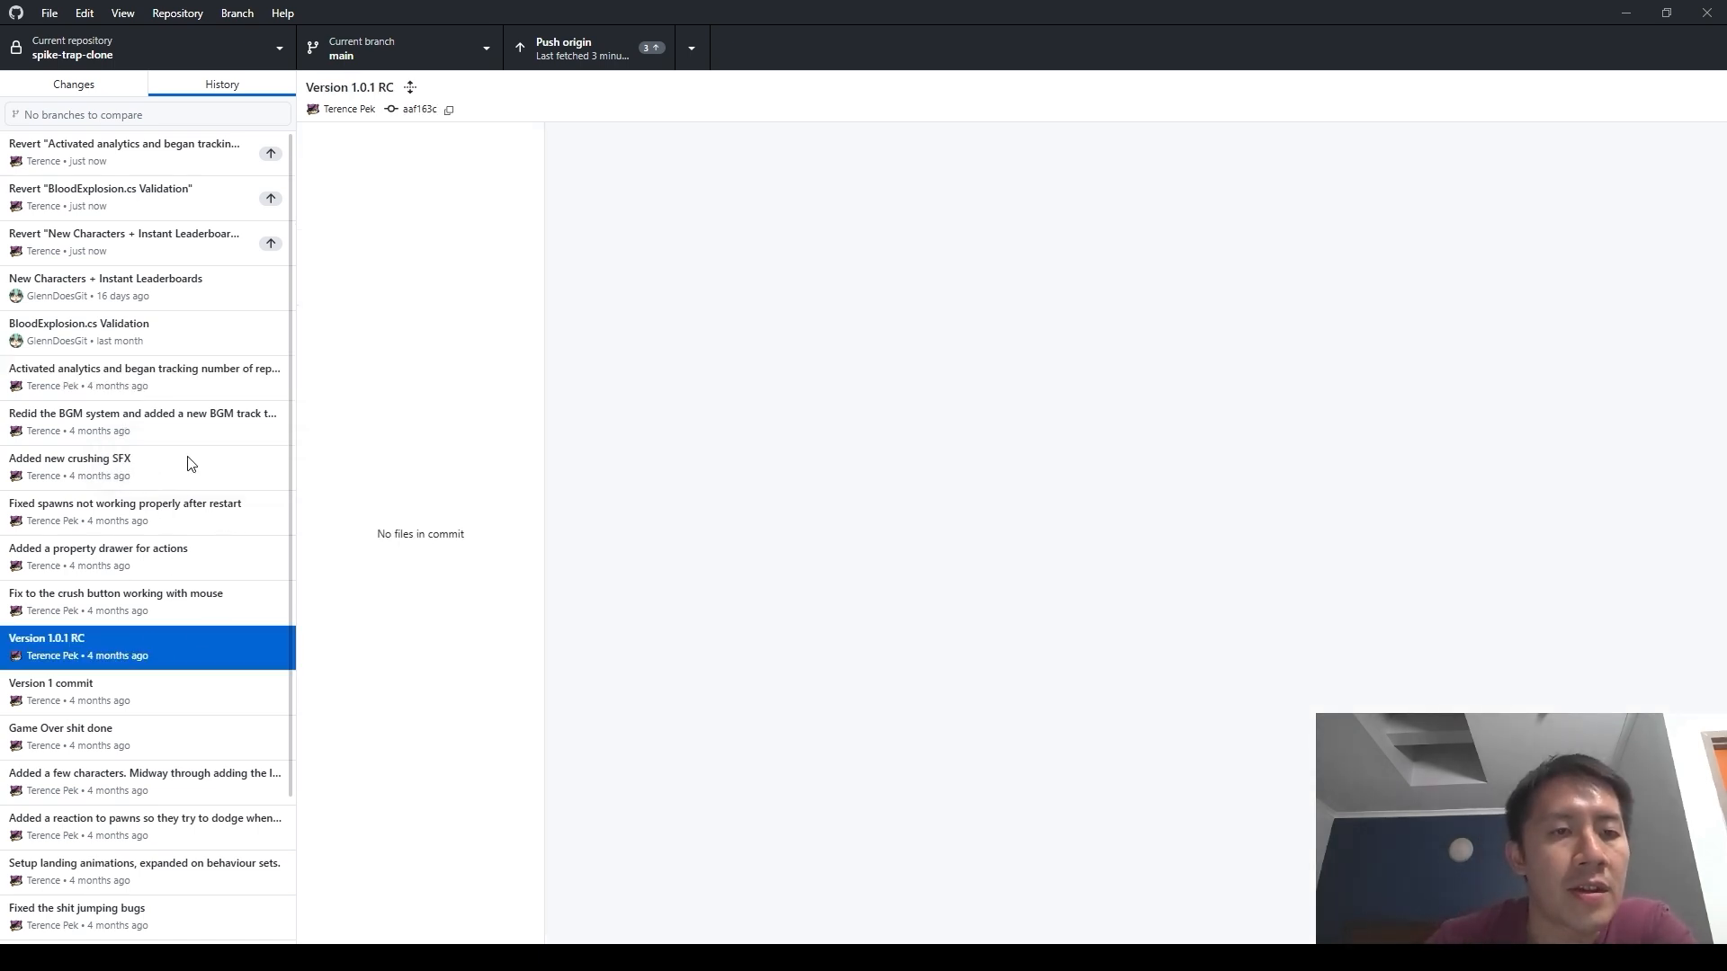
pyautogui.click(146, 646)
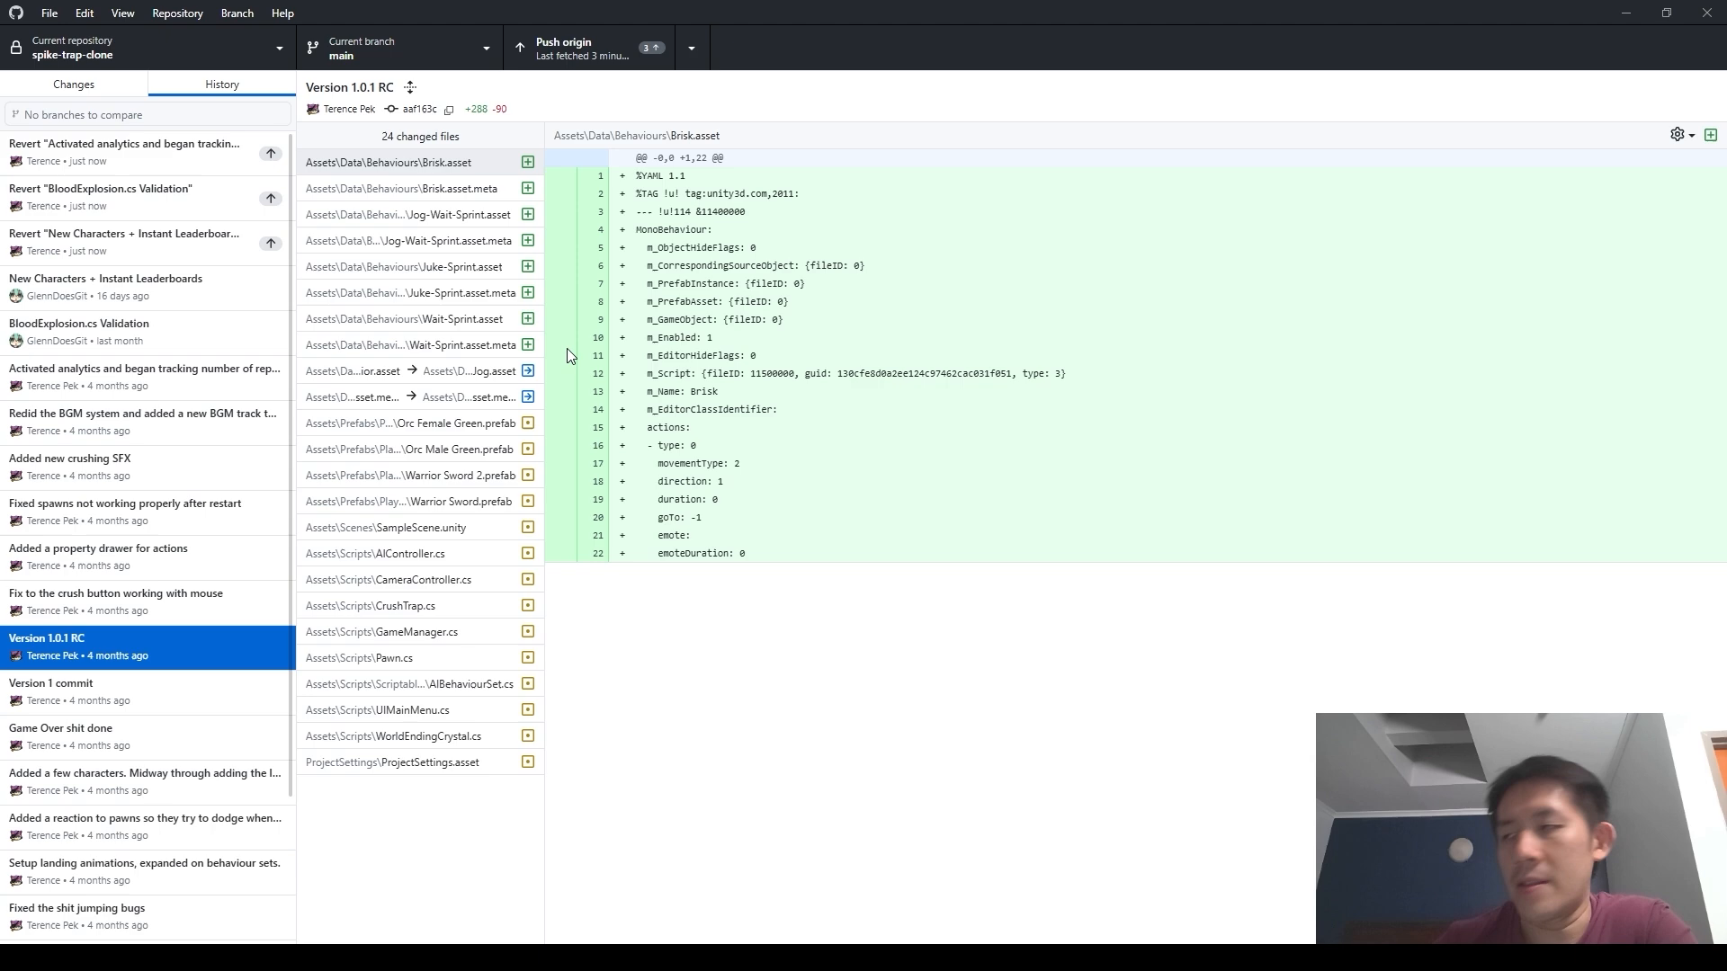
pyautogui.moveTo(561, 355)
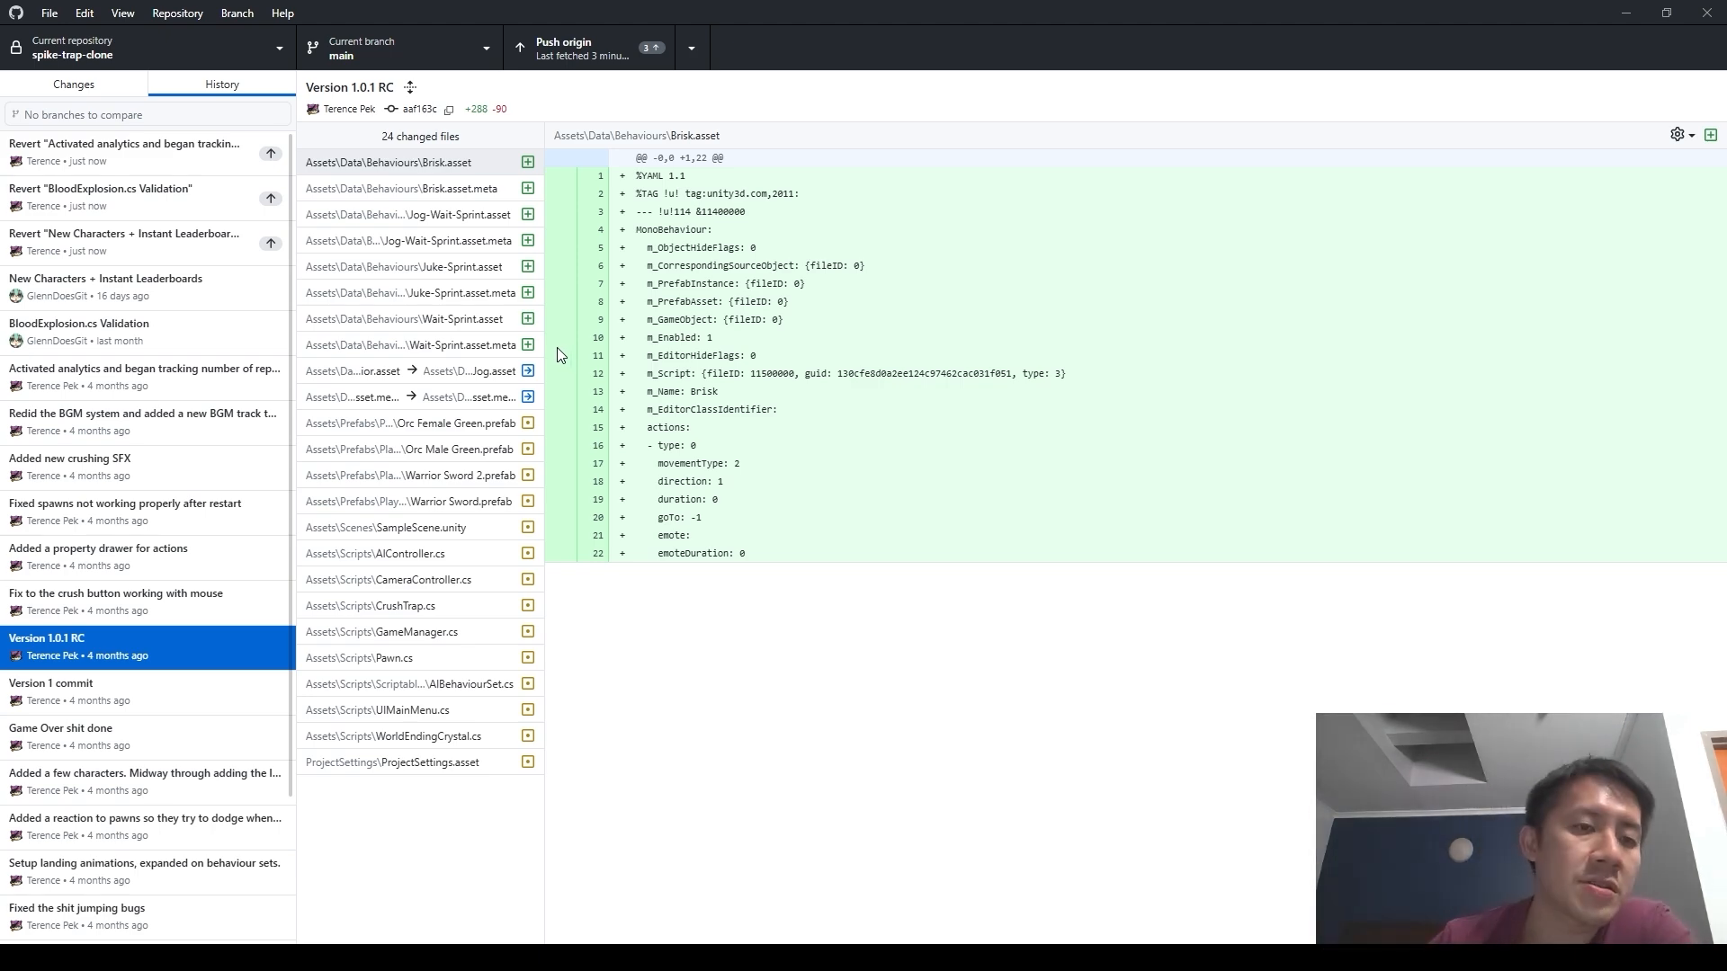
pyautogui.moveTo(18, 619)
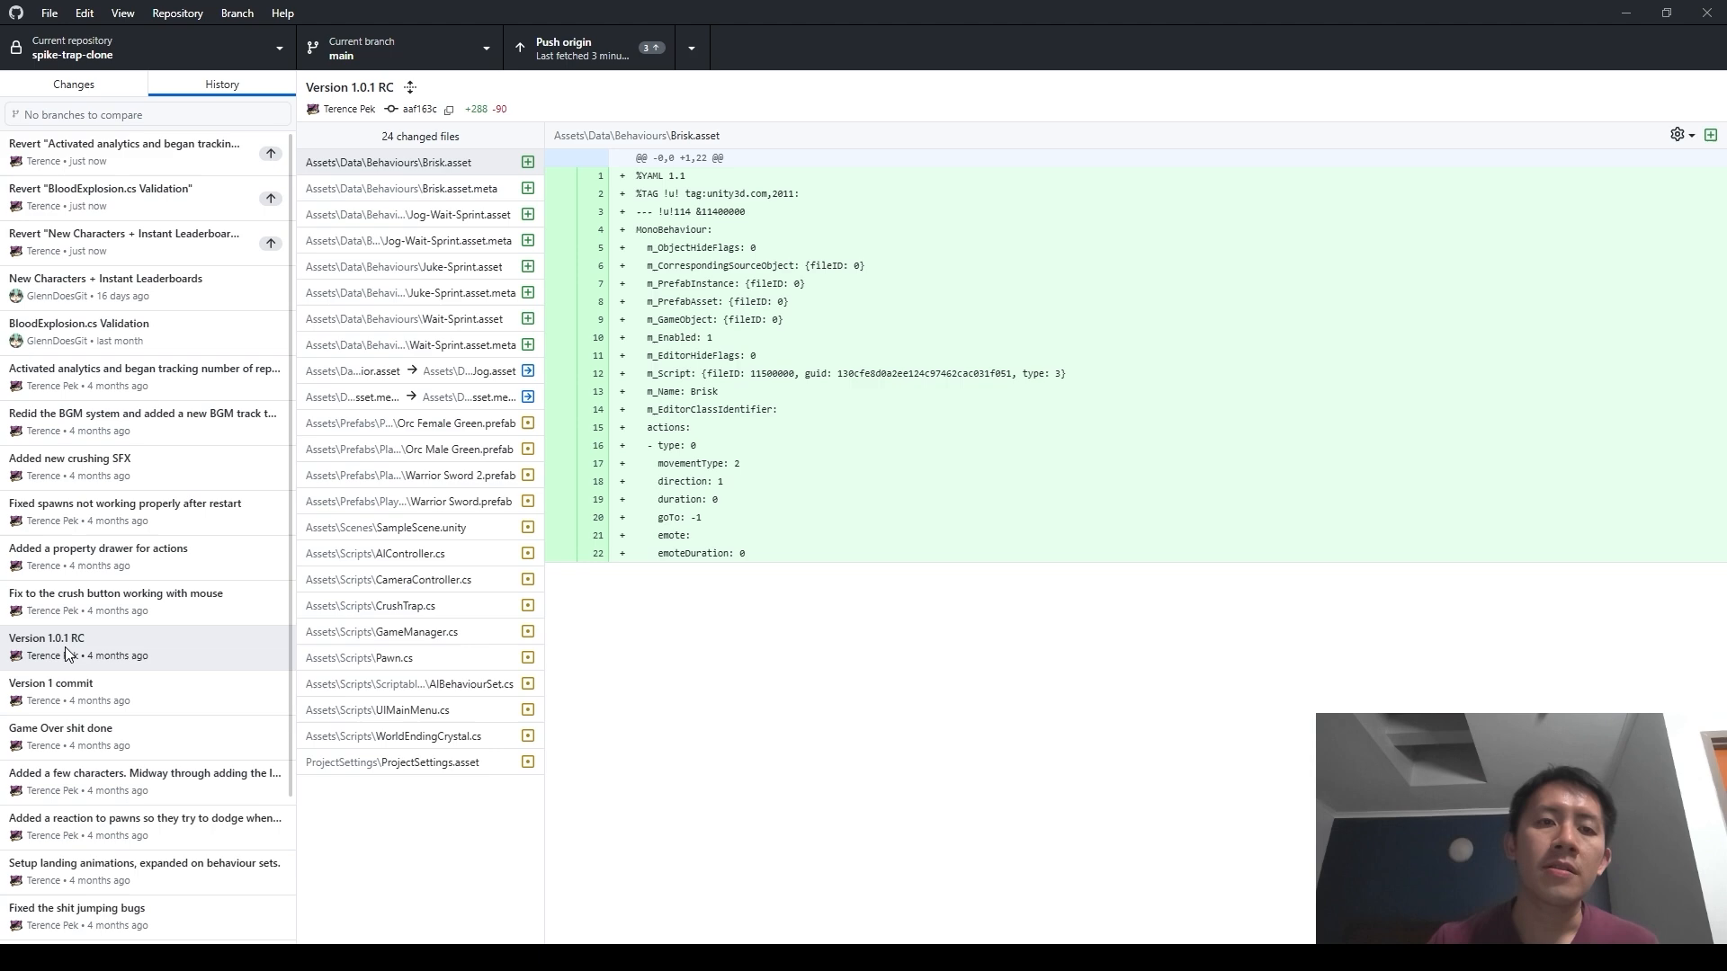
pyautogui.click(144, 376)
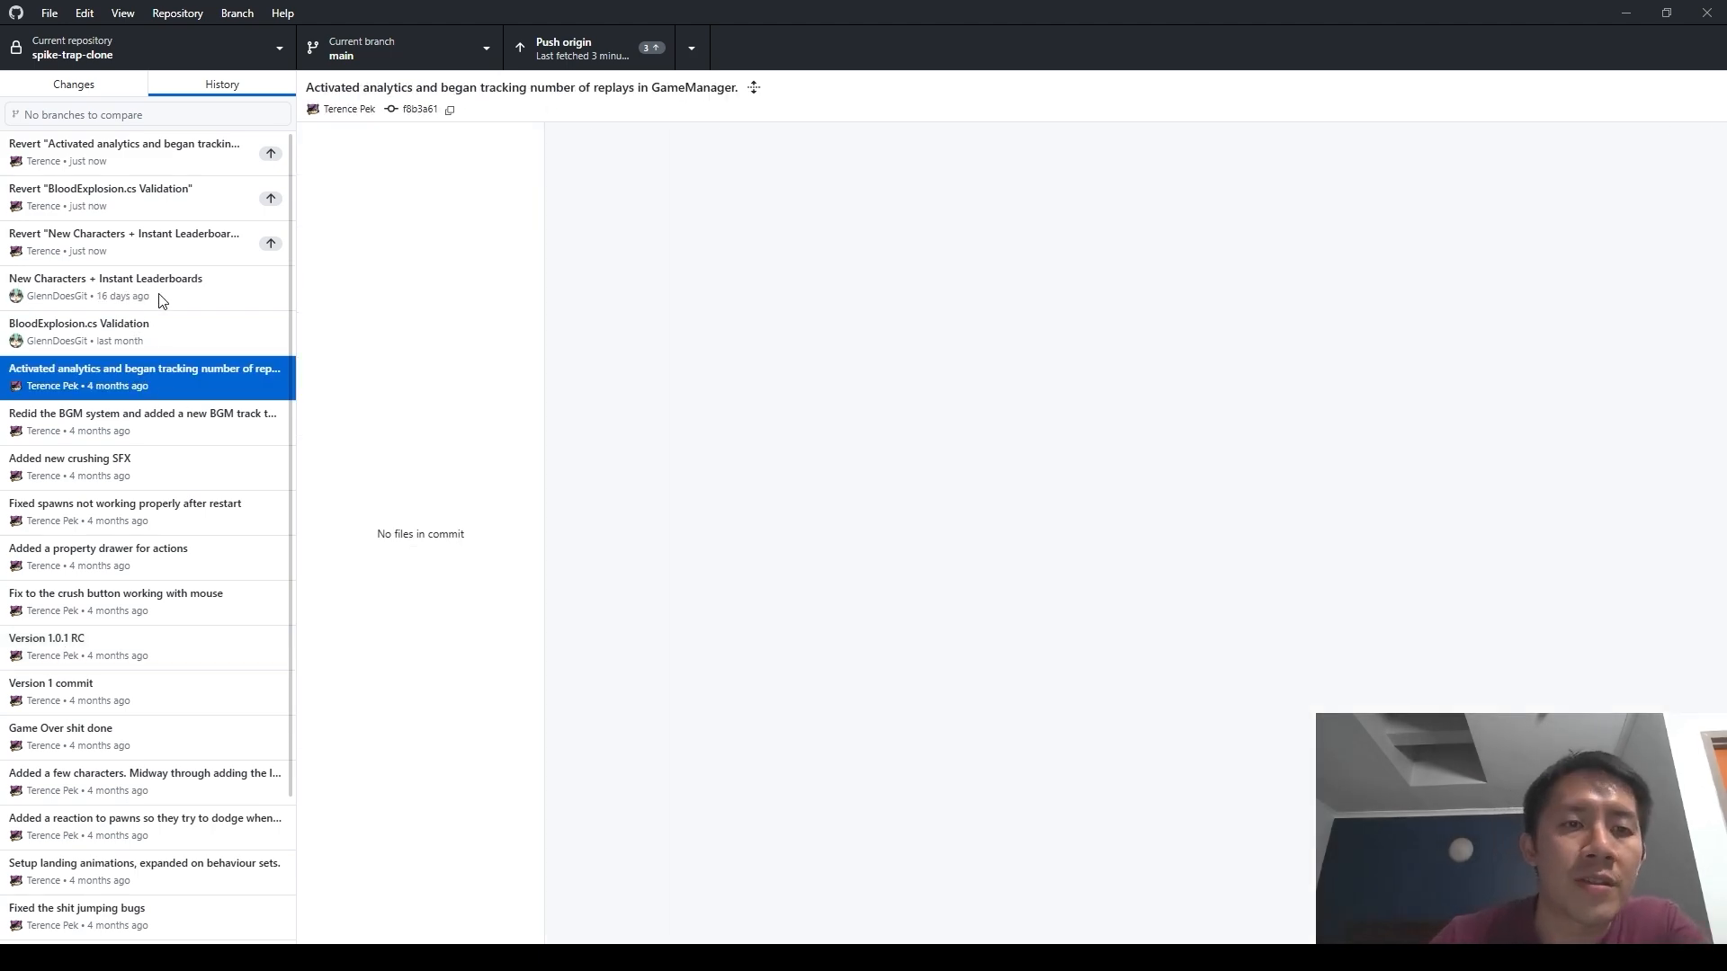
pyautogui.click(144, 376)
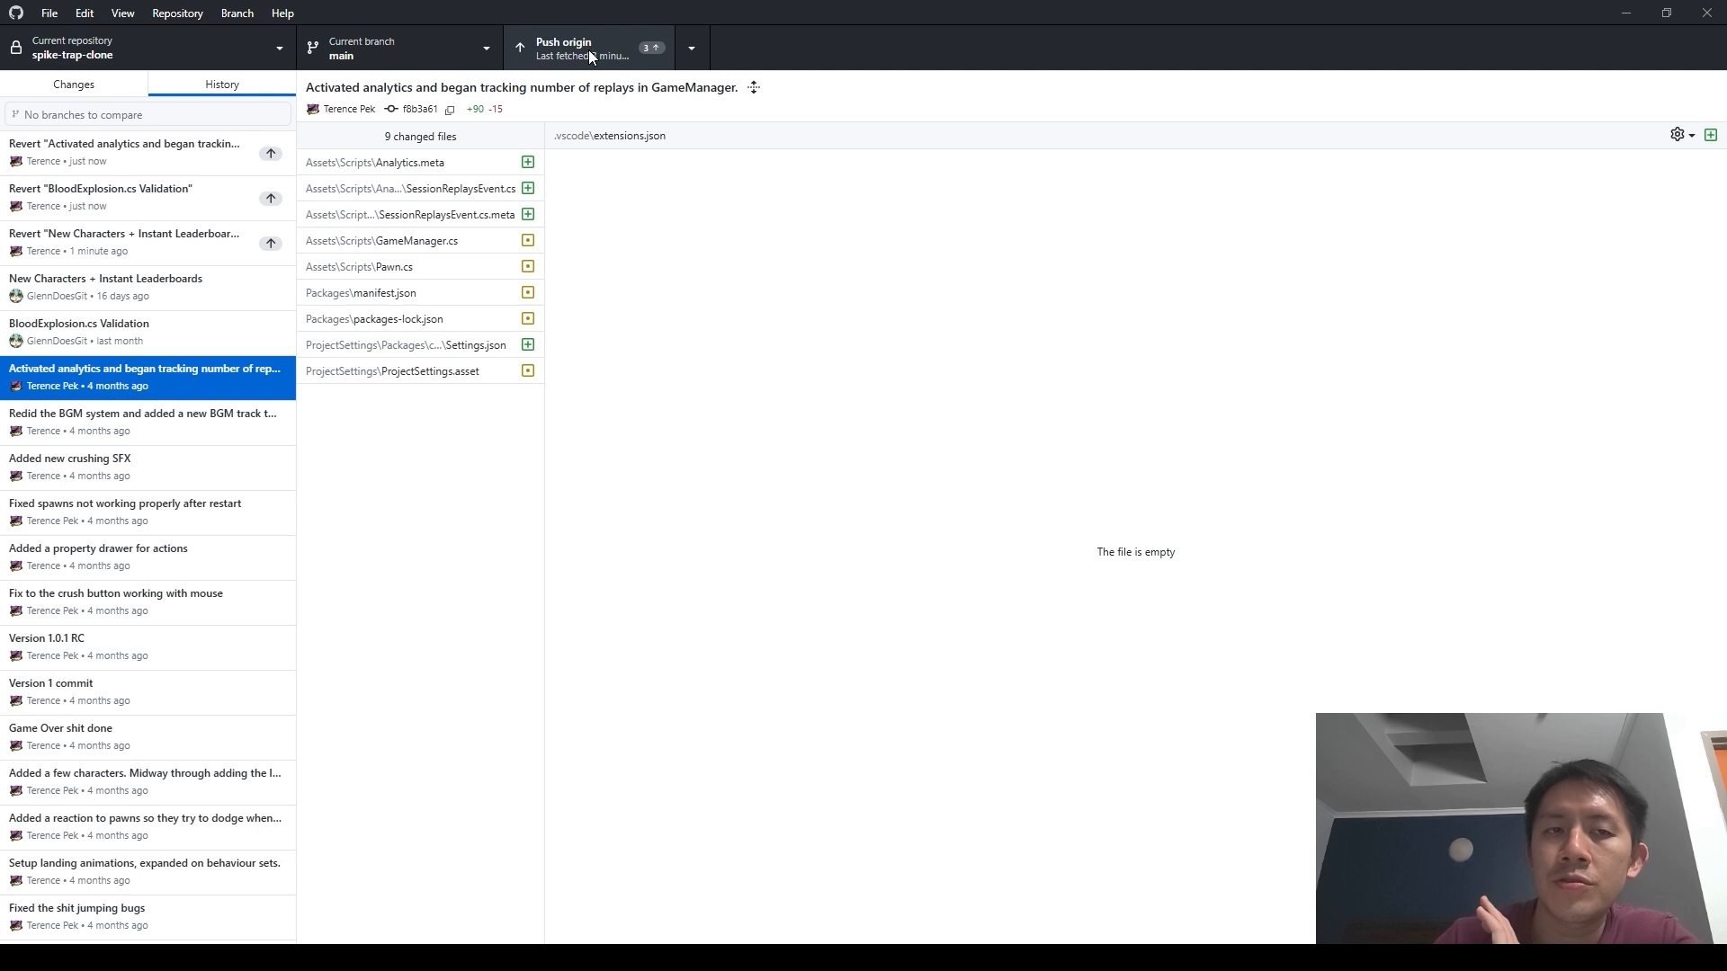
pyautogui.click(144, 151)
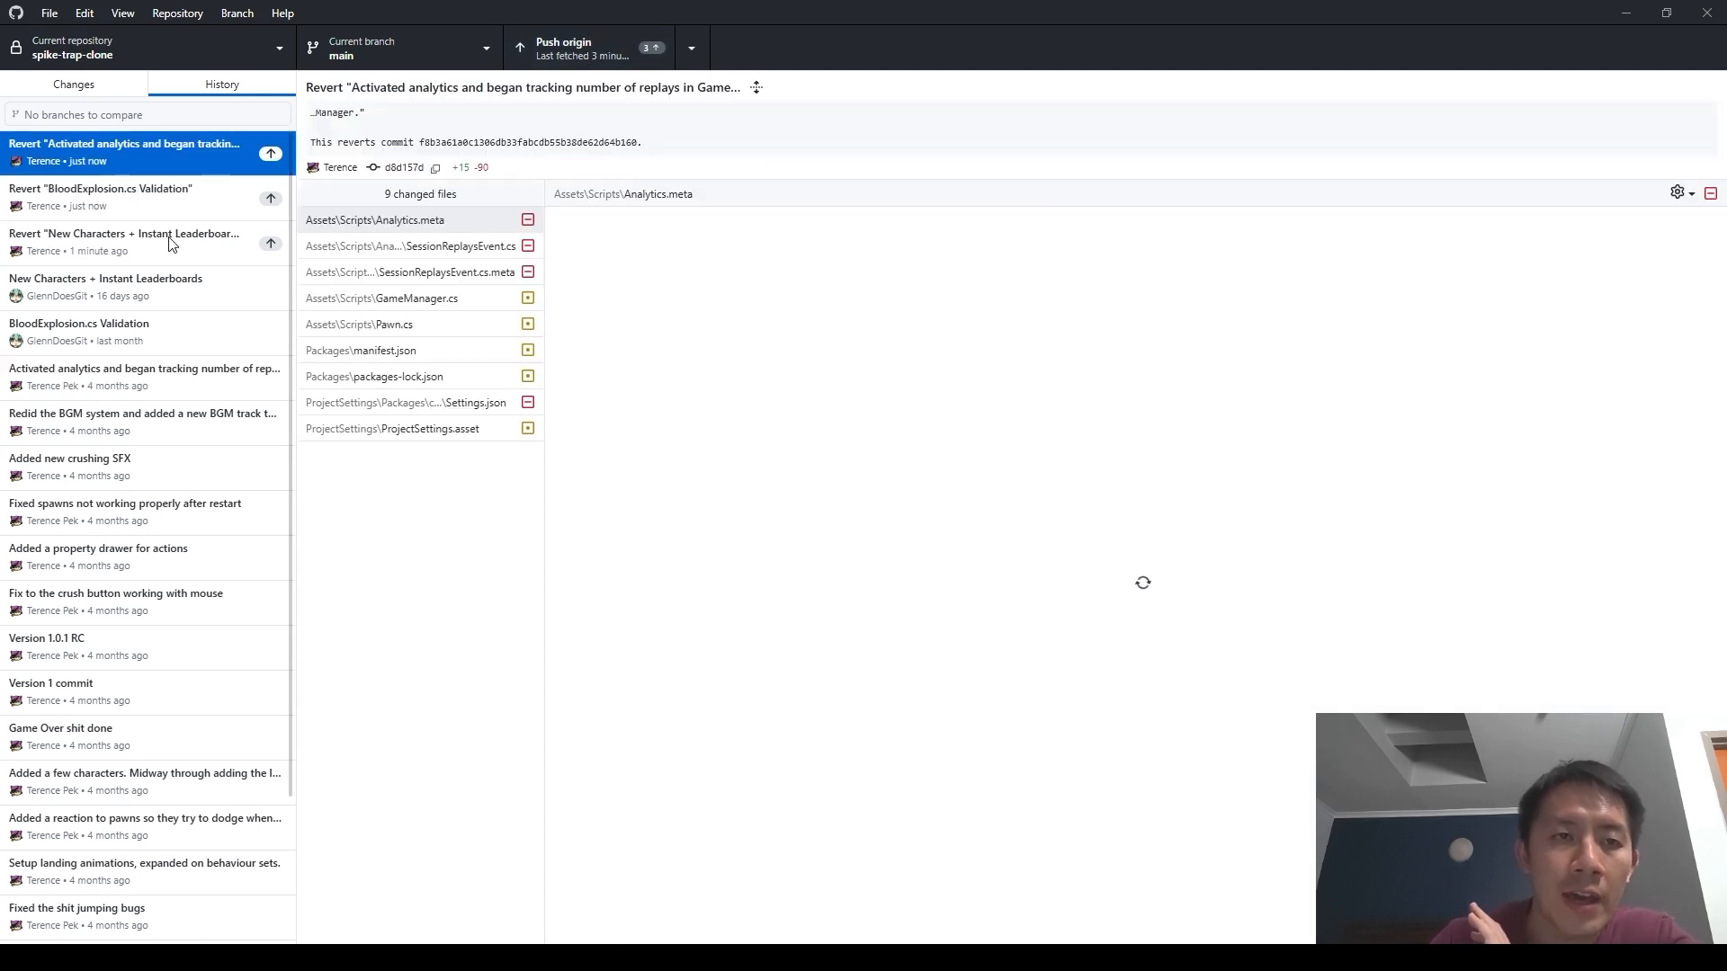
pyautogui.click(374, 220)
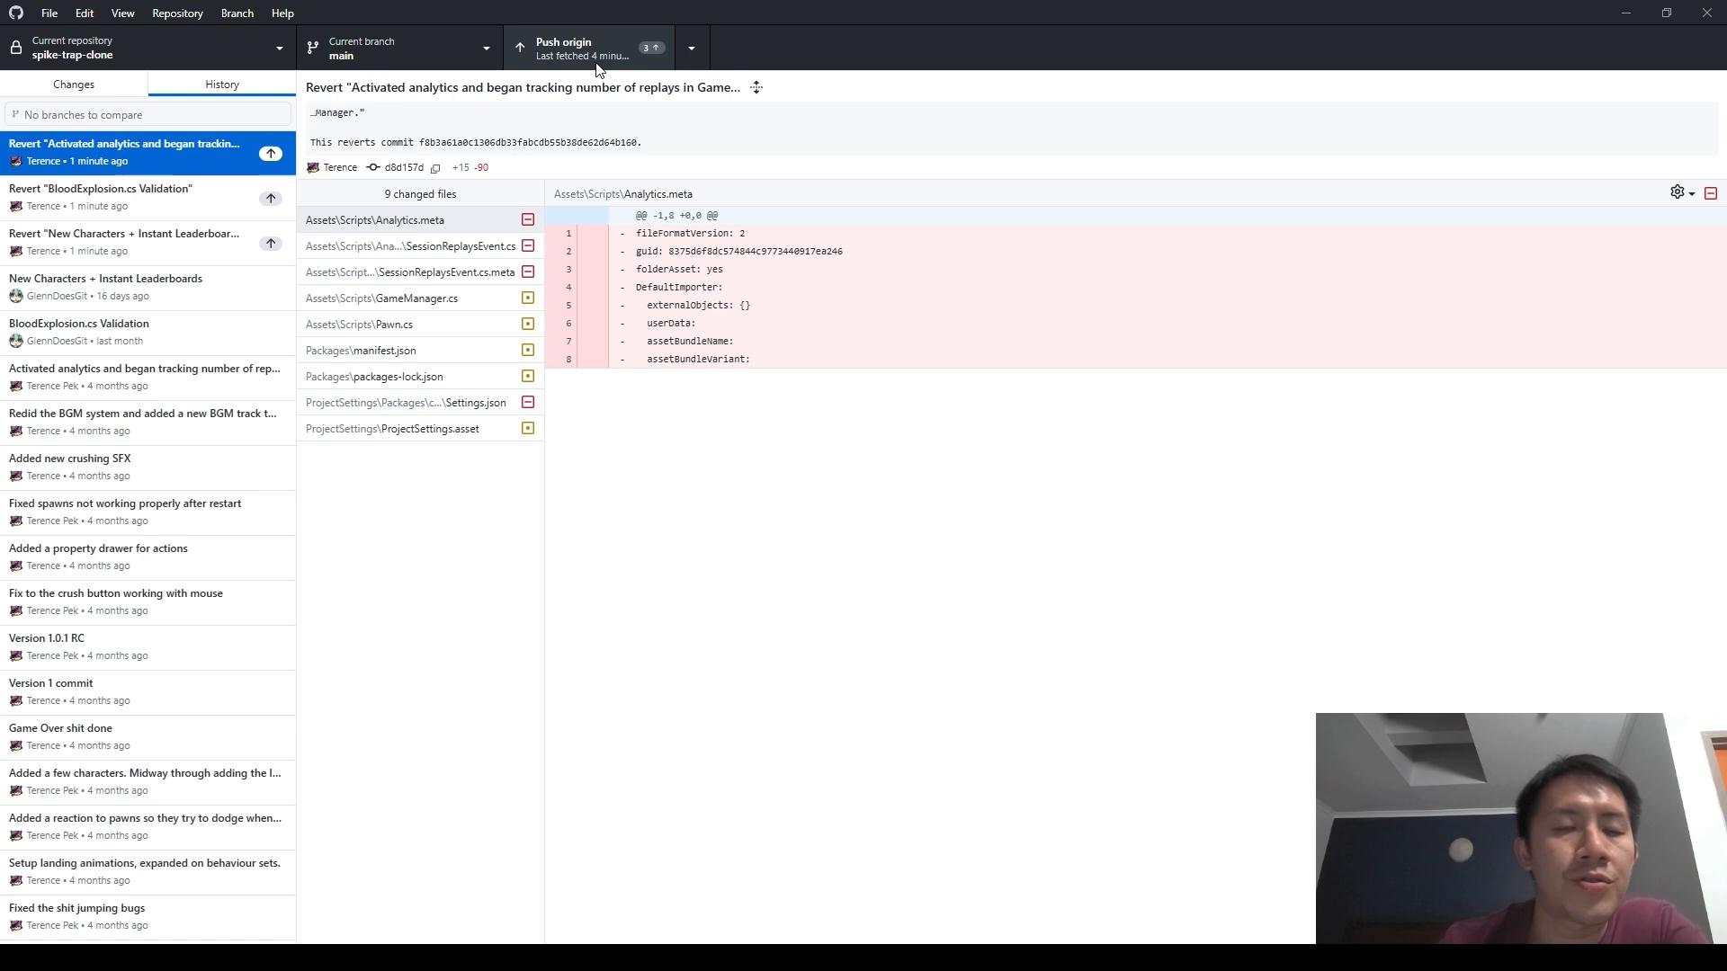
pyautogui.click(105, 277)
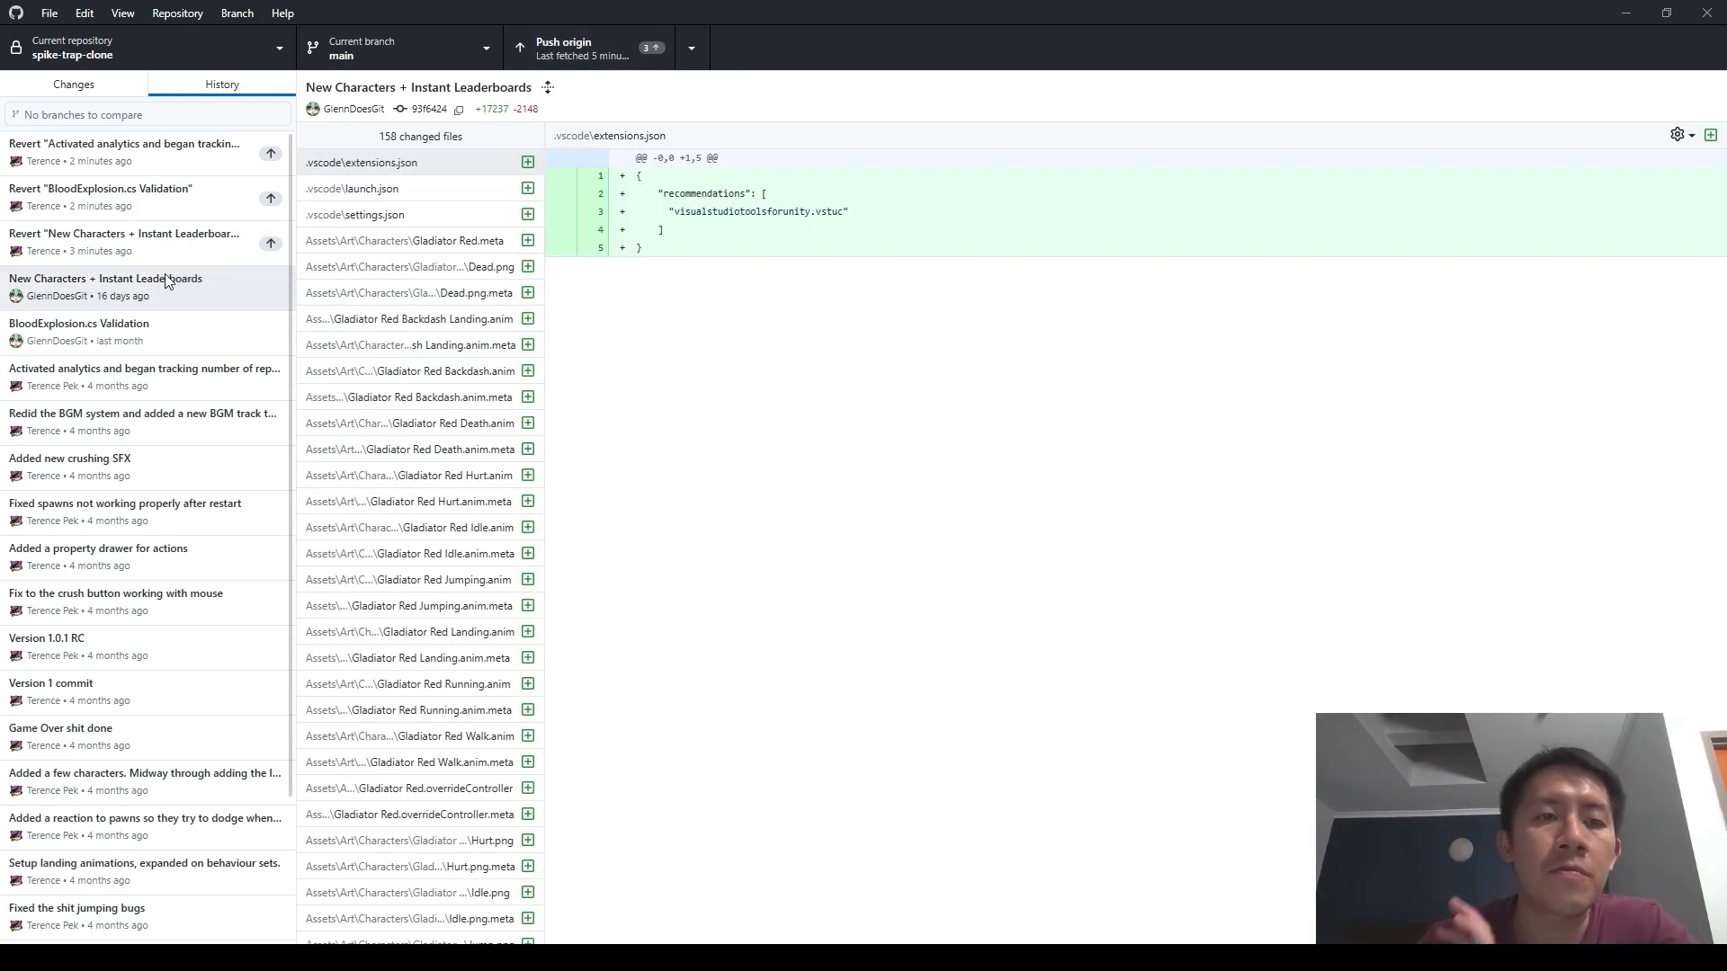
# - Revert the Fixed spawns not working properly commit and view the resulting revert
pyautogui.click(126, 504)
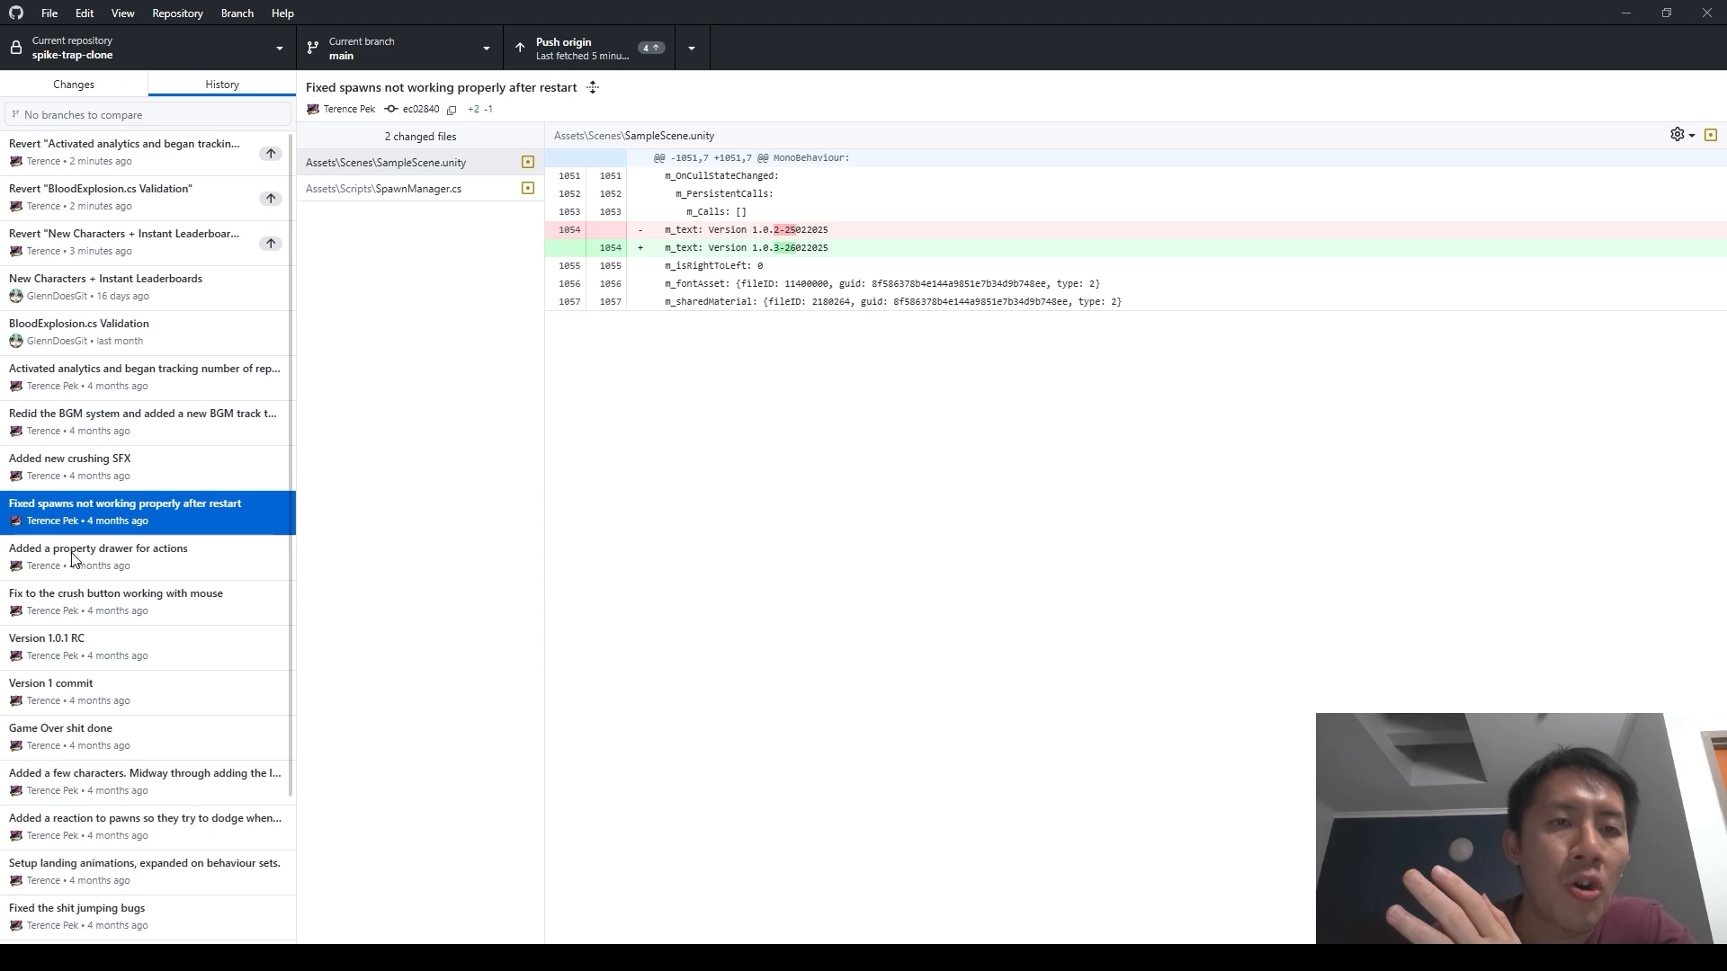
pyautogui.click(126, 196)
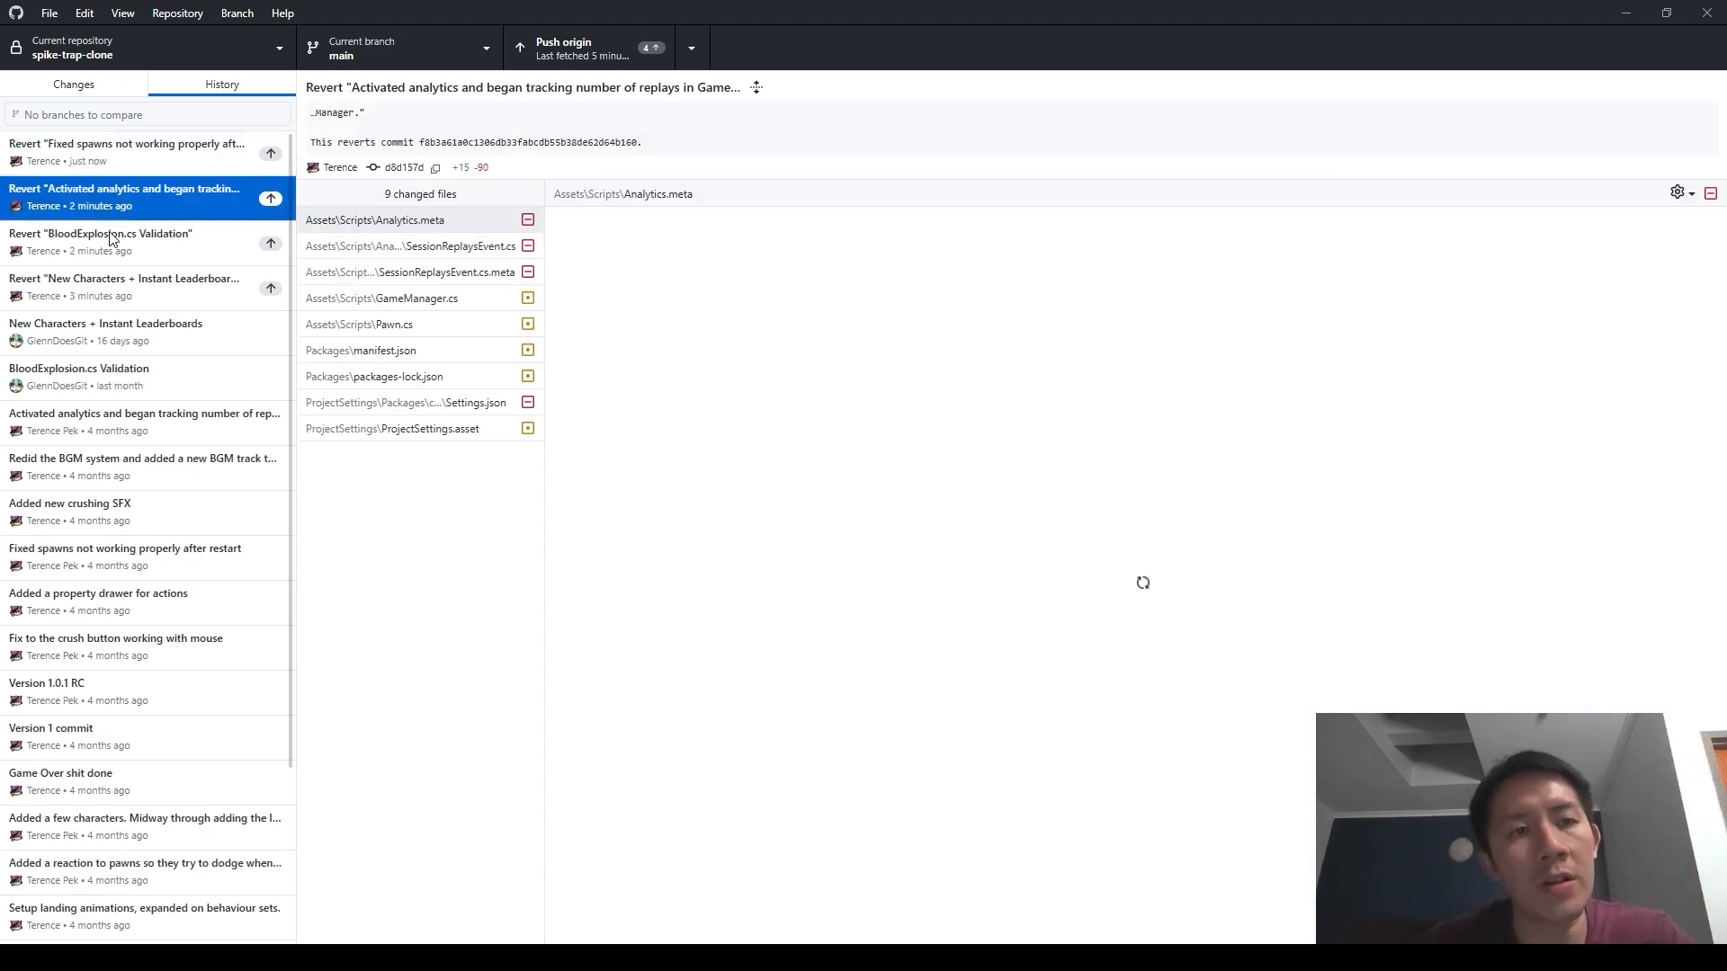
pyautogui.click(124, 152)
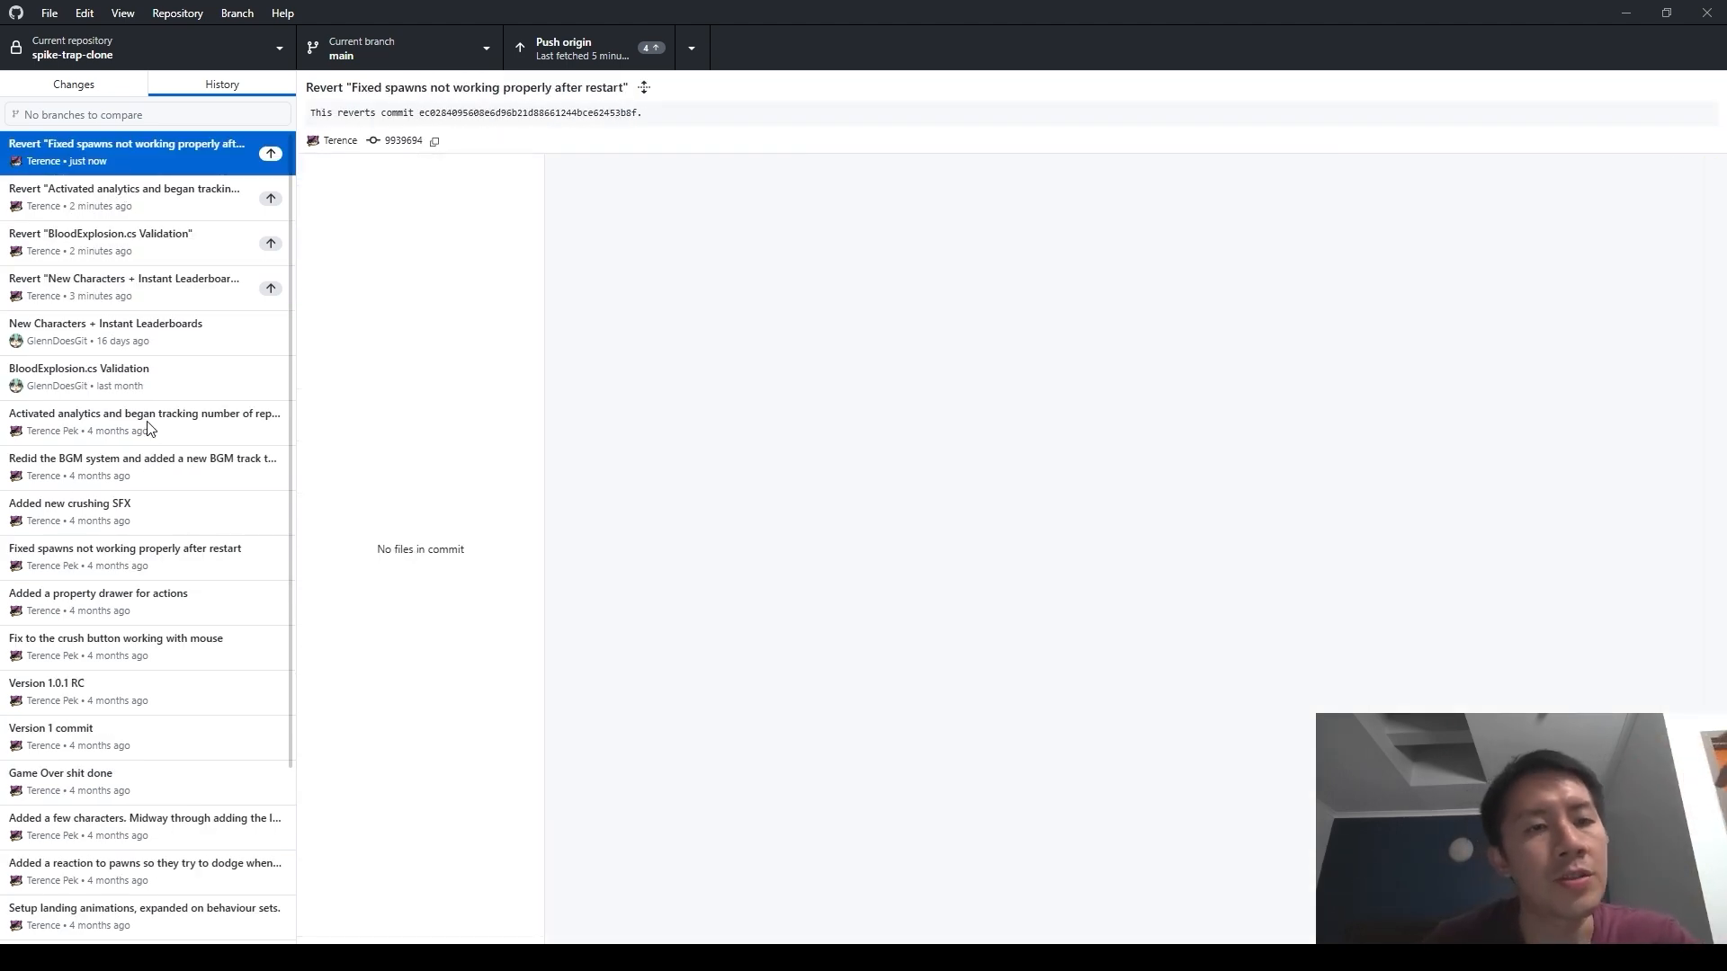
pyautogui.click(124, 549)
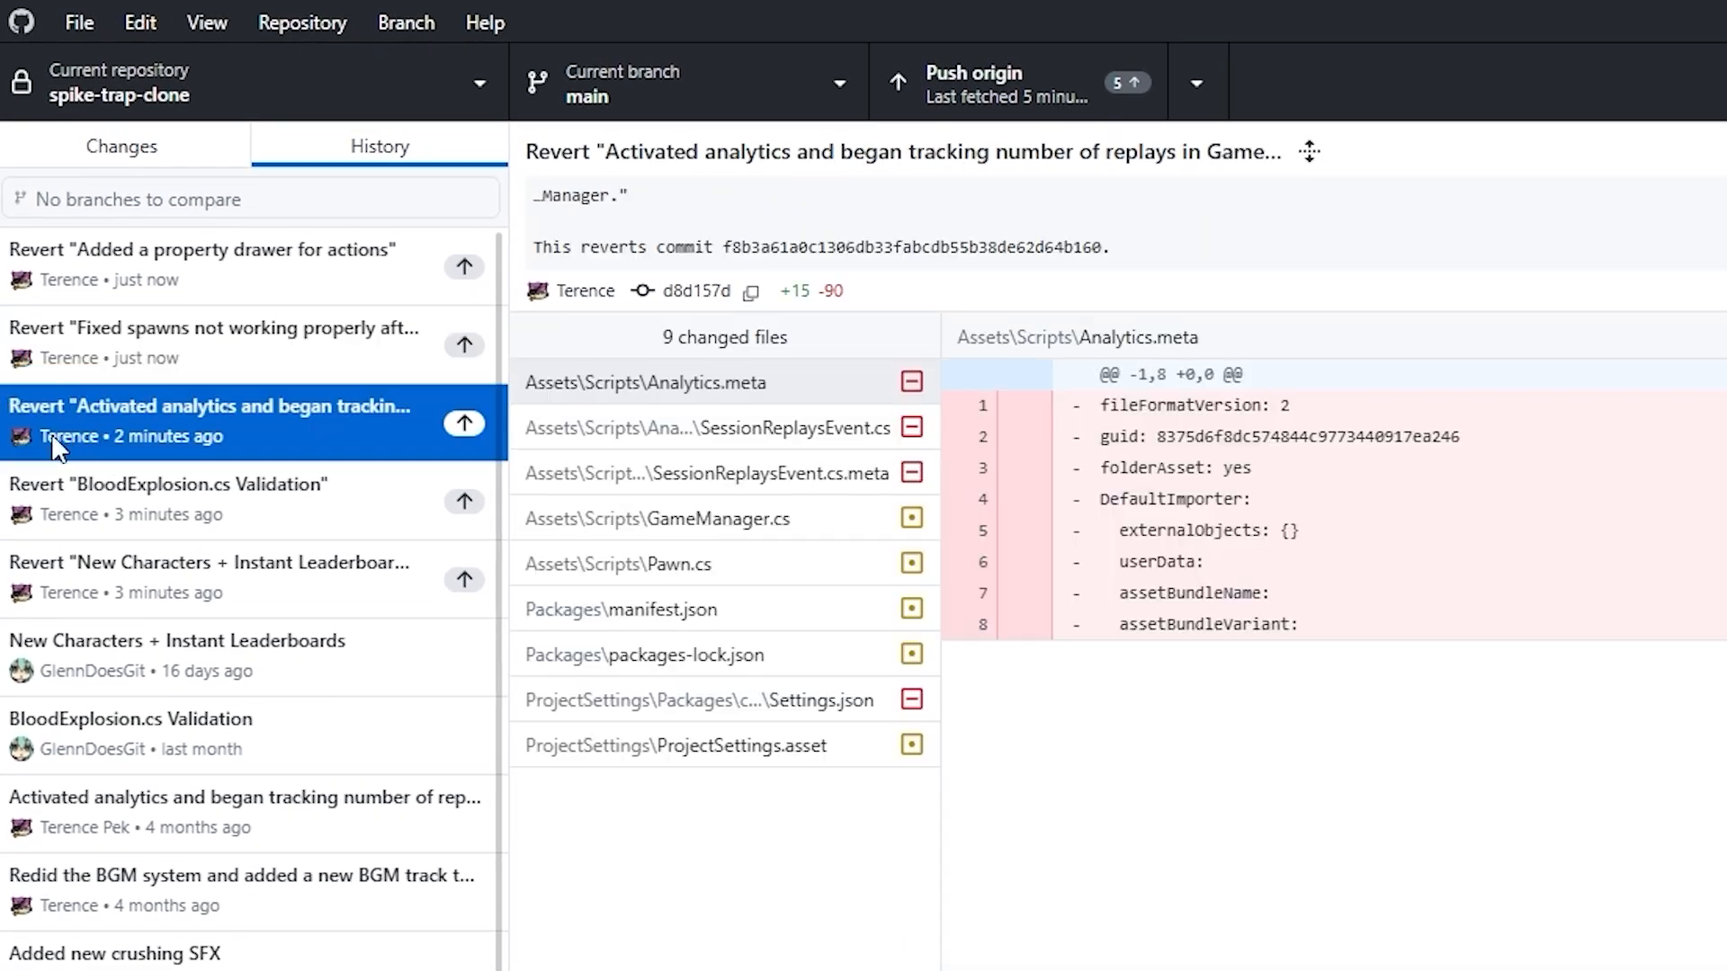
pyautogui.moveTo(226, 451)
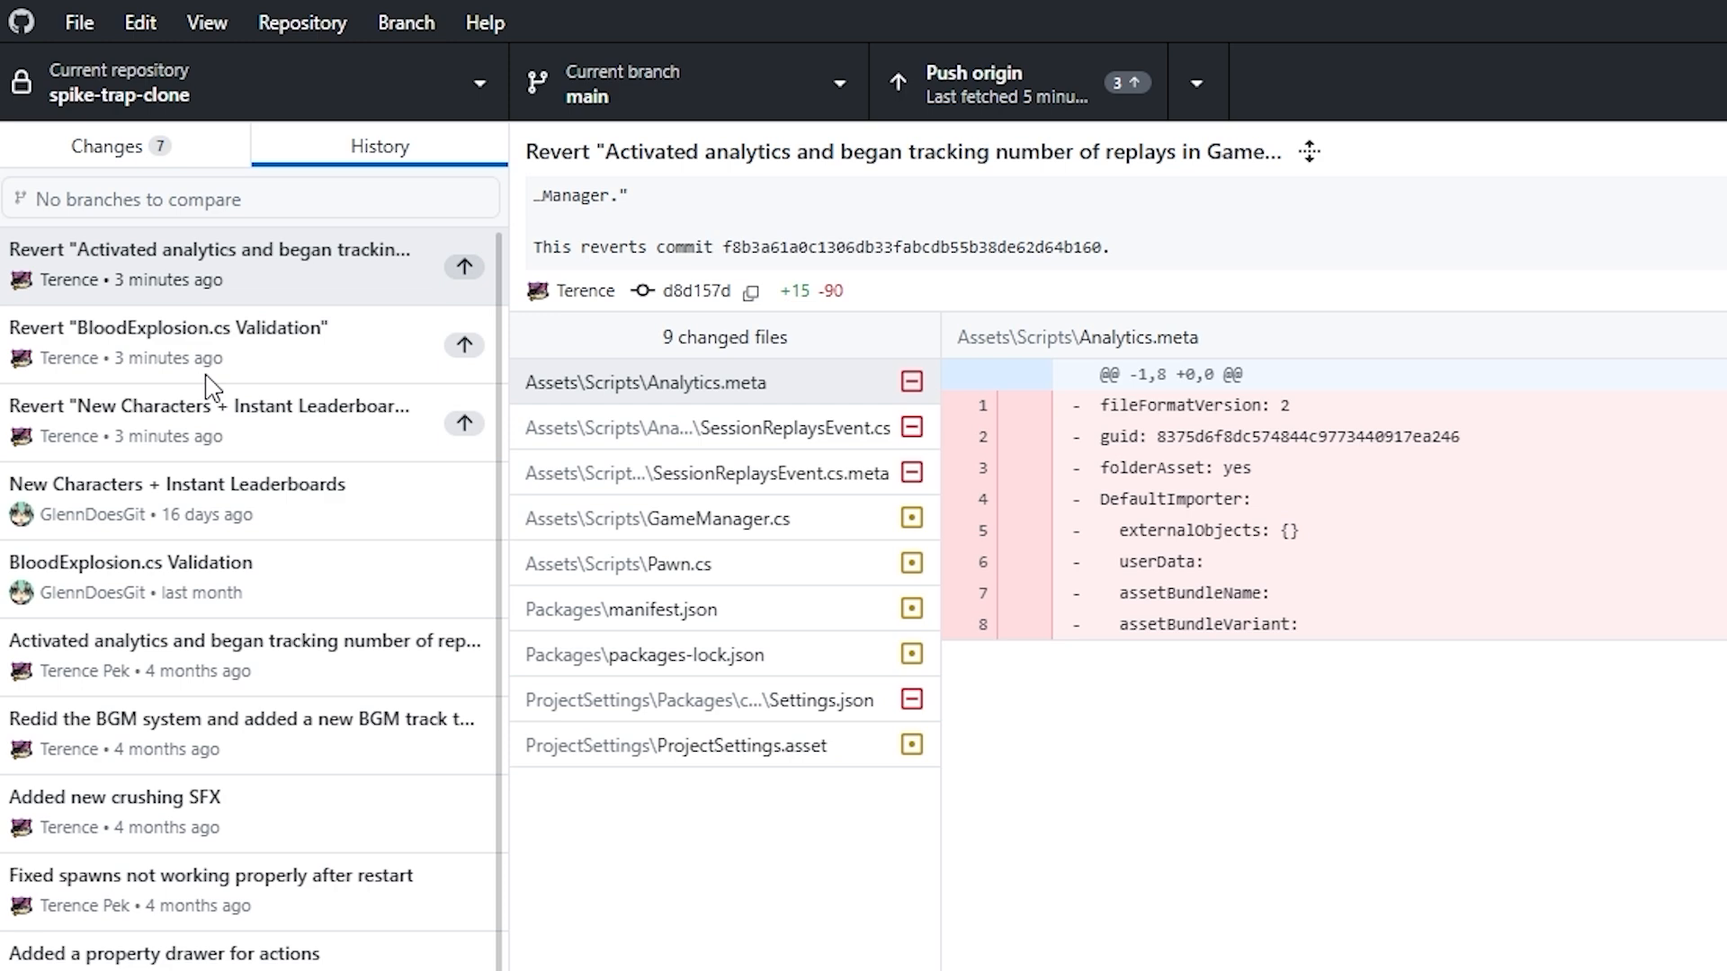
pyautogui.moveTo(347, 306)
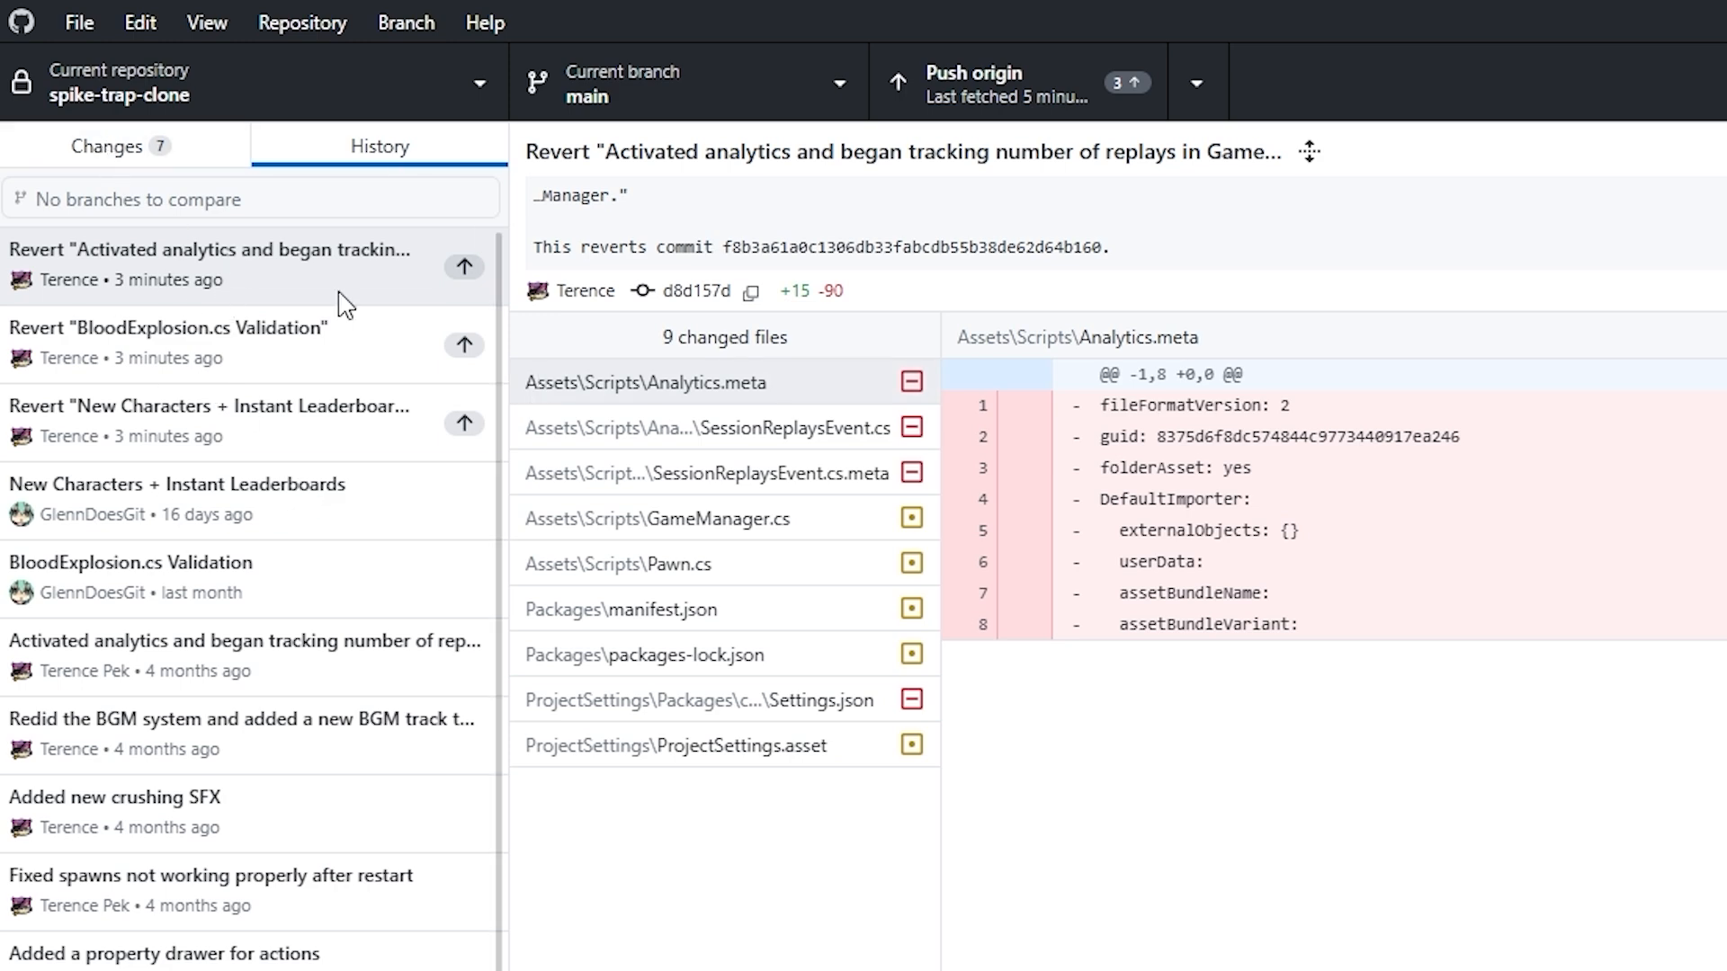
# - Discard all seven uncommitted file changes, confirming in the dialog
pyautogui.click(108, 146)
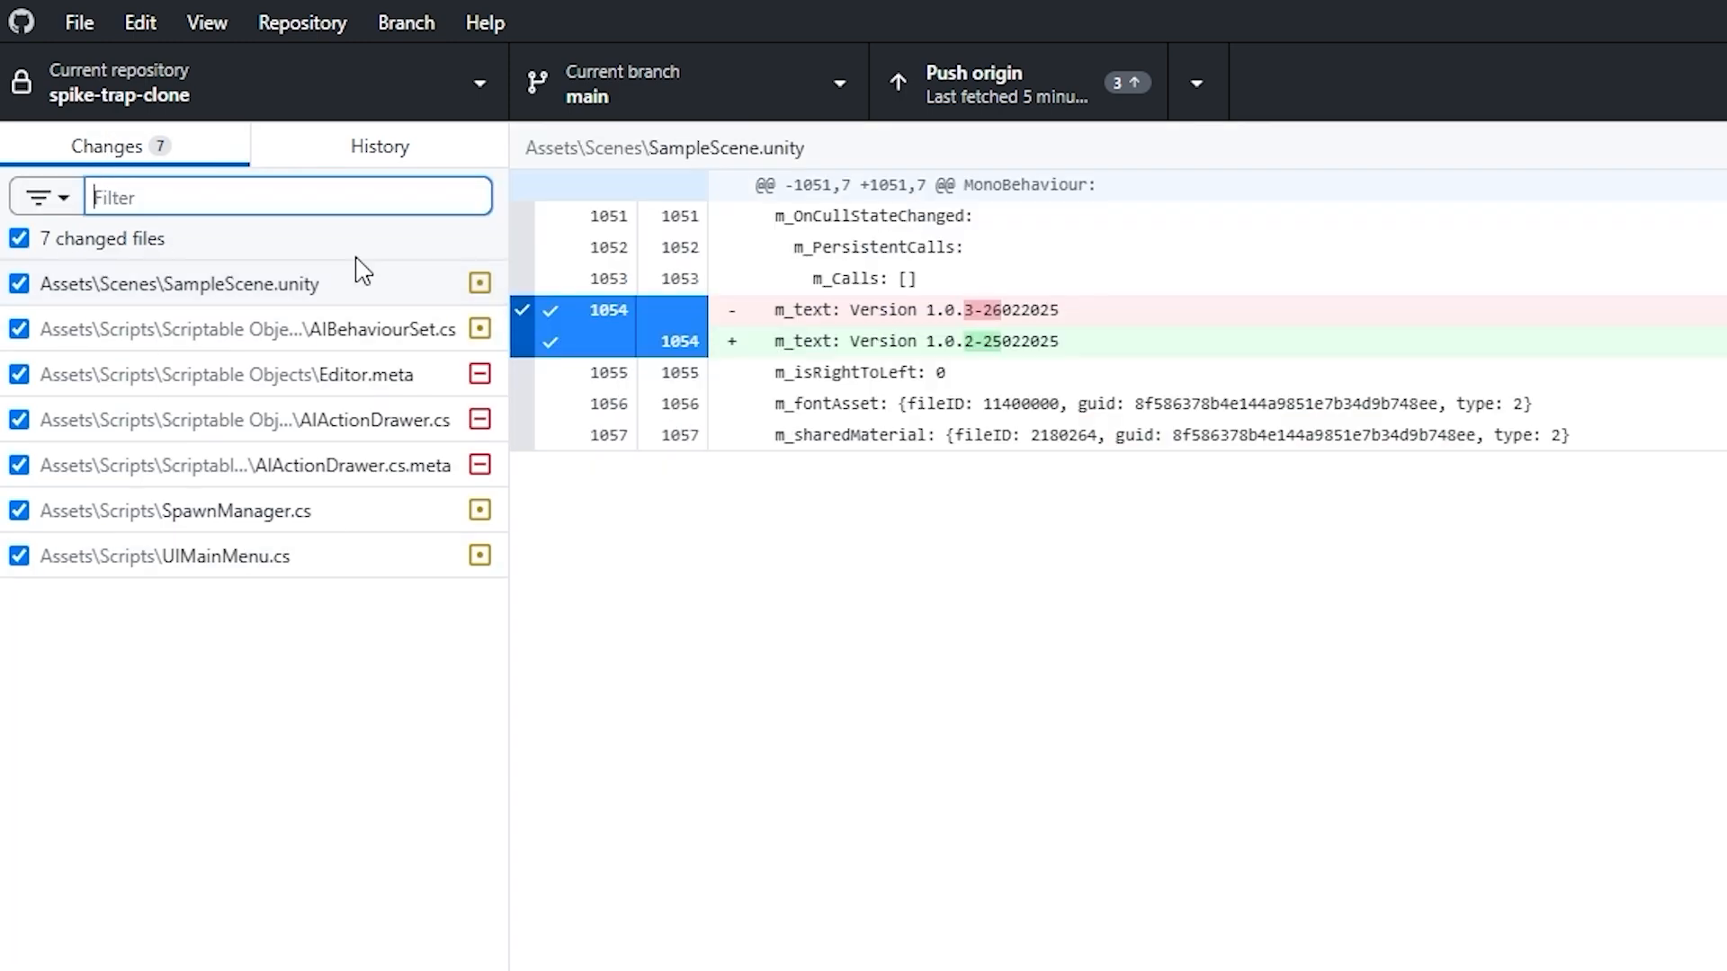
pyautogui.click(379, 145)
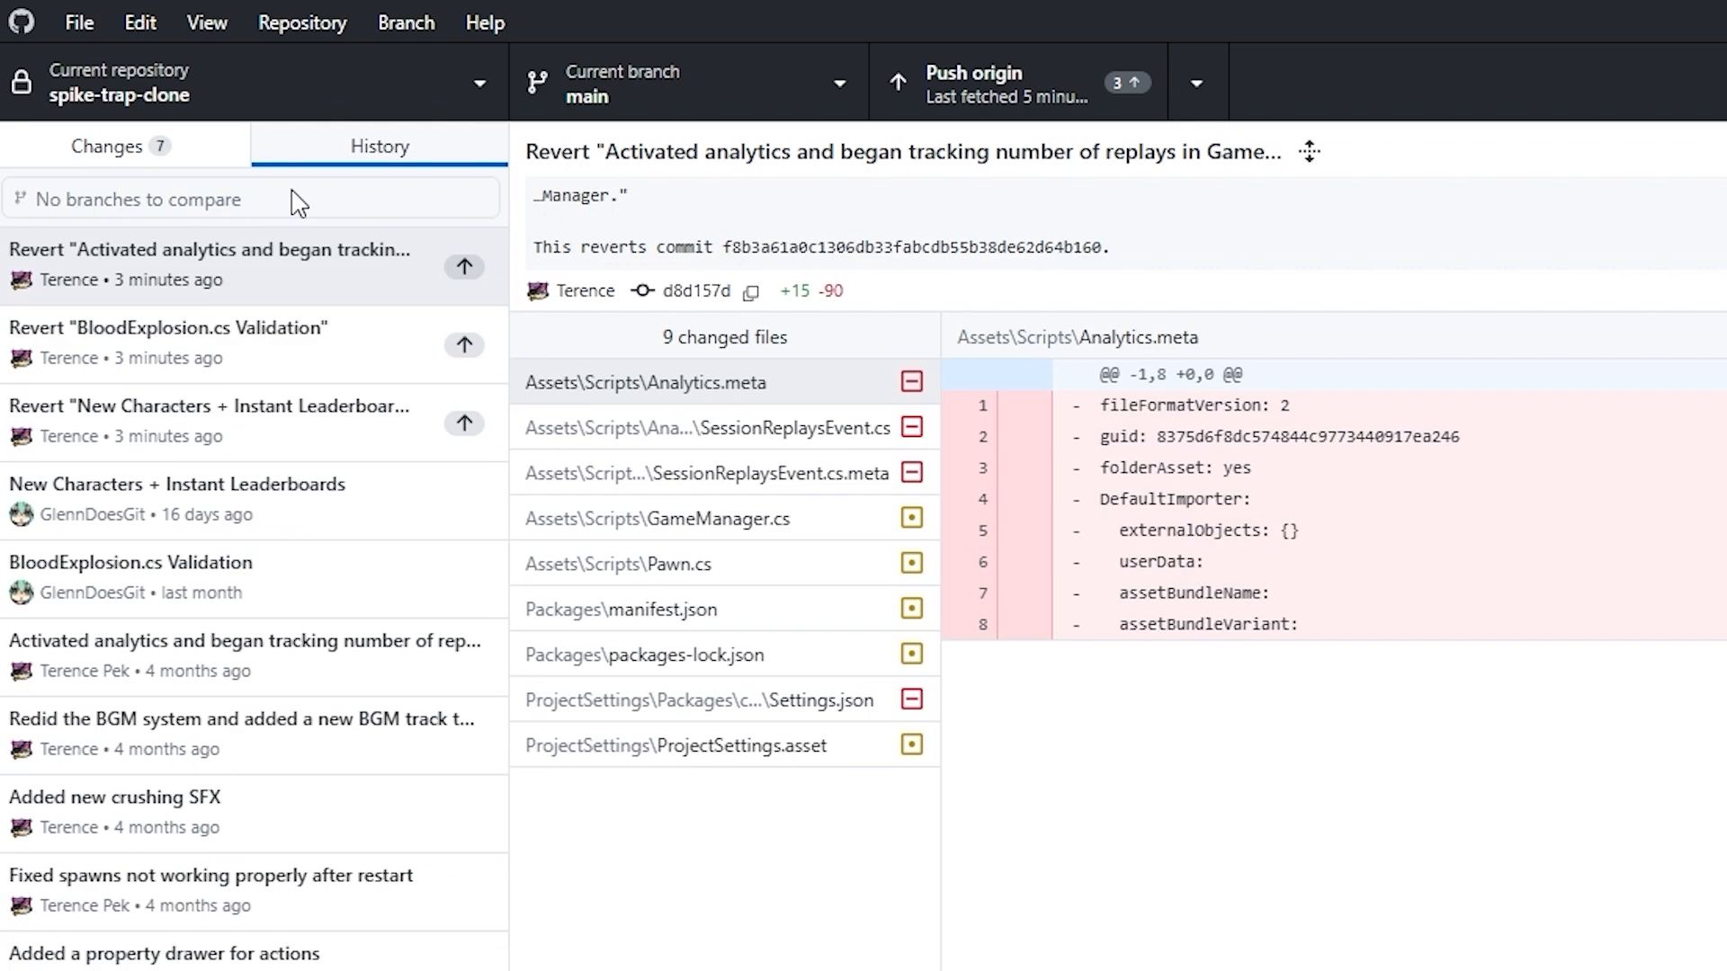
pyautogui.click(106, 146)
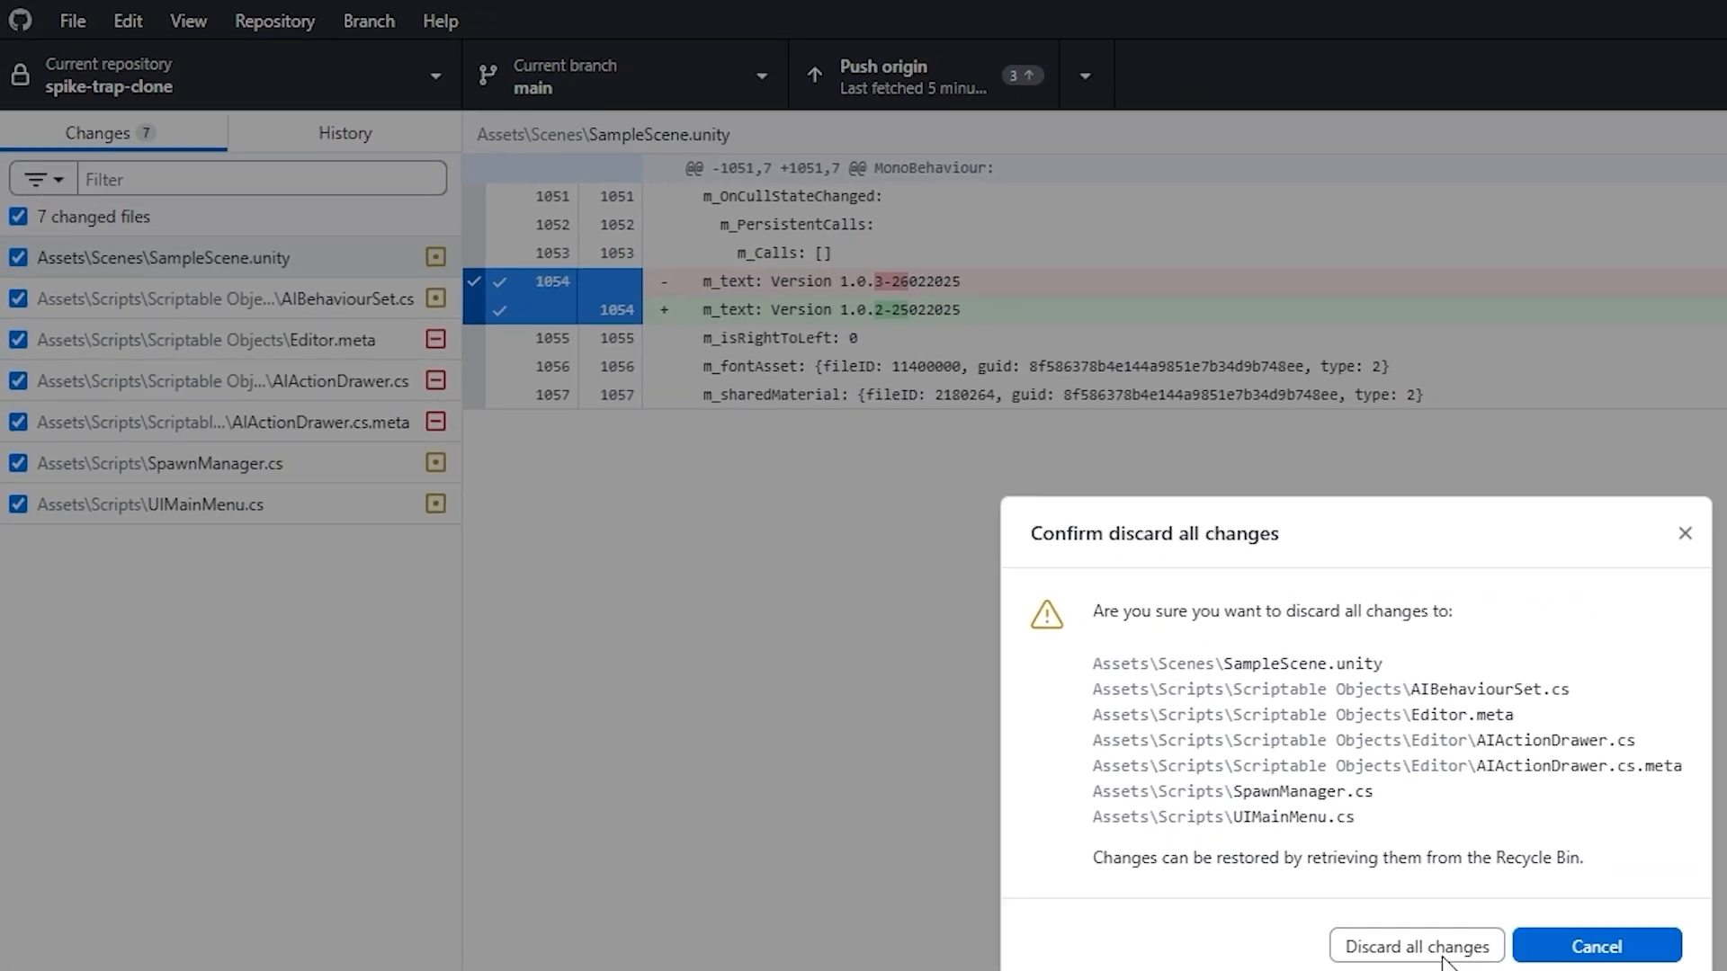
pyautogui.click(1415, 944)
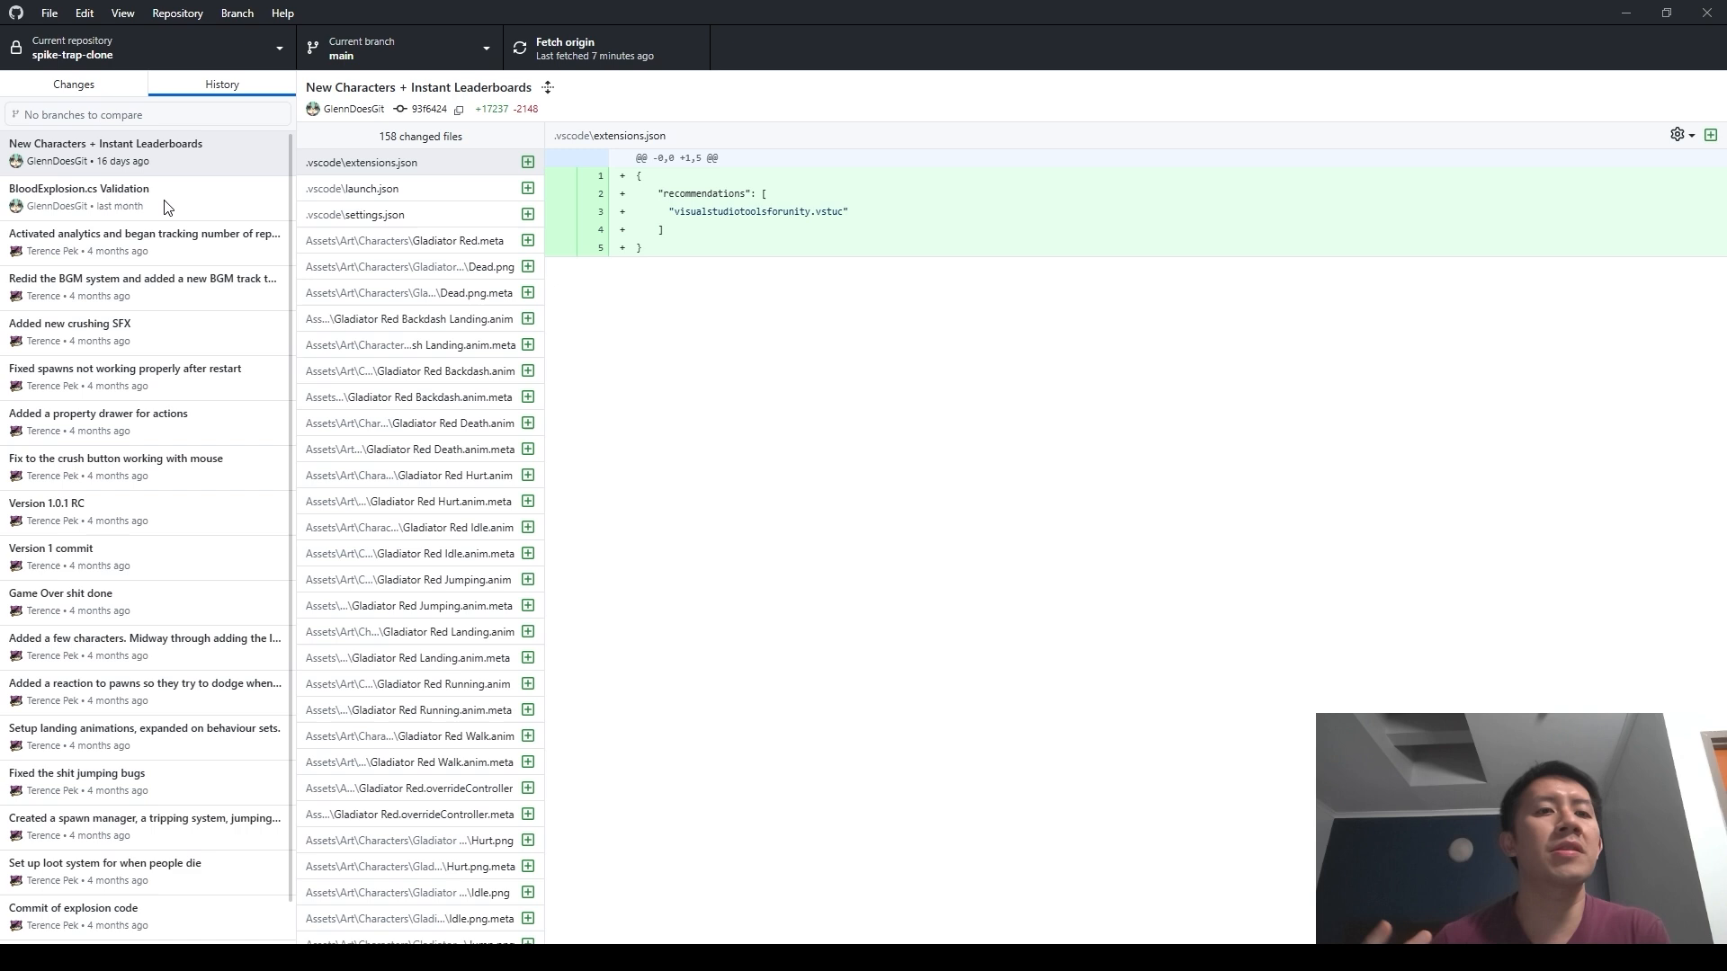
# - Select New Characters + Instant Leaderboards to begin amending it, raising the force-push warning
pyautogui.click(104, 151)
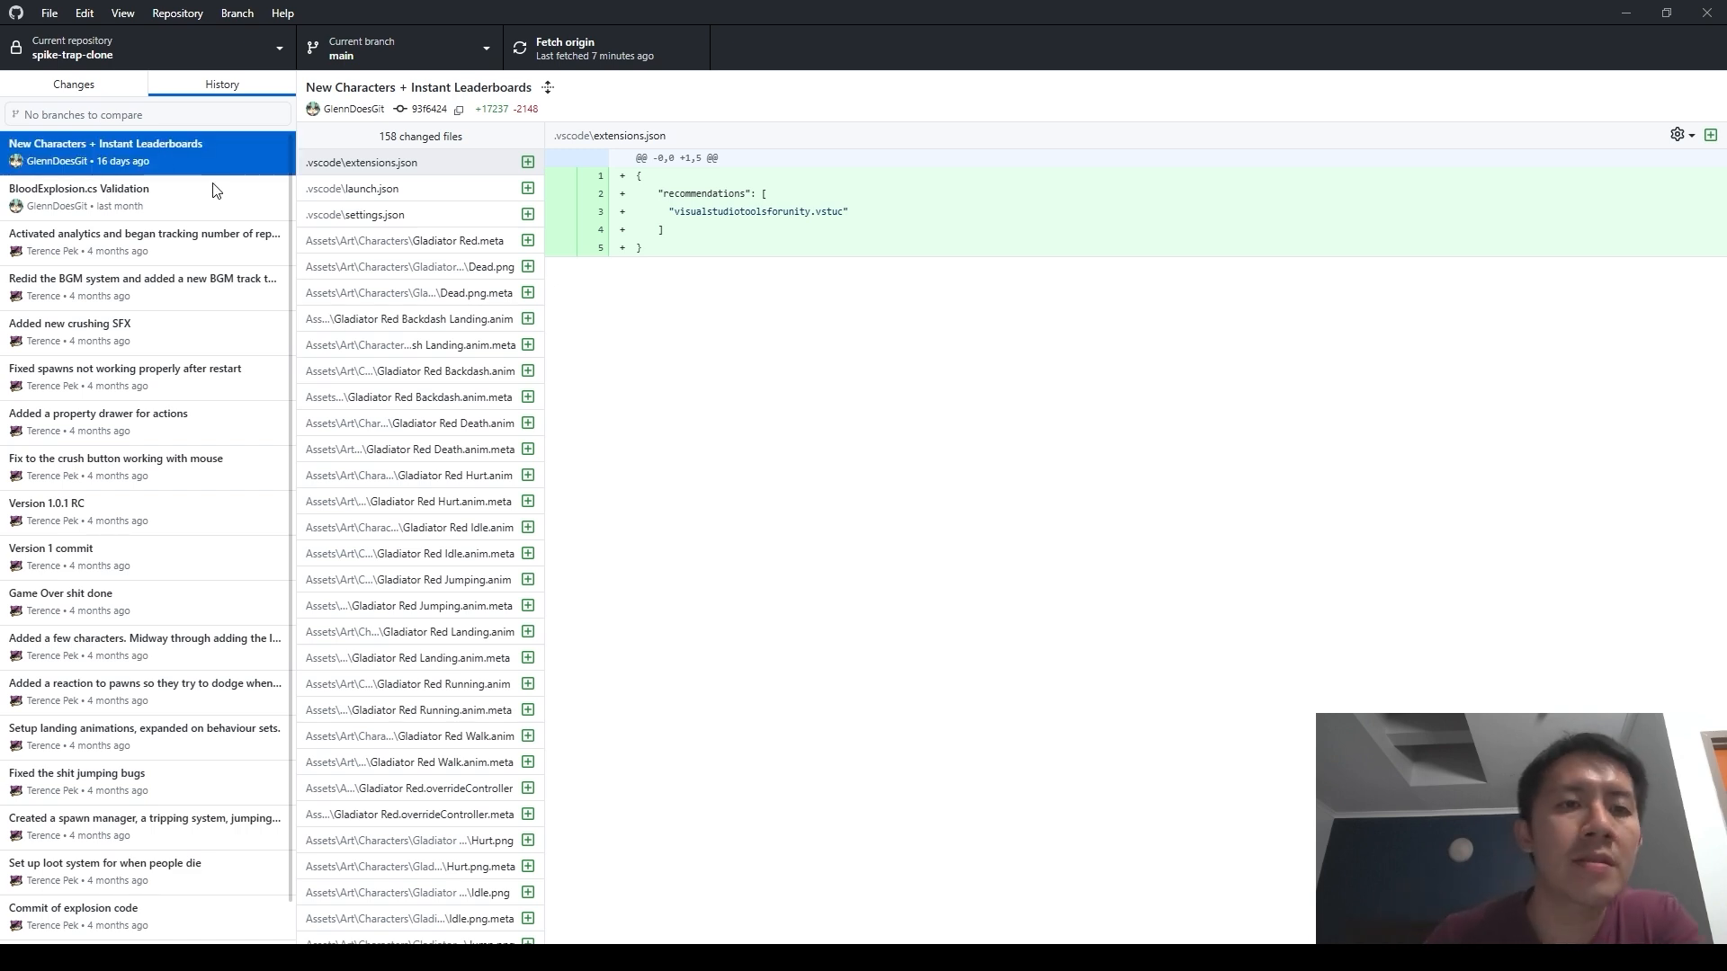
pyautogui.moveTo(200, 192)
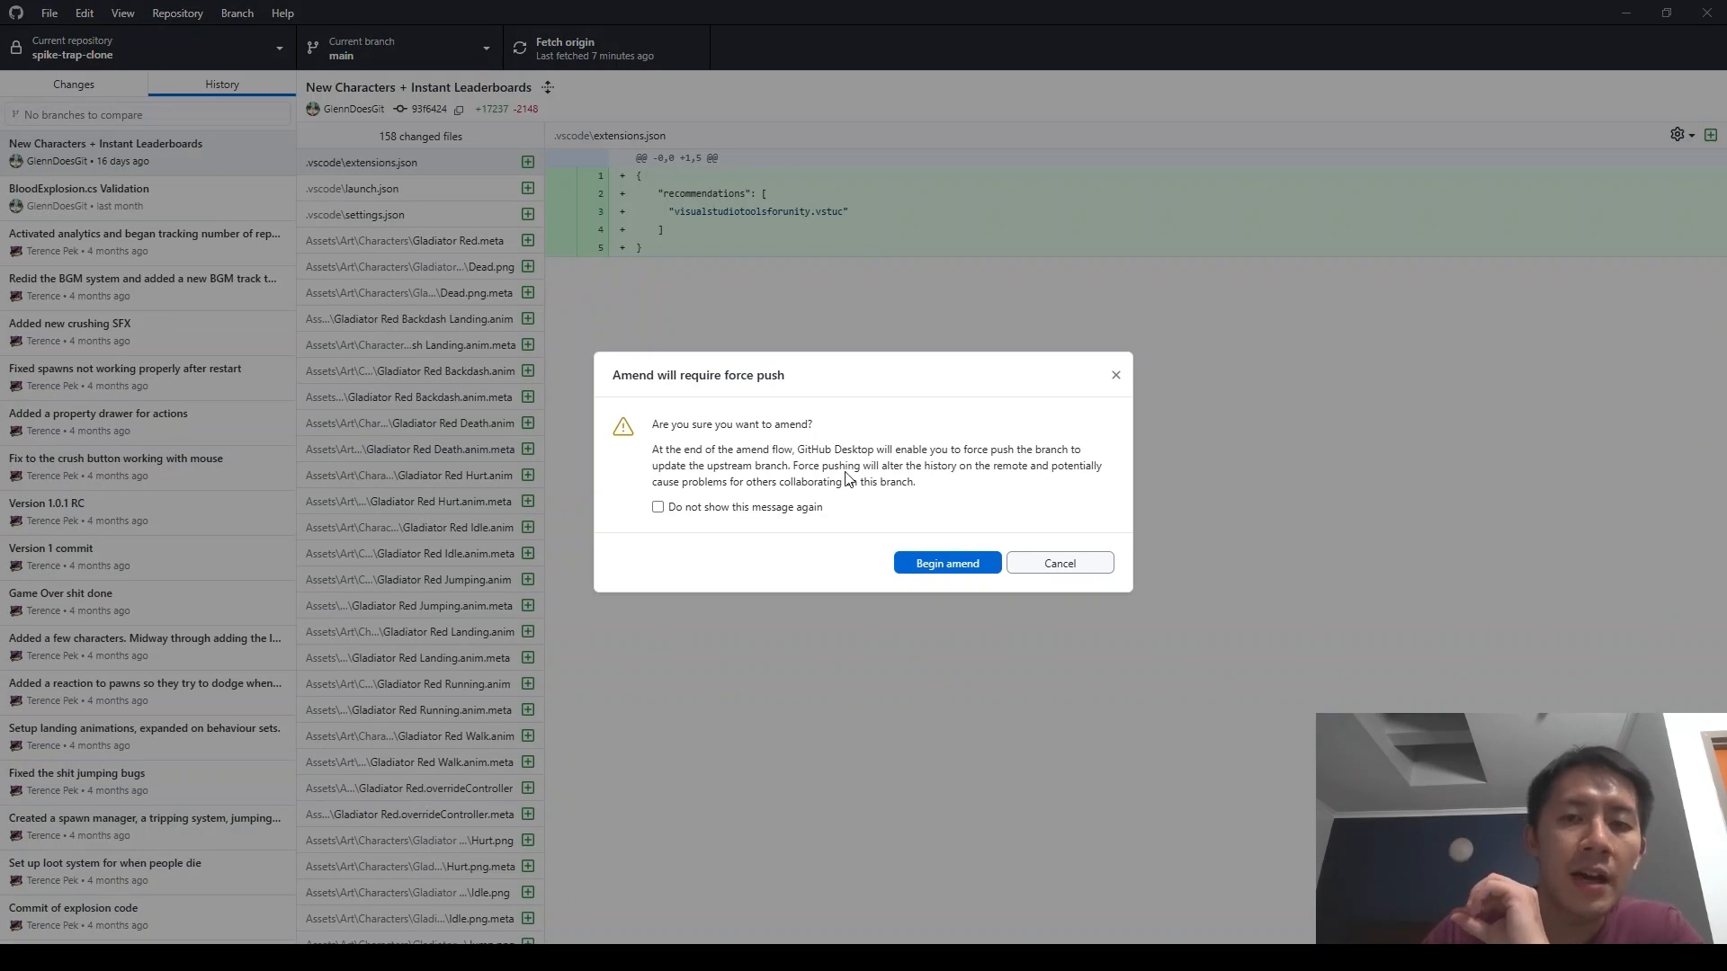
pyautogui.click(945, 563)
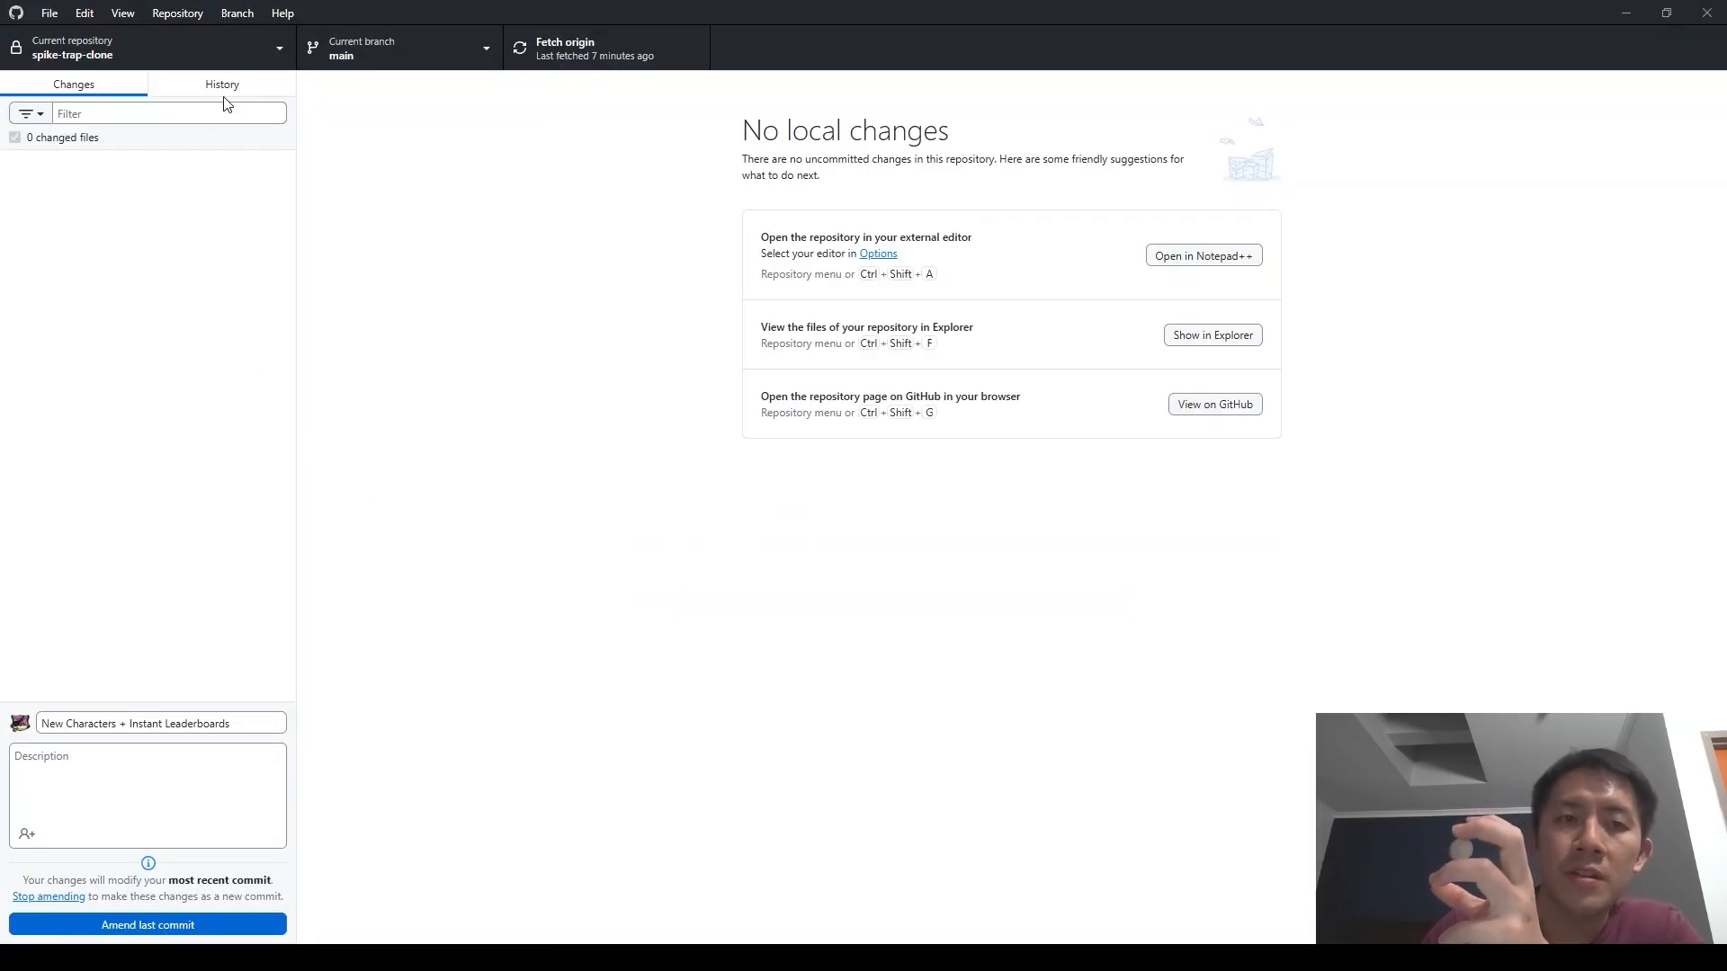
pyautogui.tripleClick(160, 723)
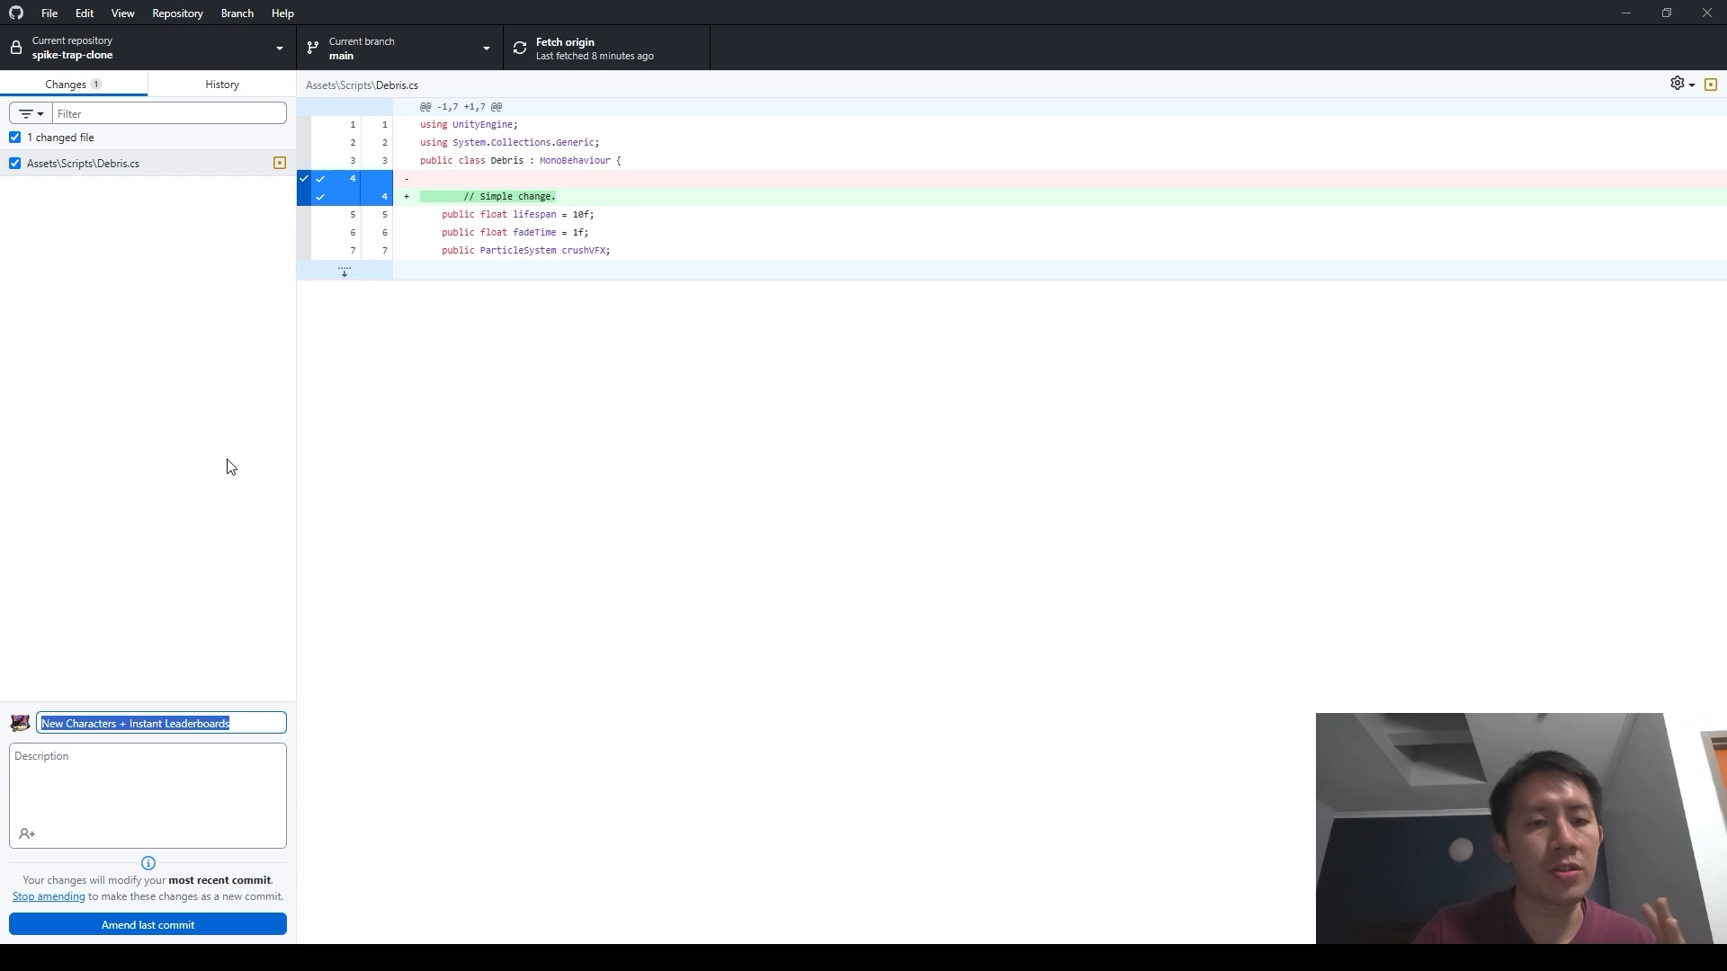
pyautogui.moveTo(275, 306)
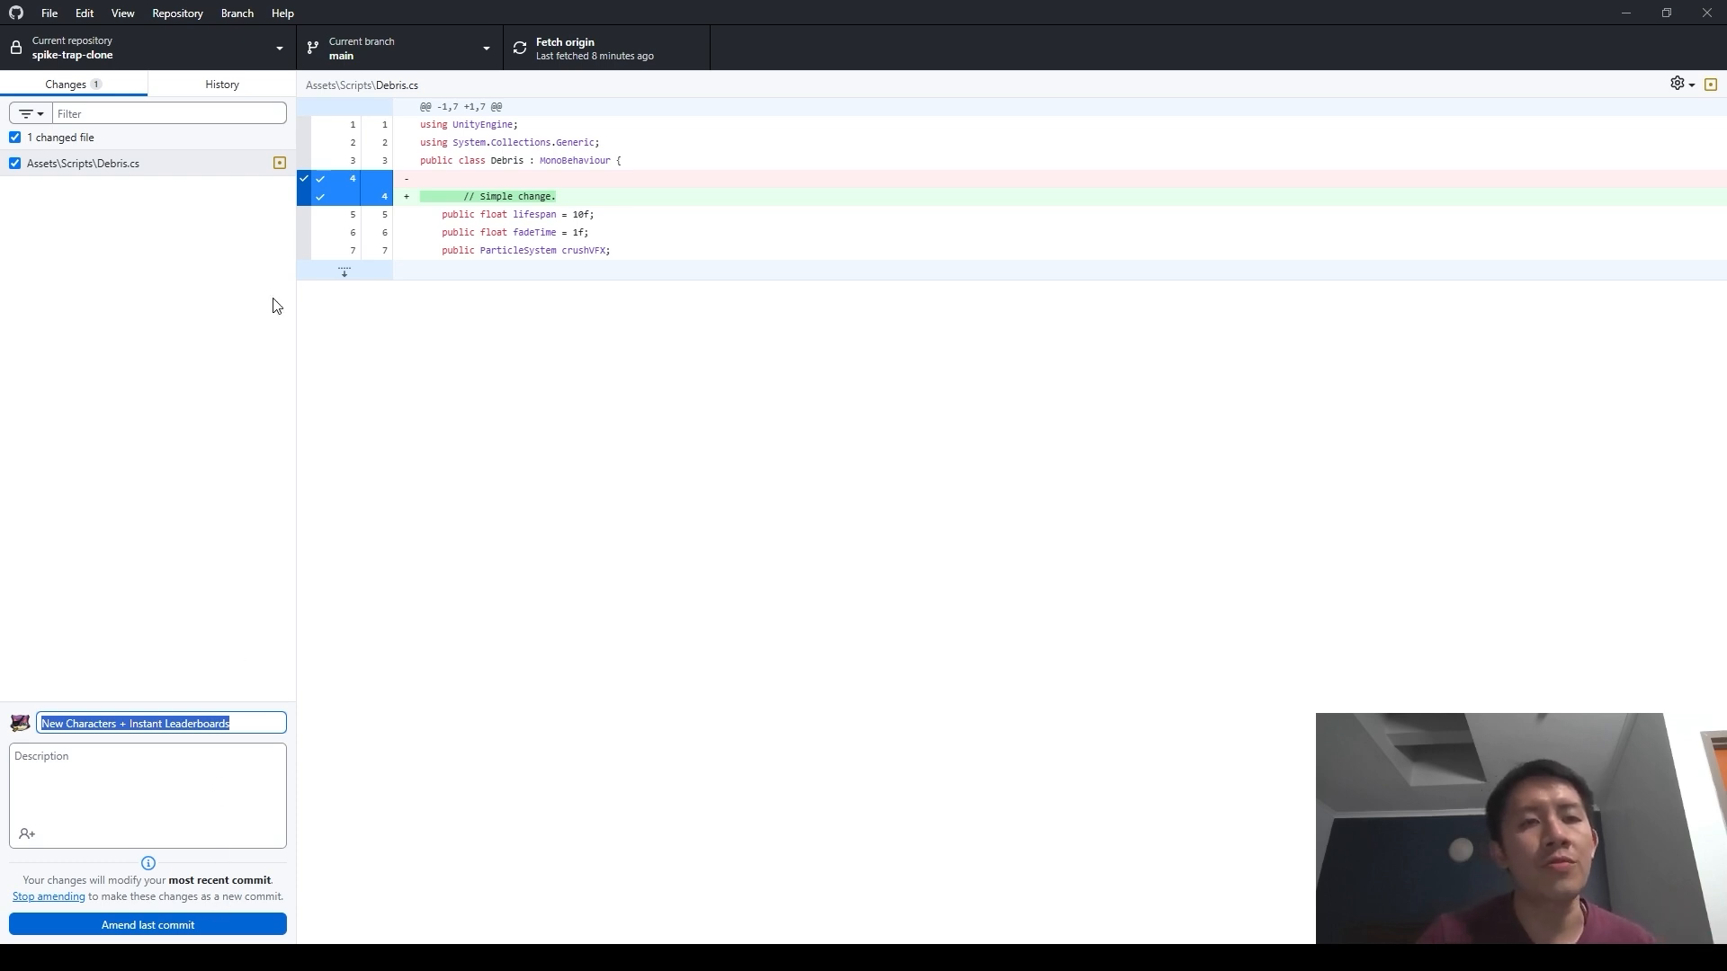
pyautogui.click(221, 84)
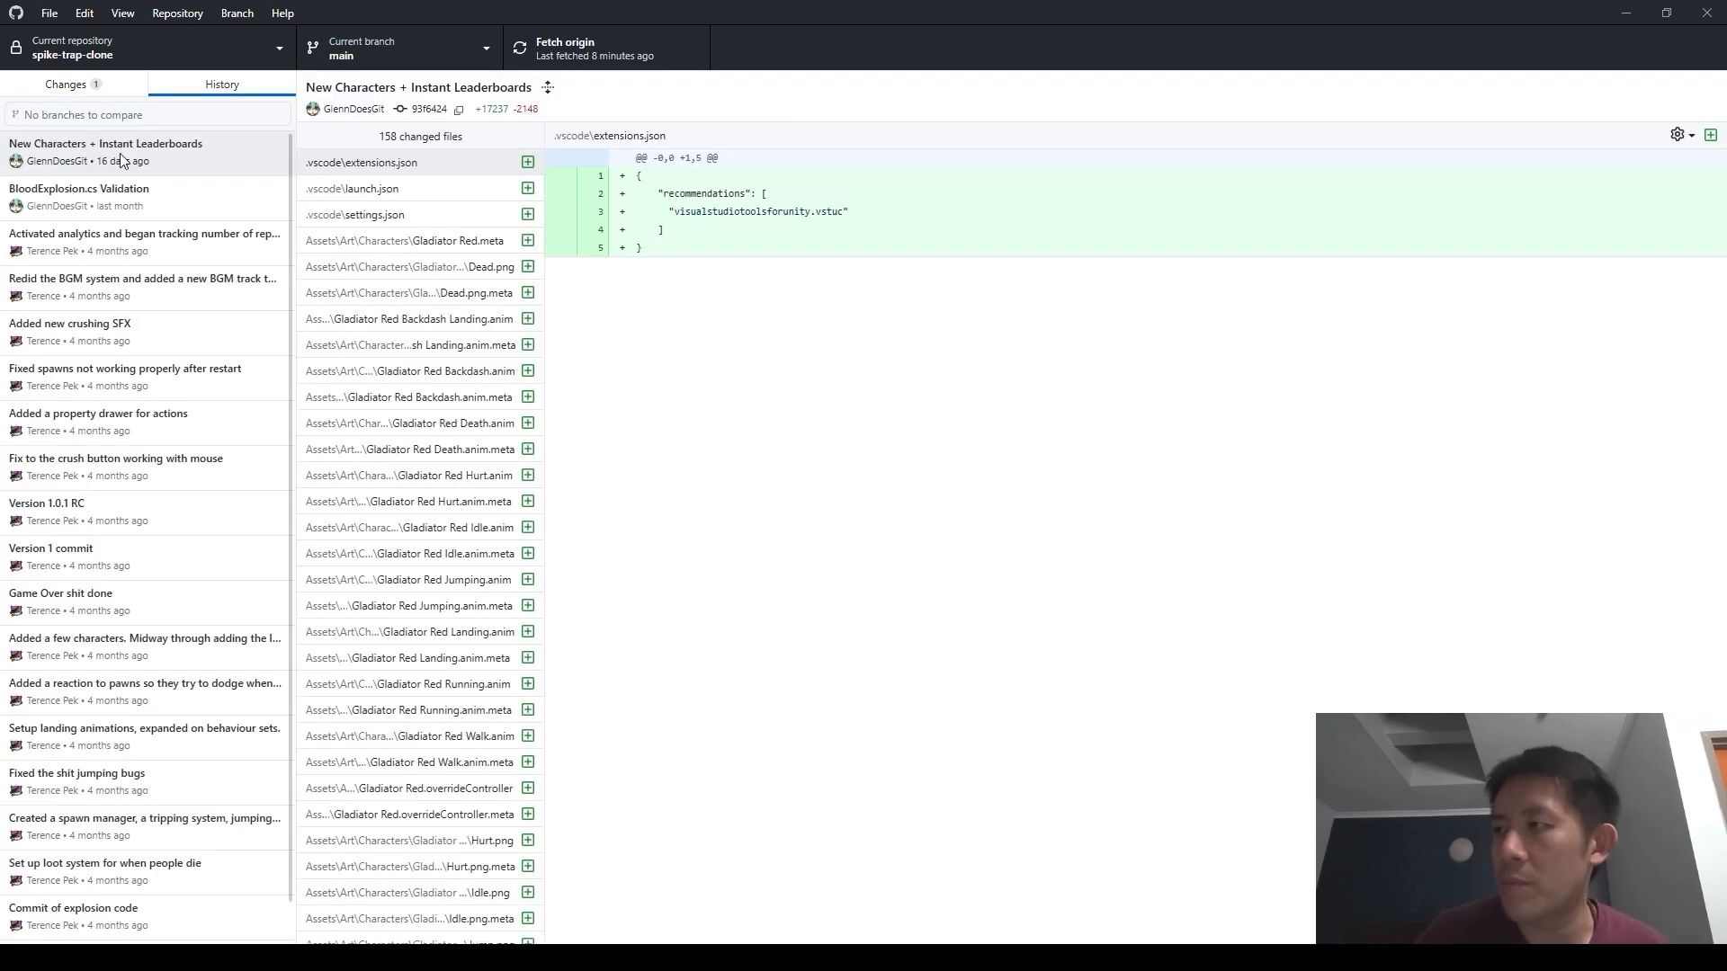
pyautogui.moveTo(99, 105)
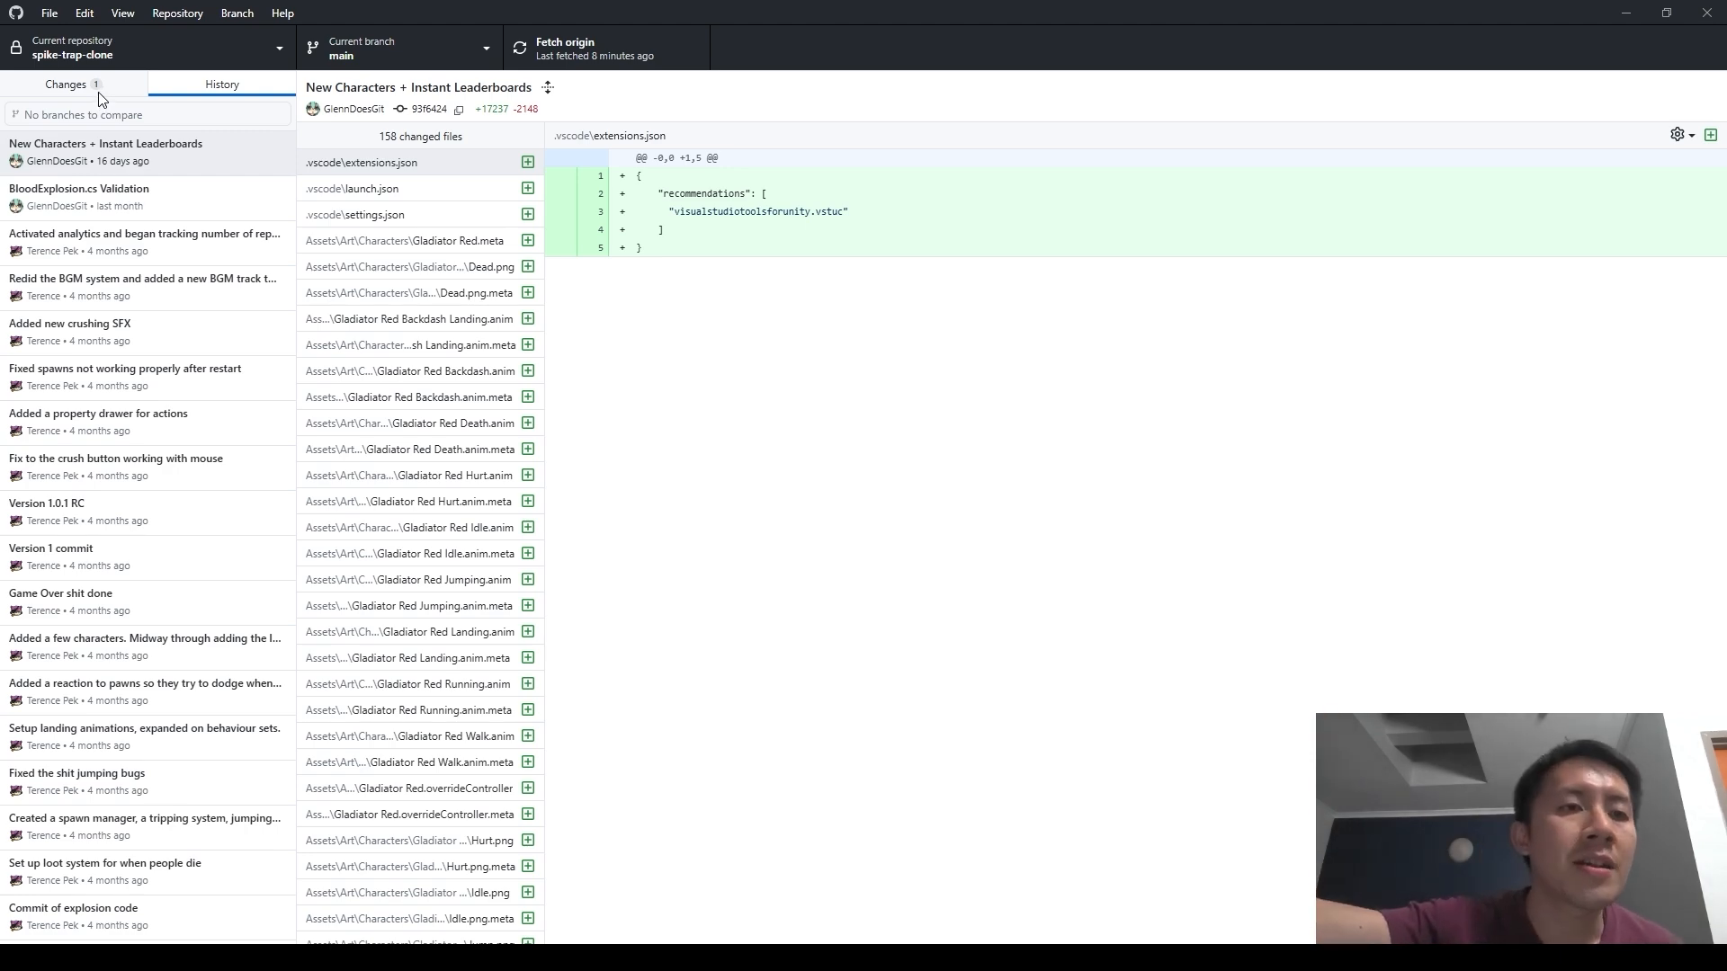
pyautogui.click(65, 84)
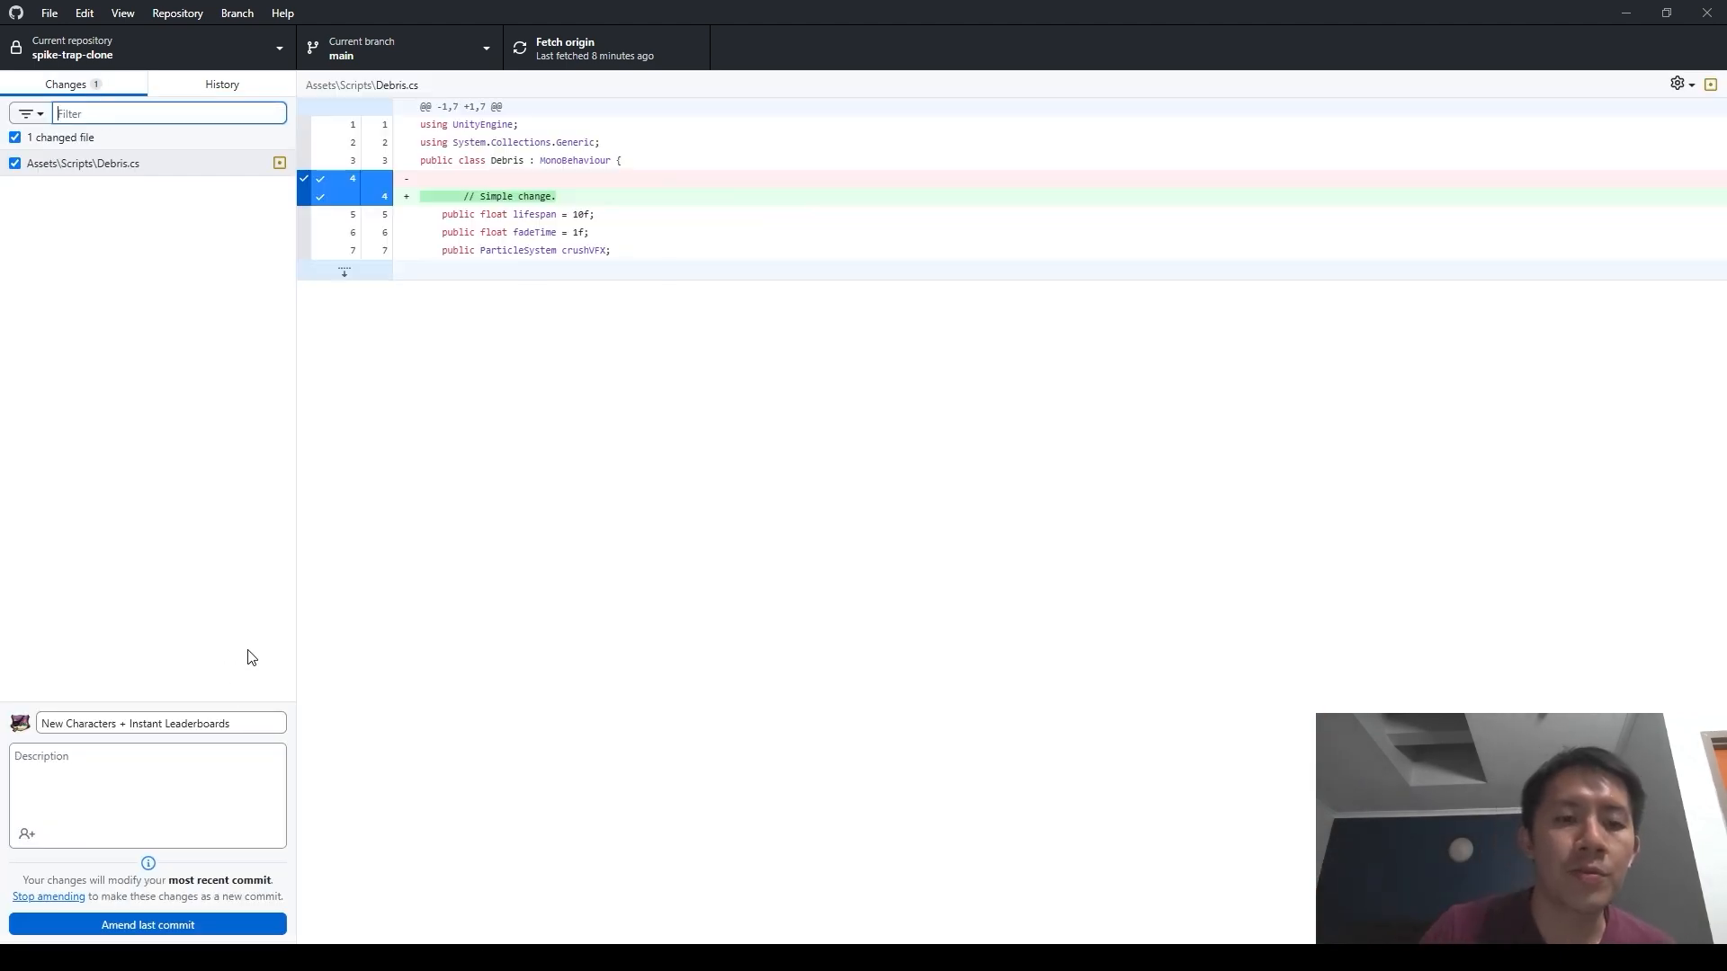
pyautogui.click(221, 84)
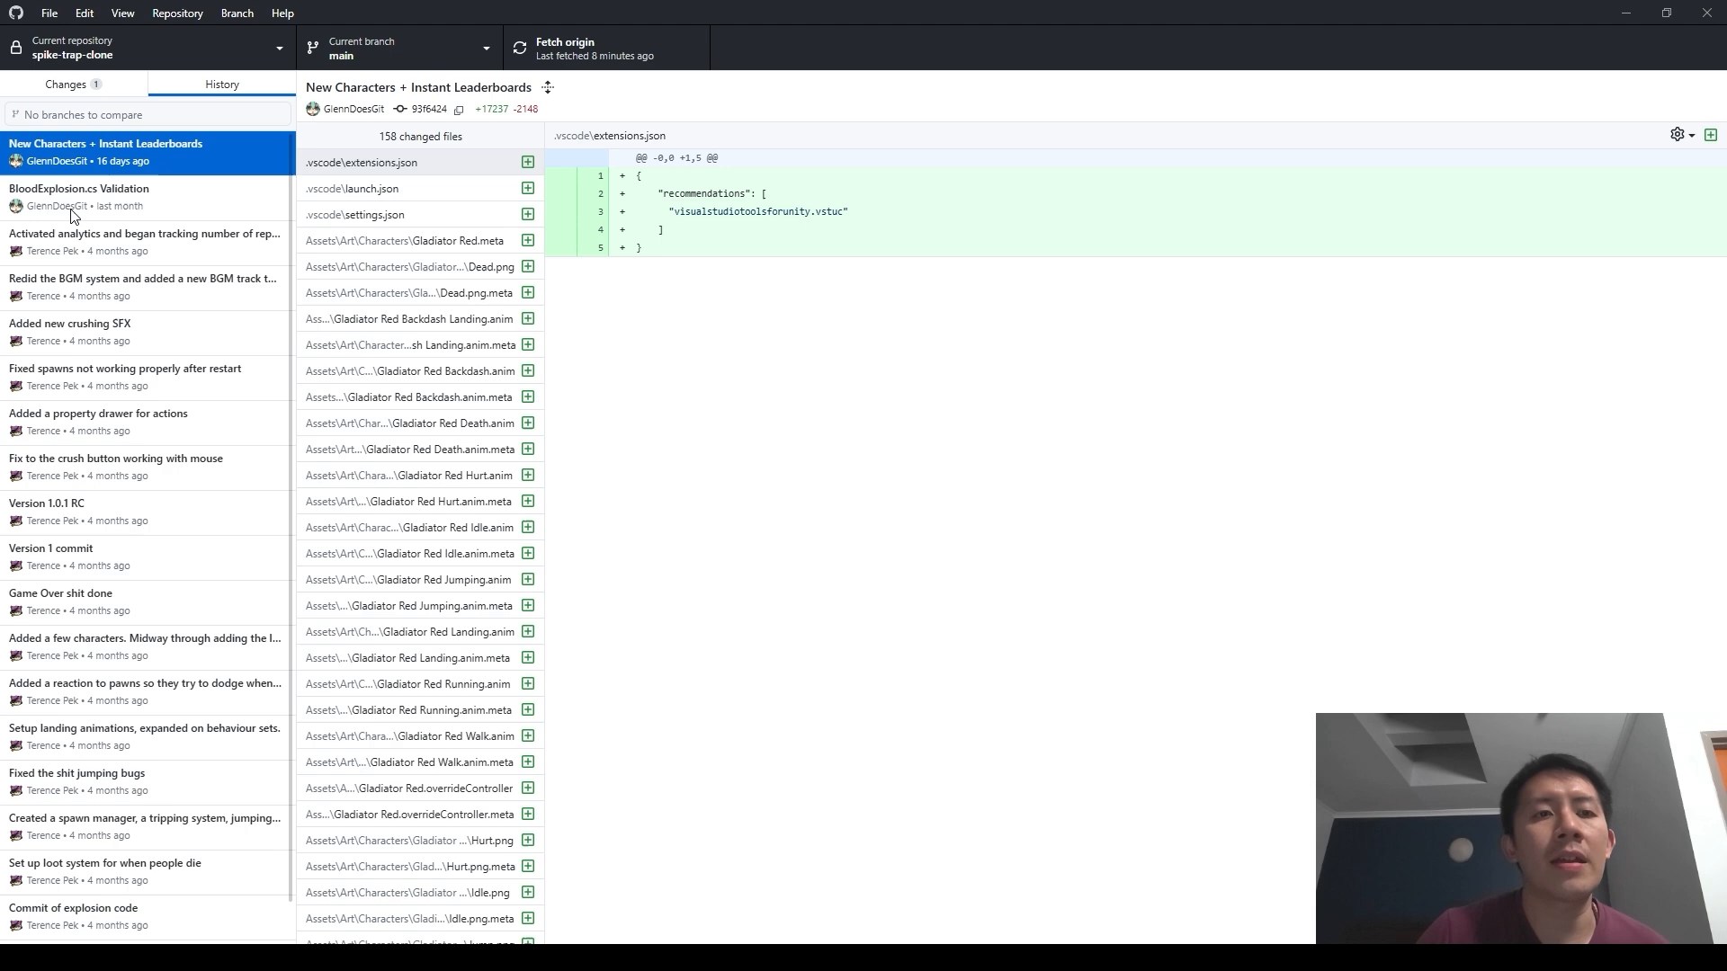
pyautogui.click(65, 84)
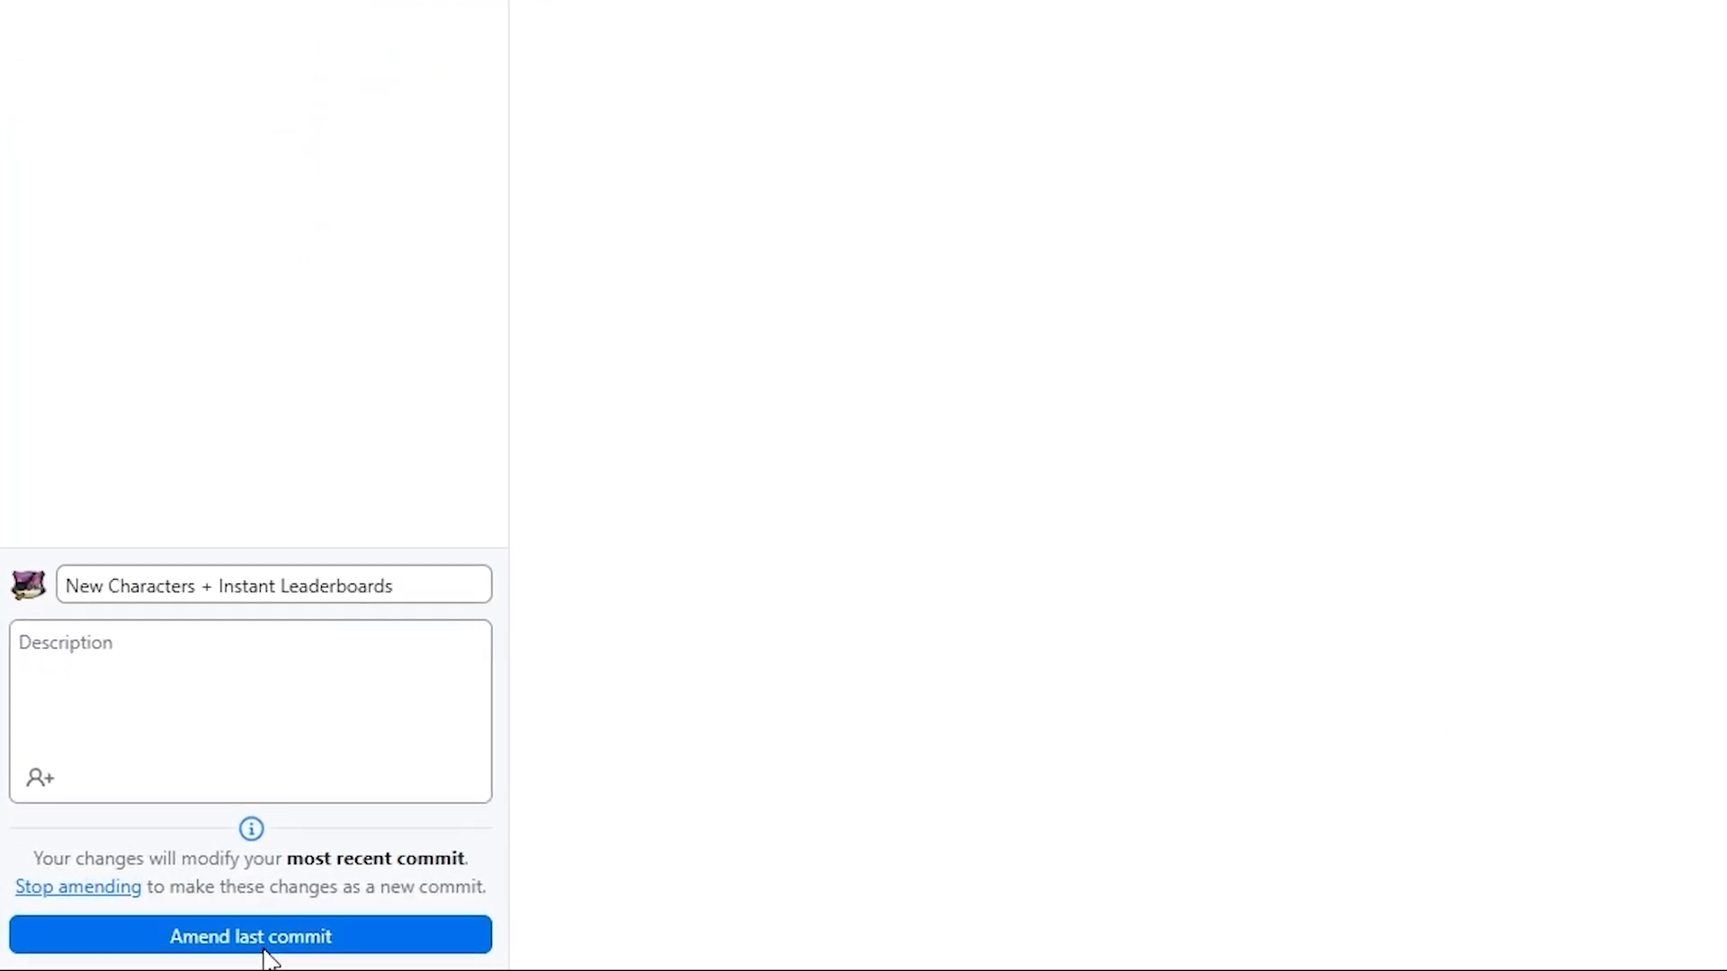
# - Amend the last commit with the Debris.cs change and verify the 159-file commit in history
pyautogui.click(250, 936)
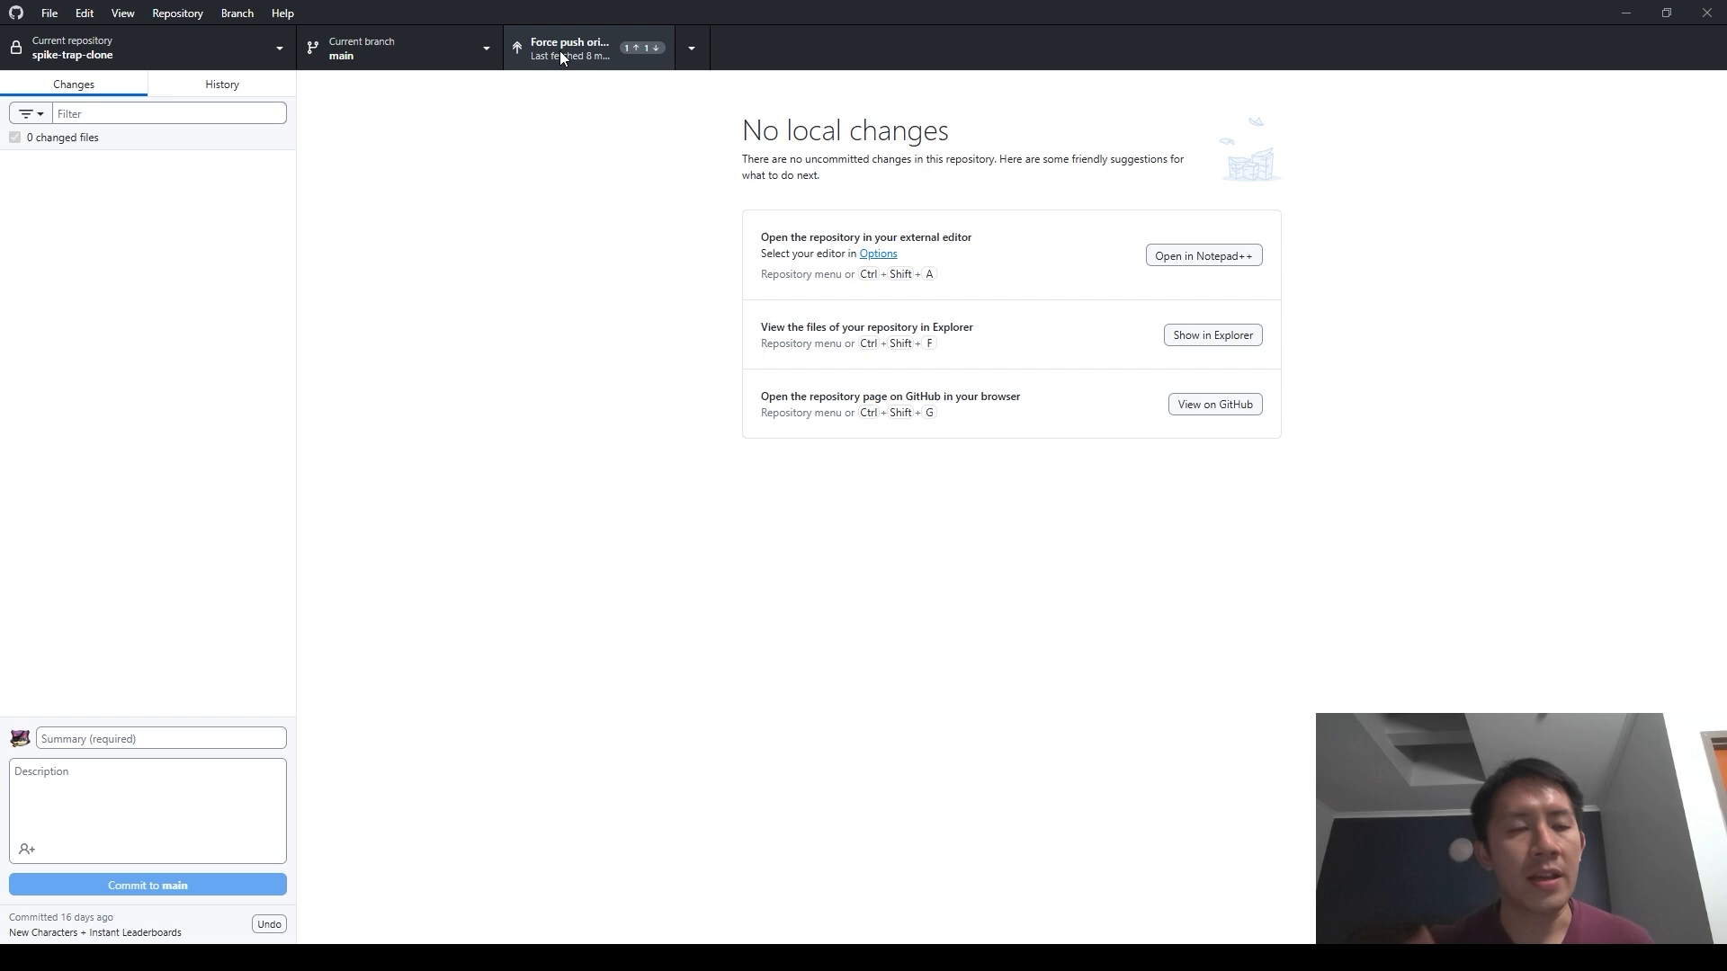
pyautogui.moveTo(326, 92)
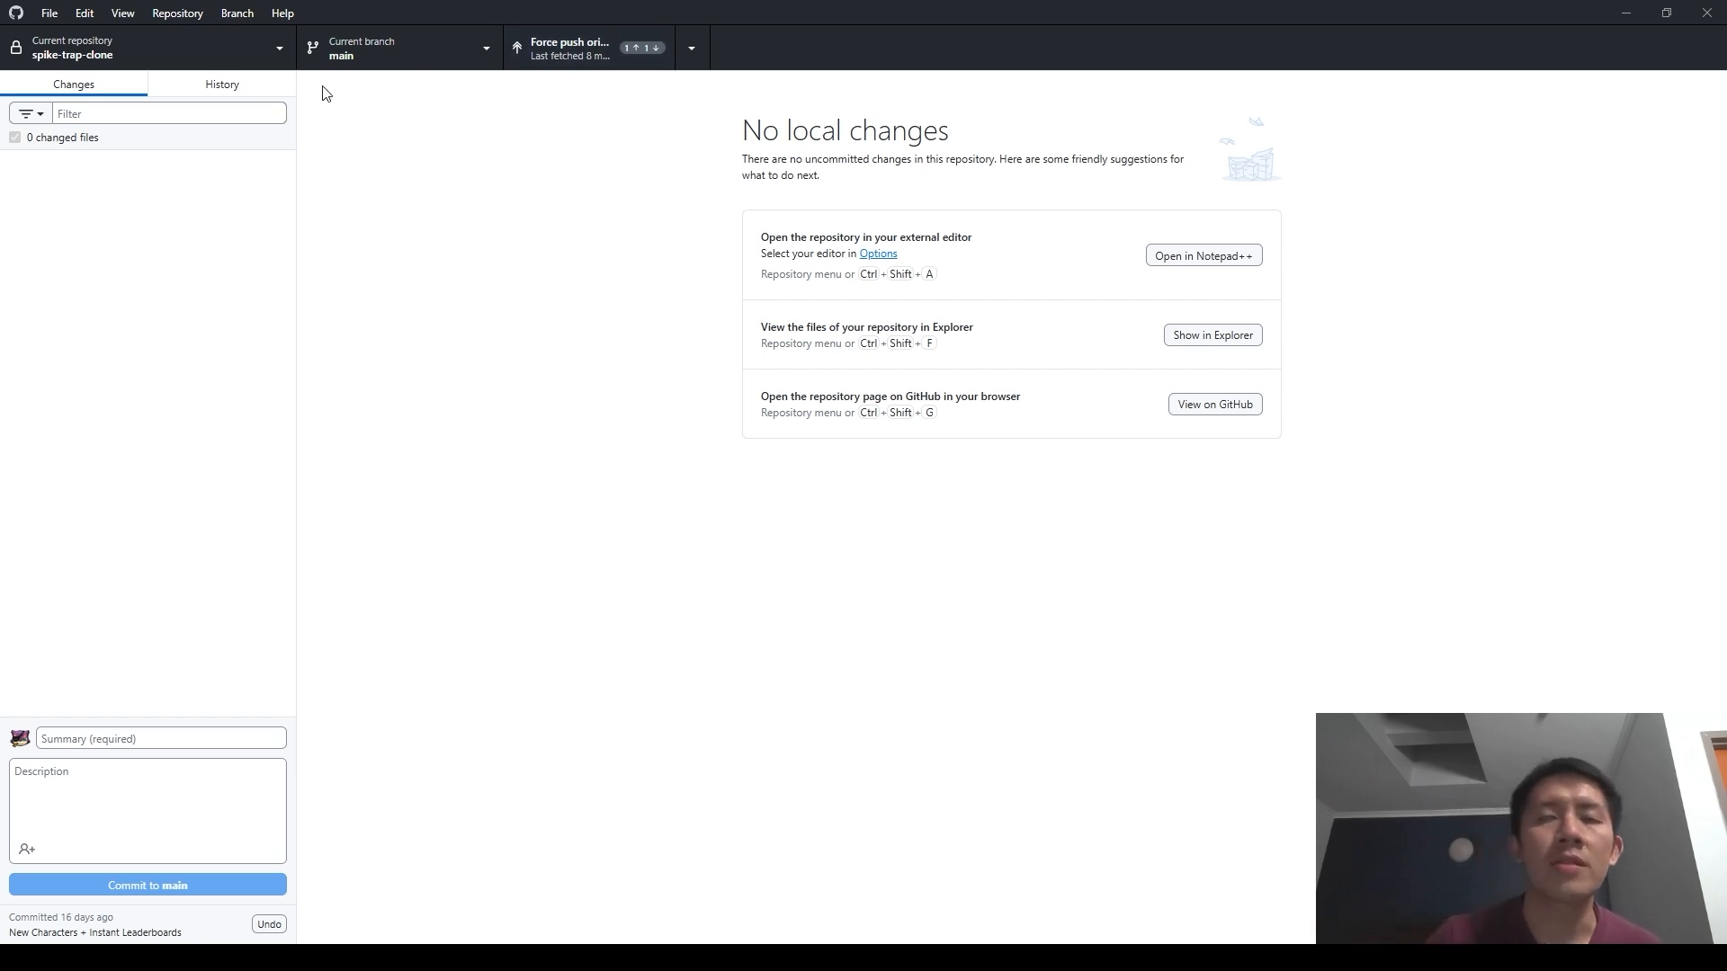
pyautogui.click(221, 85)
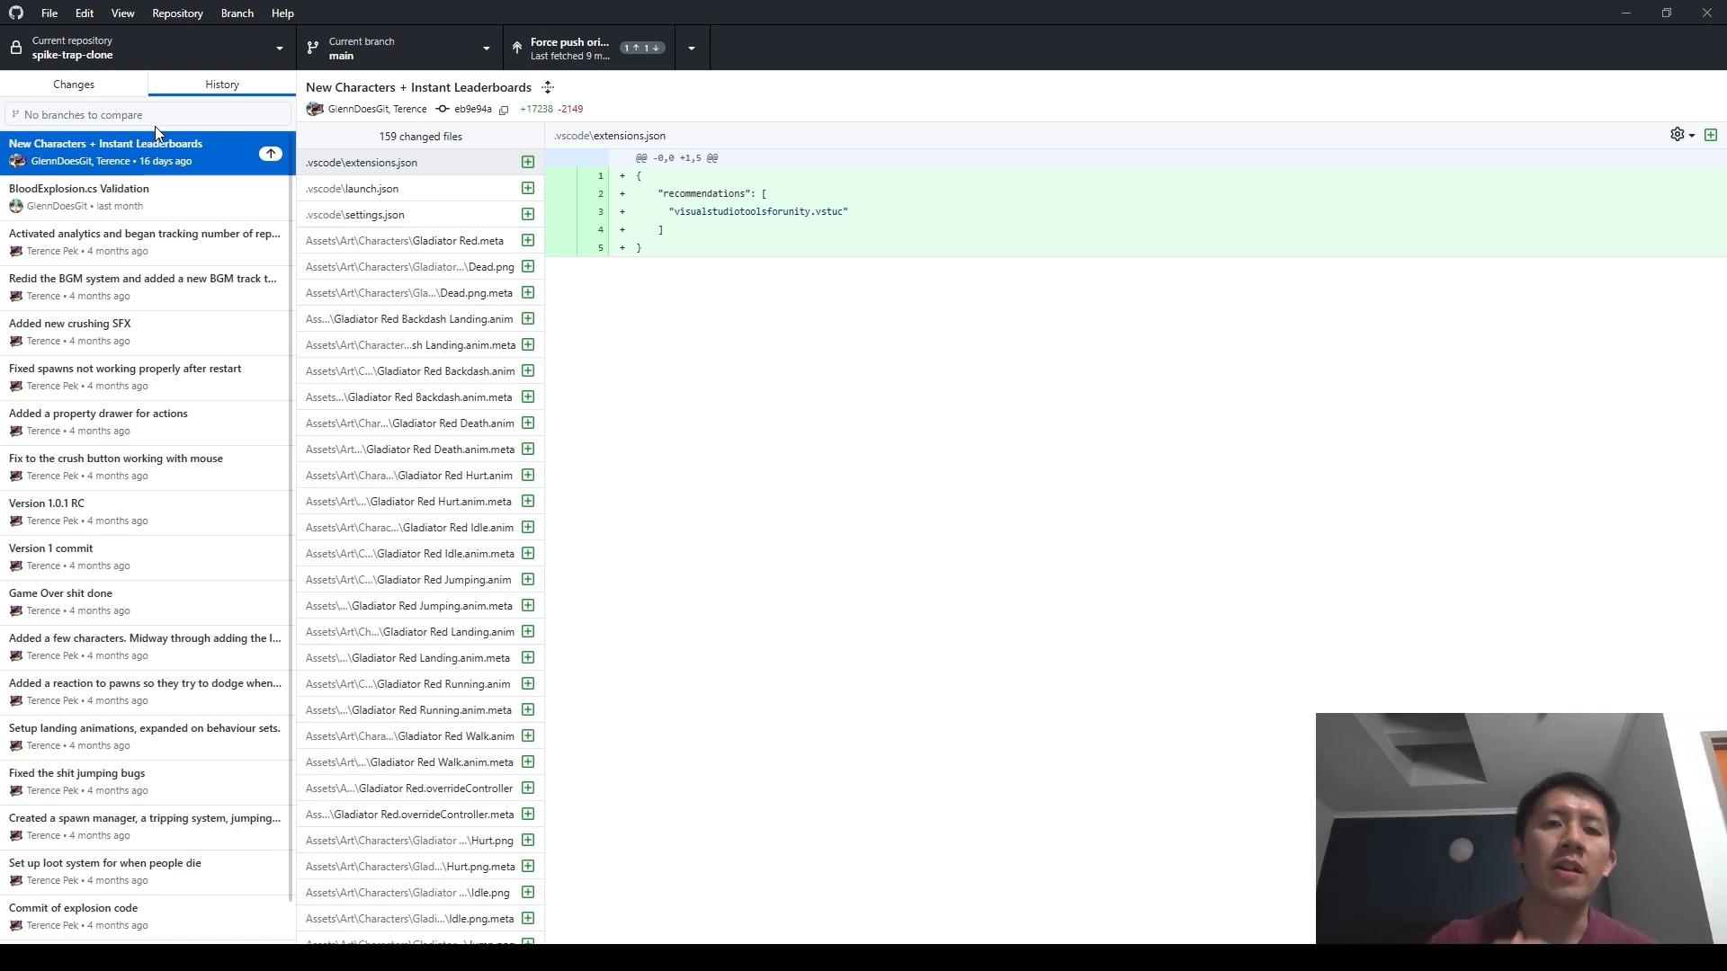
pyautogui.moveTo(279, 119)
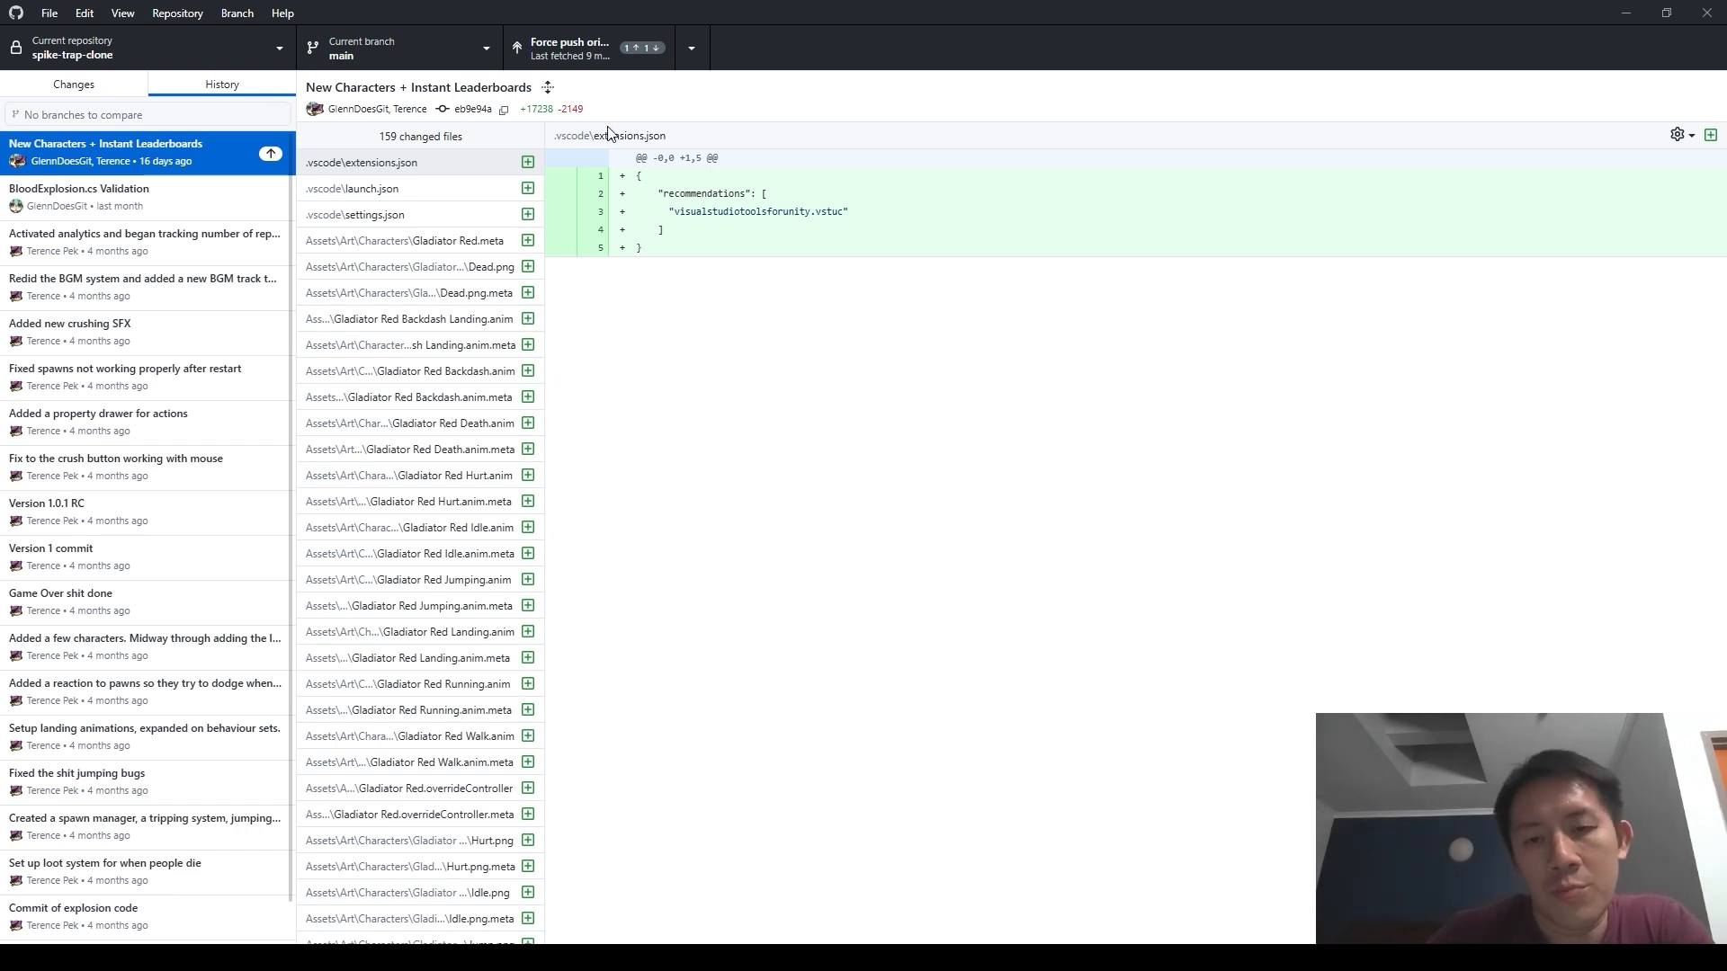
# - Force-push the amended commit to origin, then inspect the BGM system rework commit
pyautogui.click(144, 196)
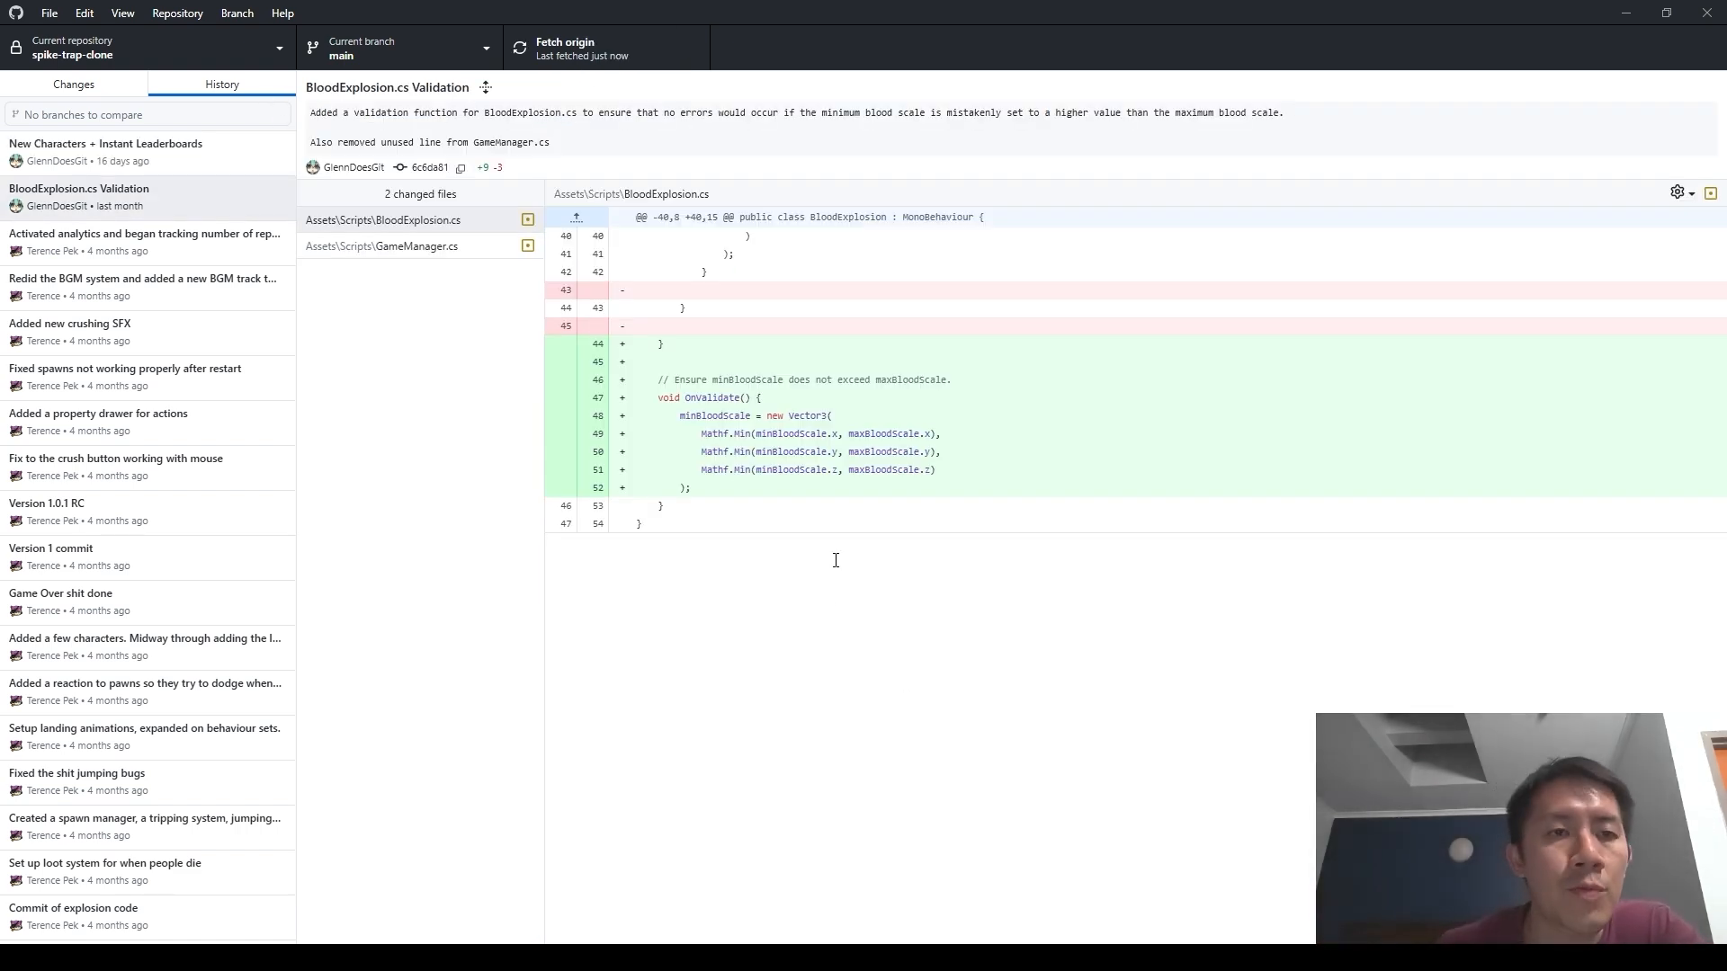
pyautogui.click(144, 277)
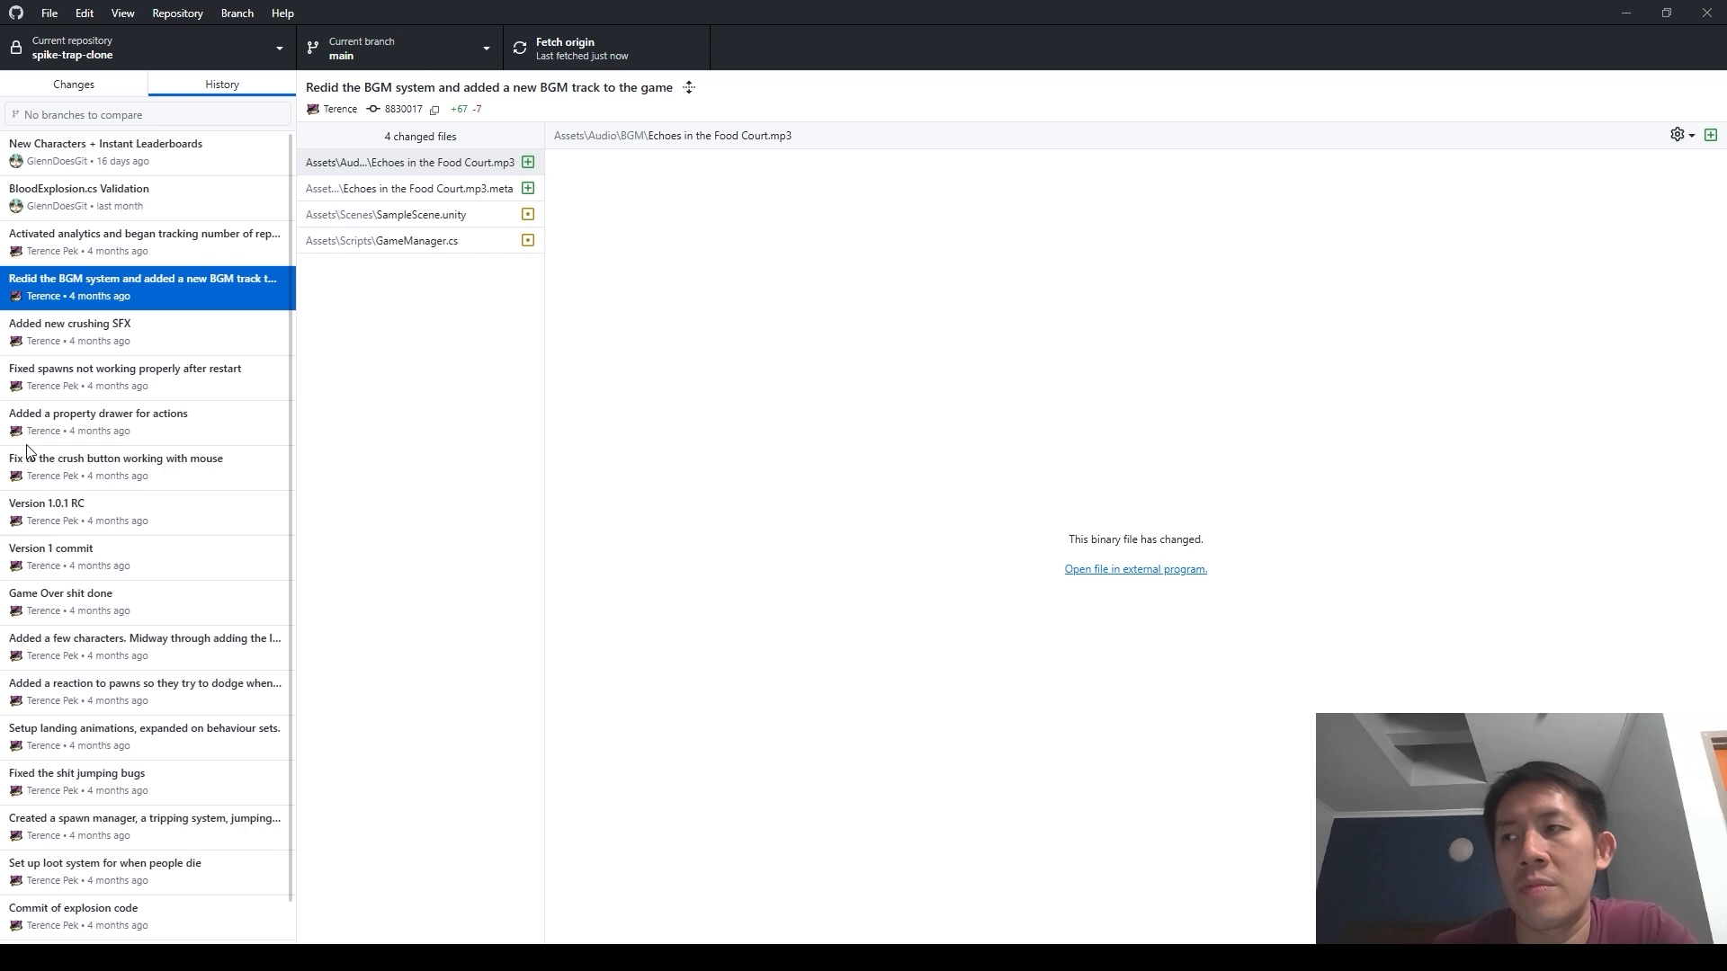
pyautogui.moveTo(259, 389)
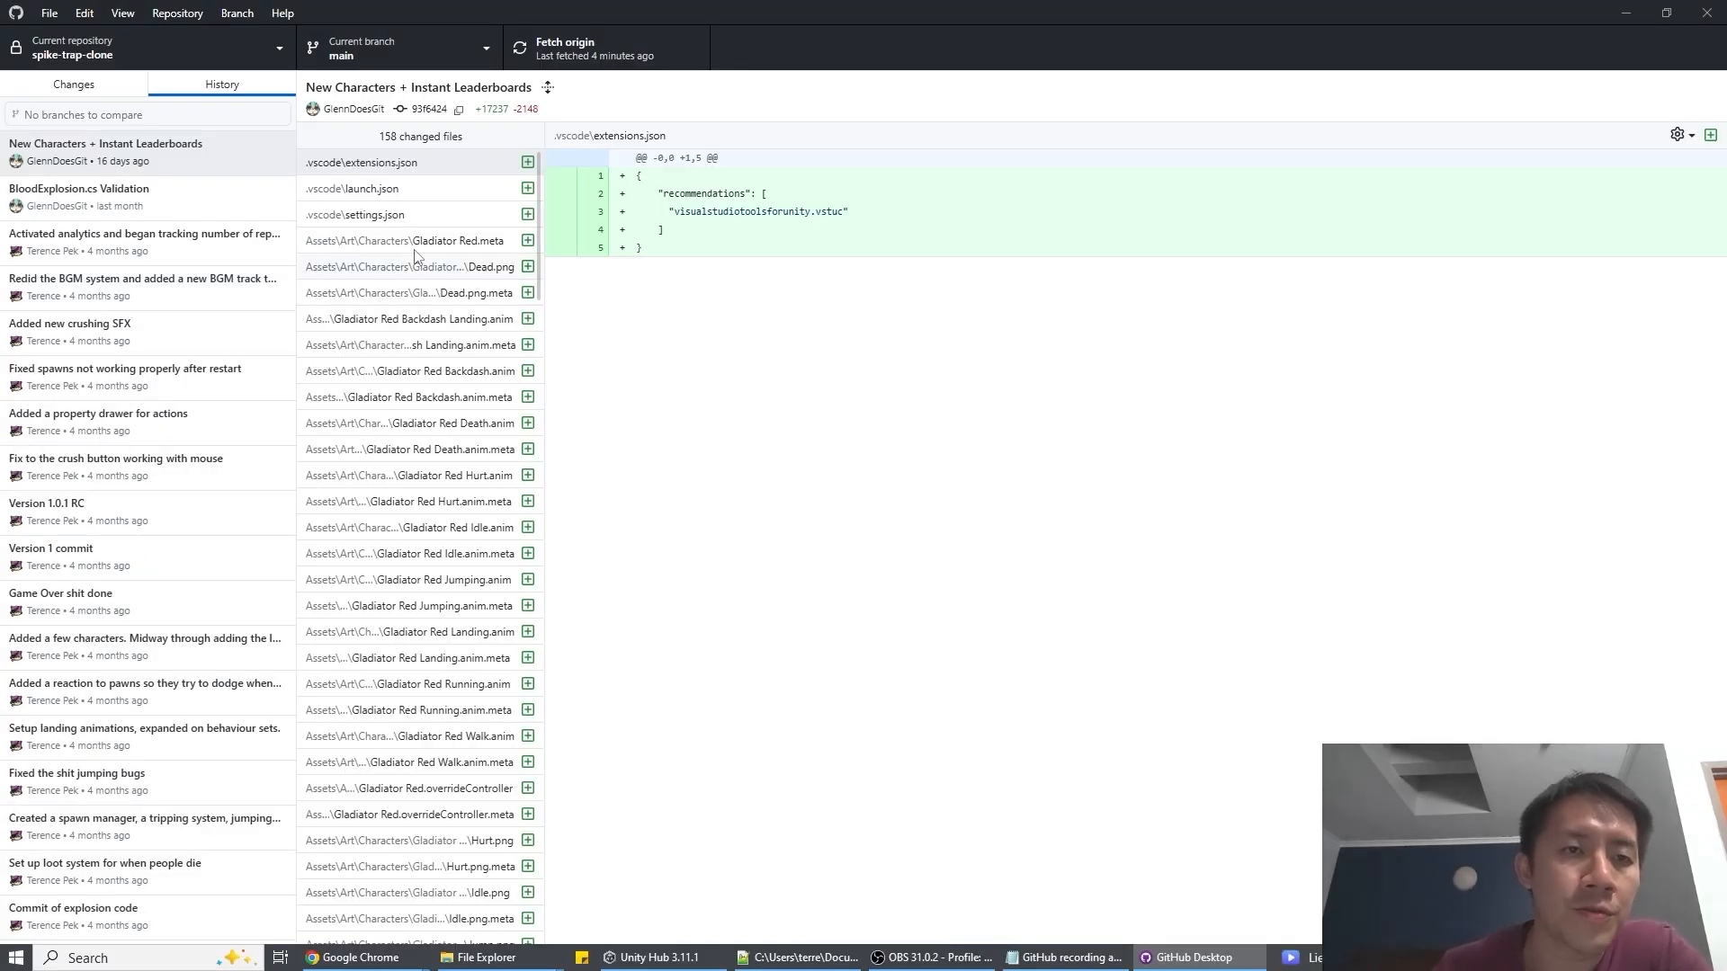
# - Revert the BloodExplosion.cs Validation commit, then switch to the git-scm.com page in Chrome
pyautogui.click(104, 151)
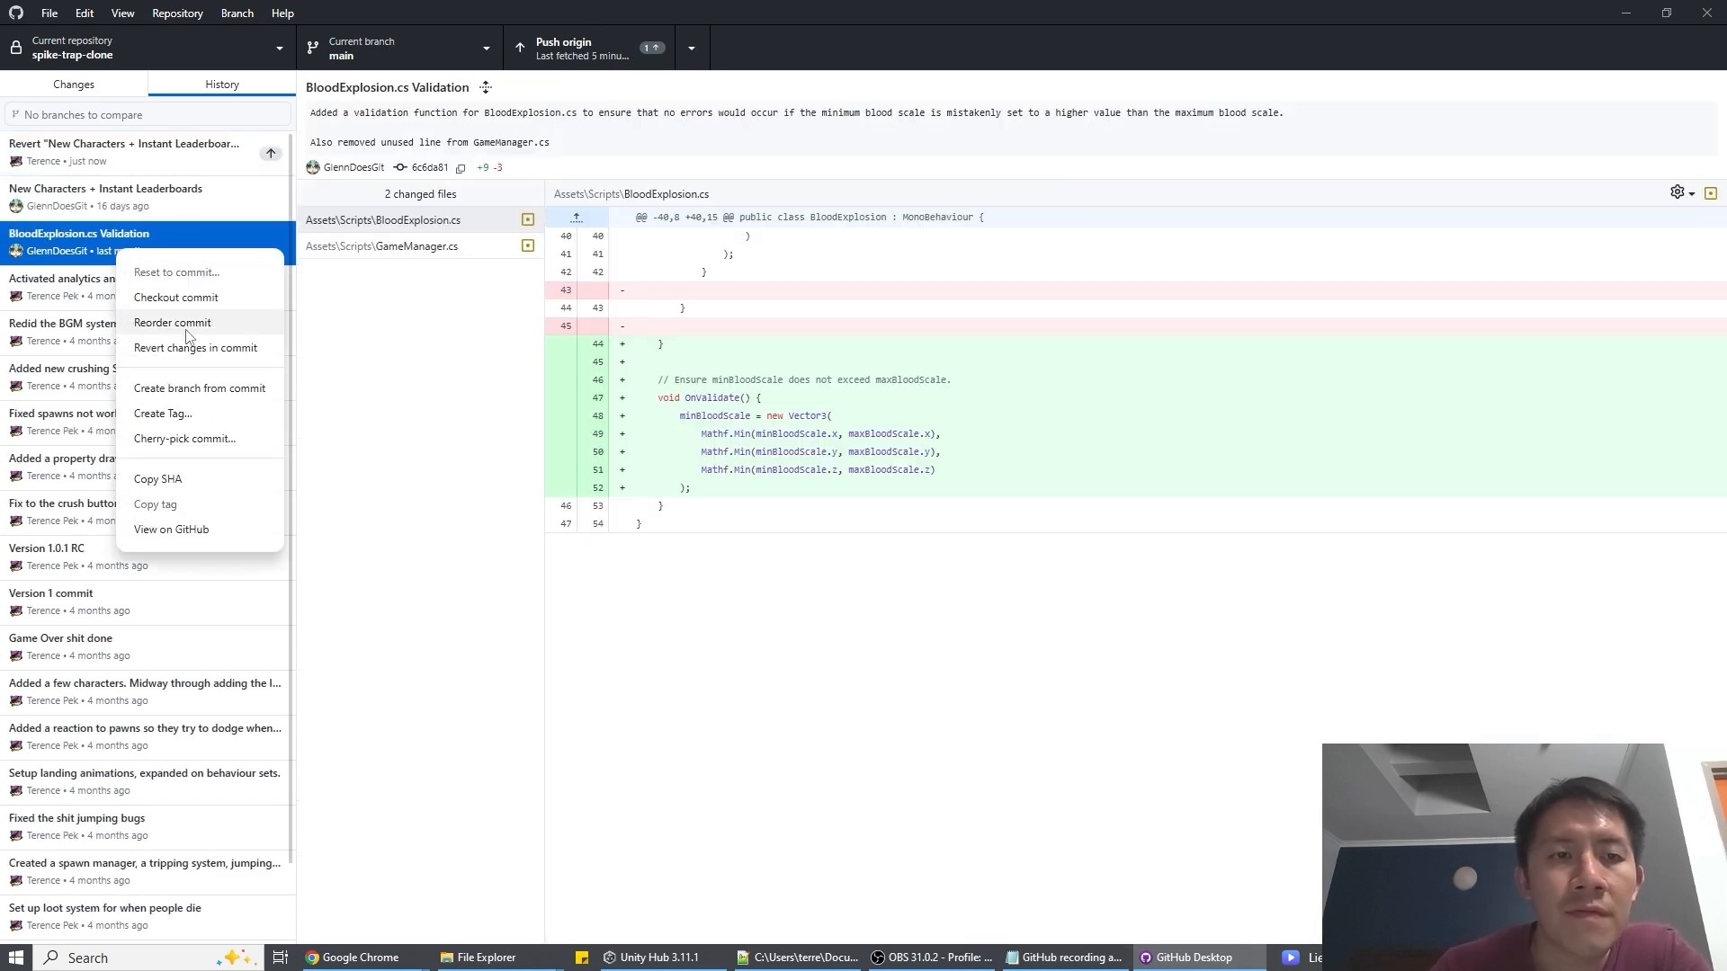
pyautogui.click(194, 347)
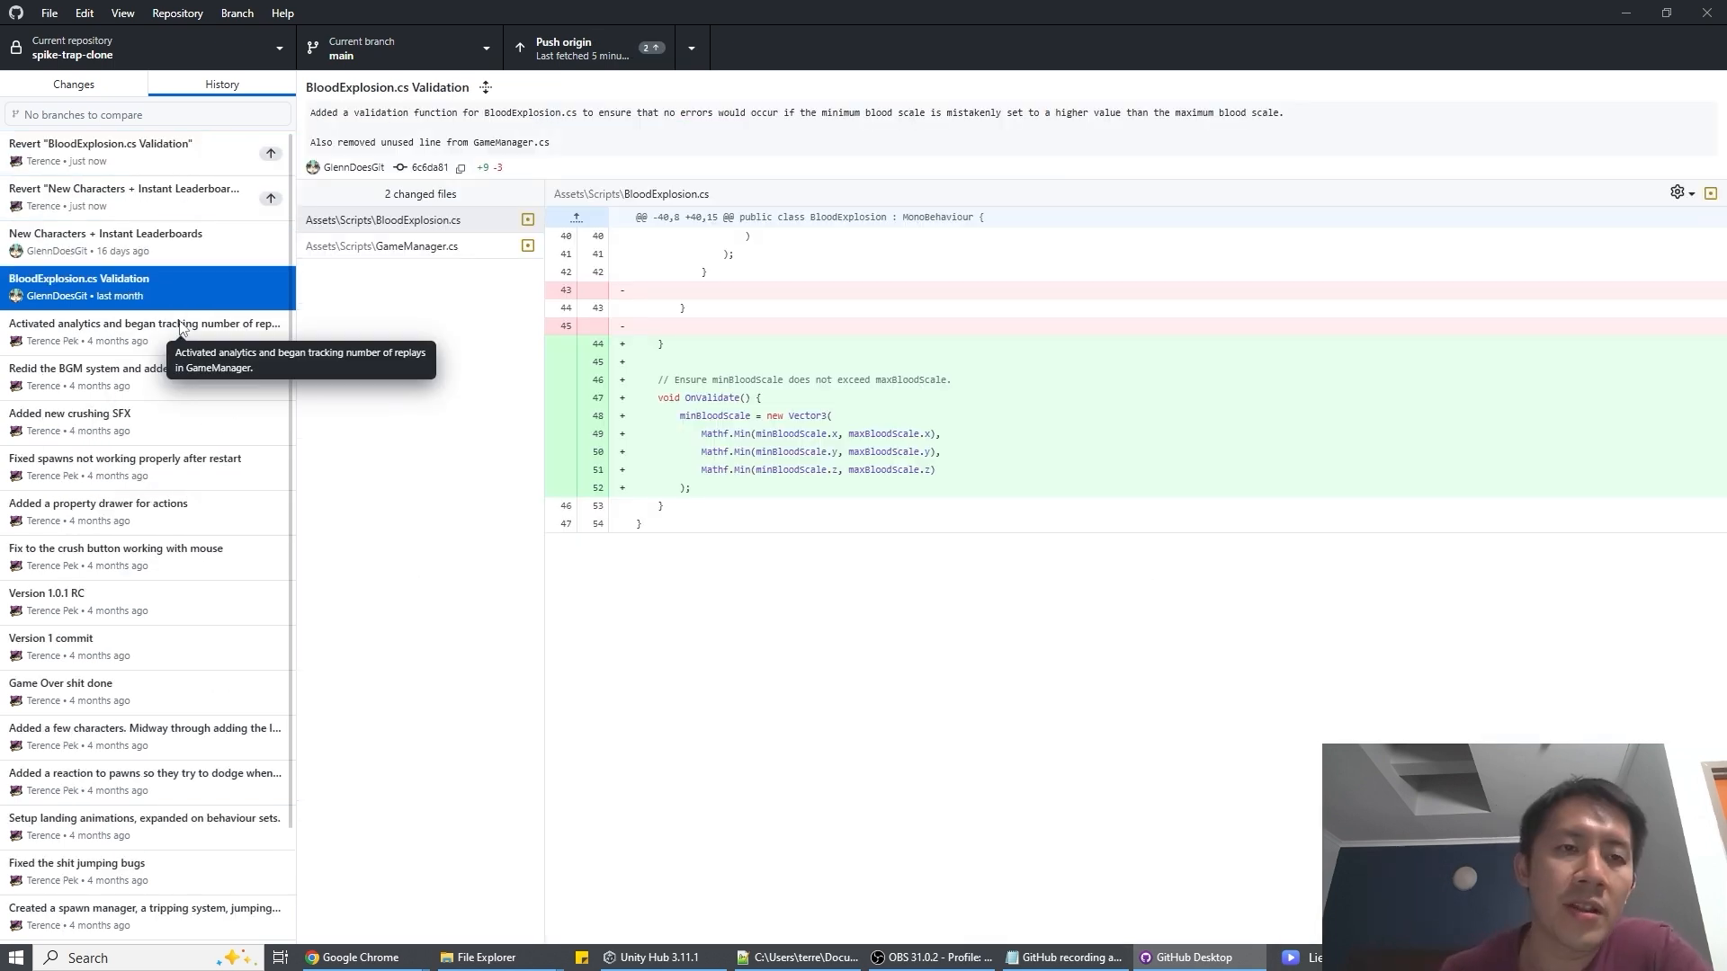
pyautogui.moveTo(120, 198)
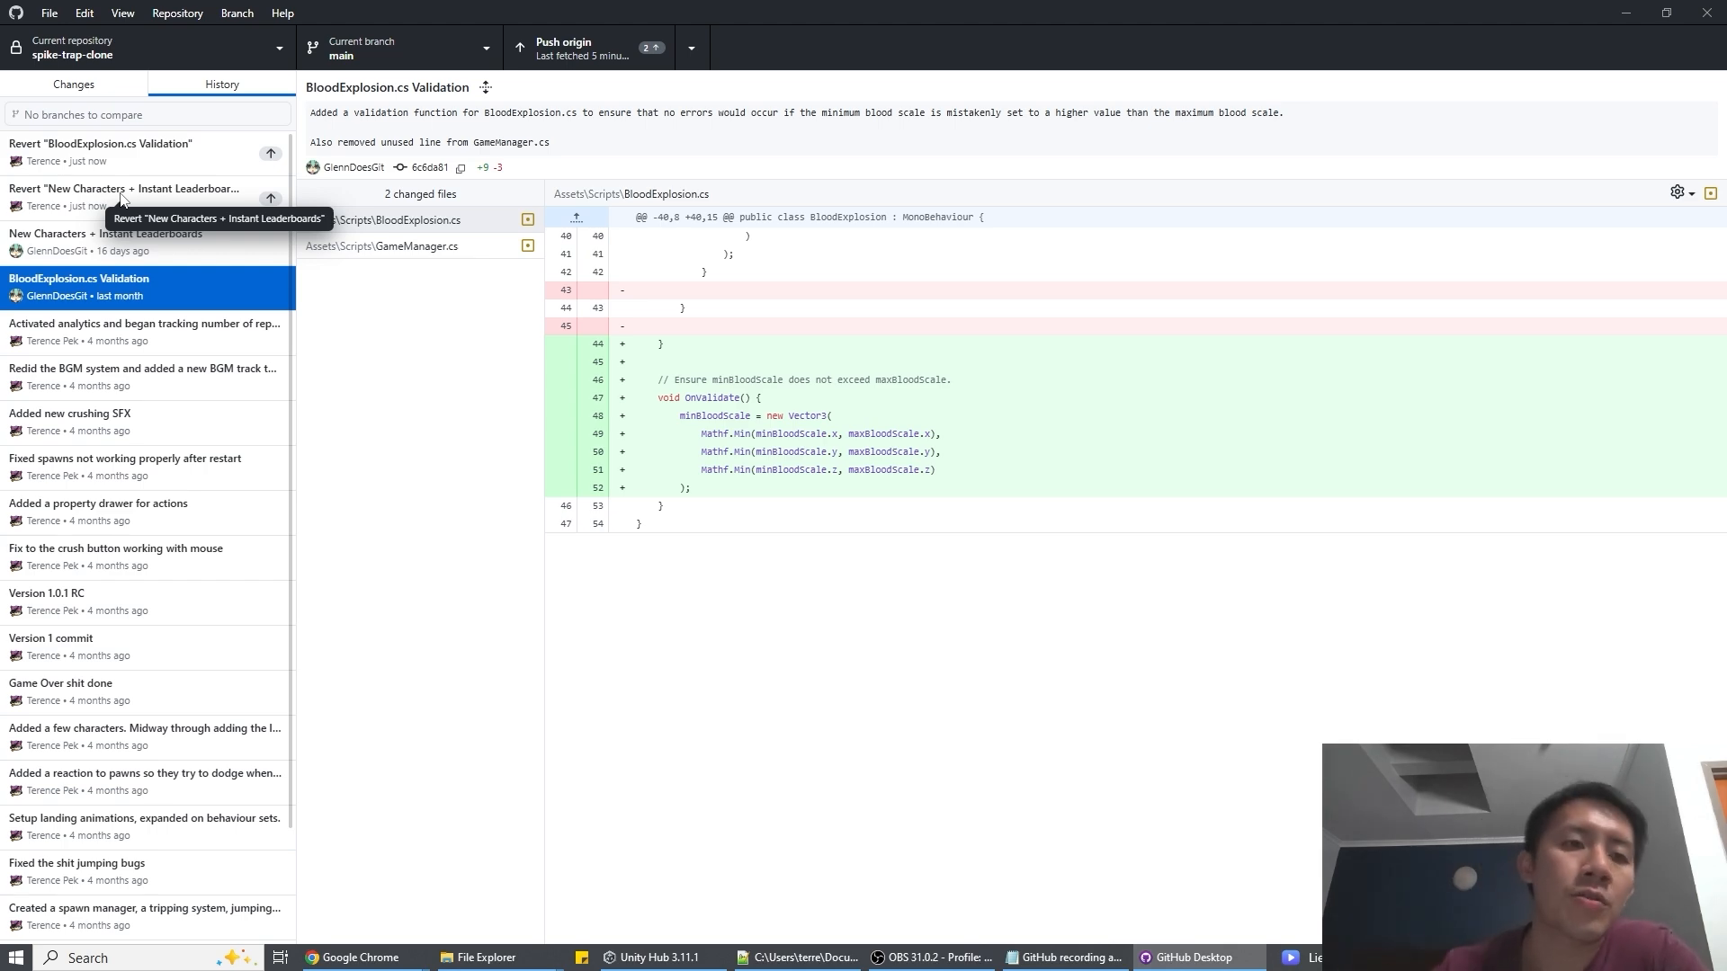
pyautogui.moveTo(159, 263)
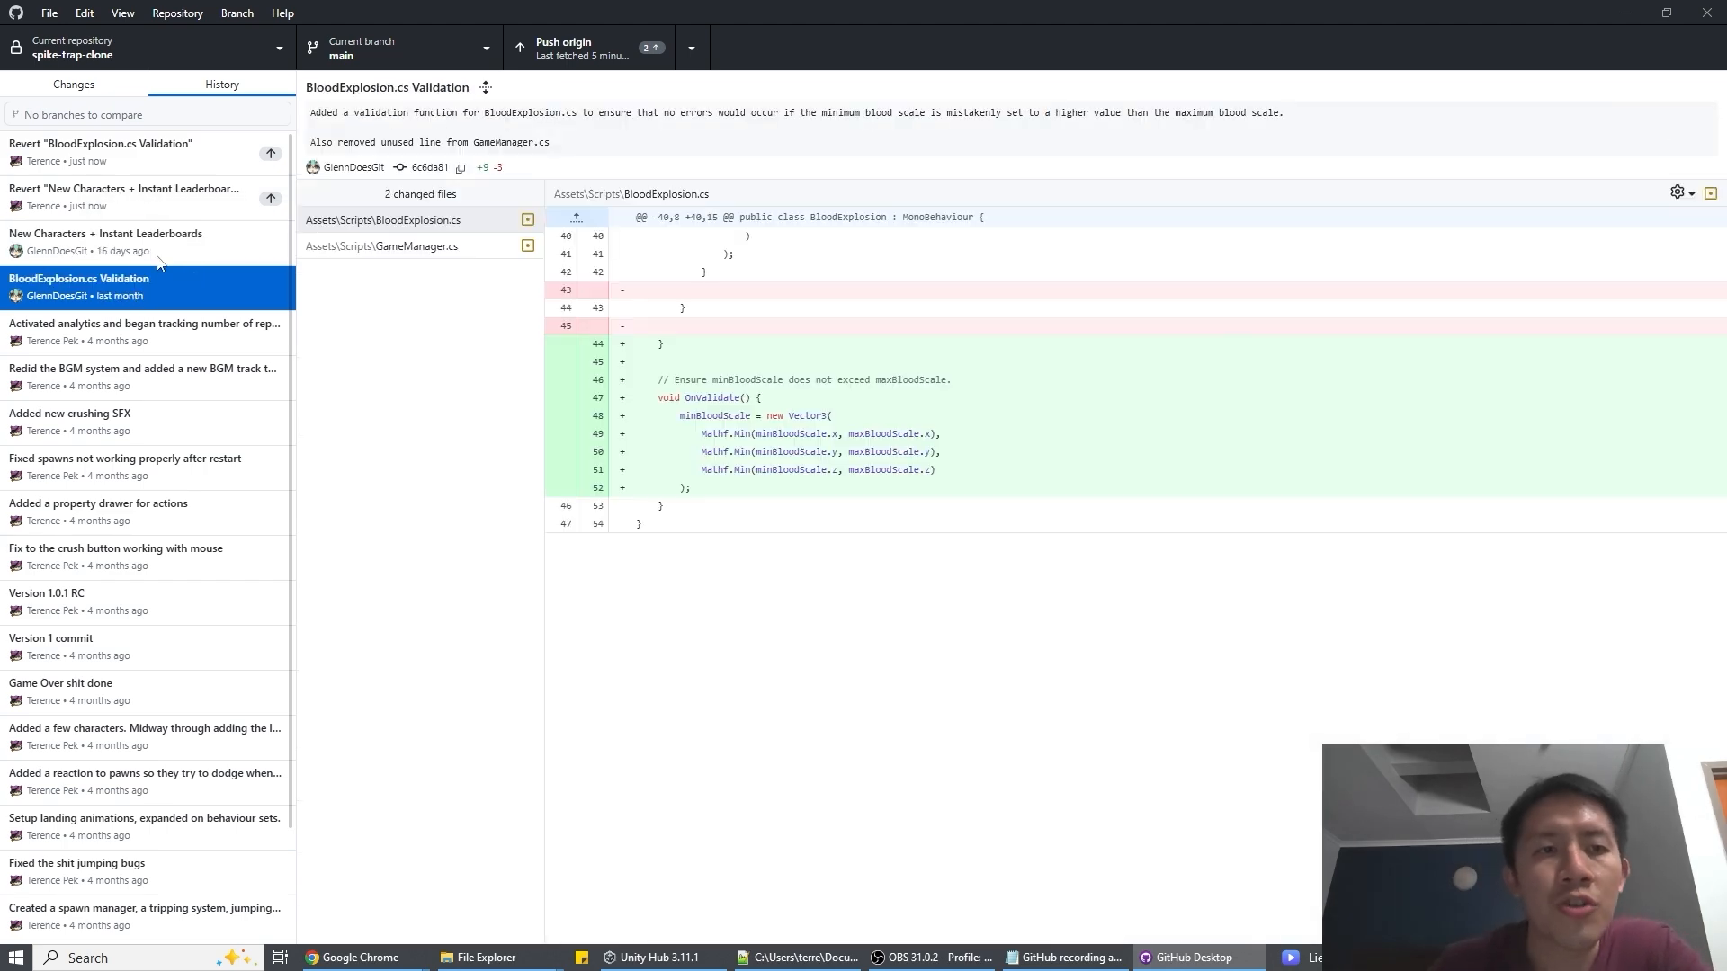
pyautogui.rightClick(105, 232)
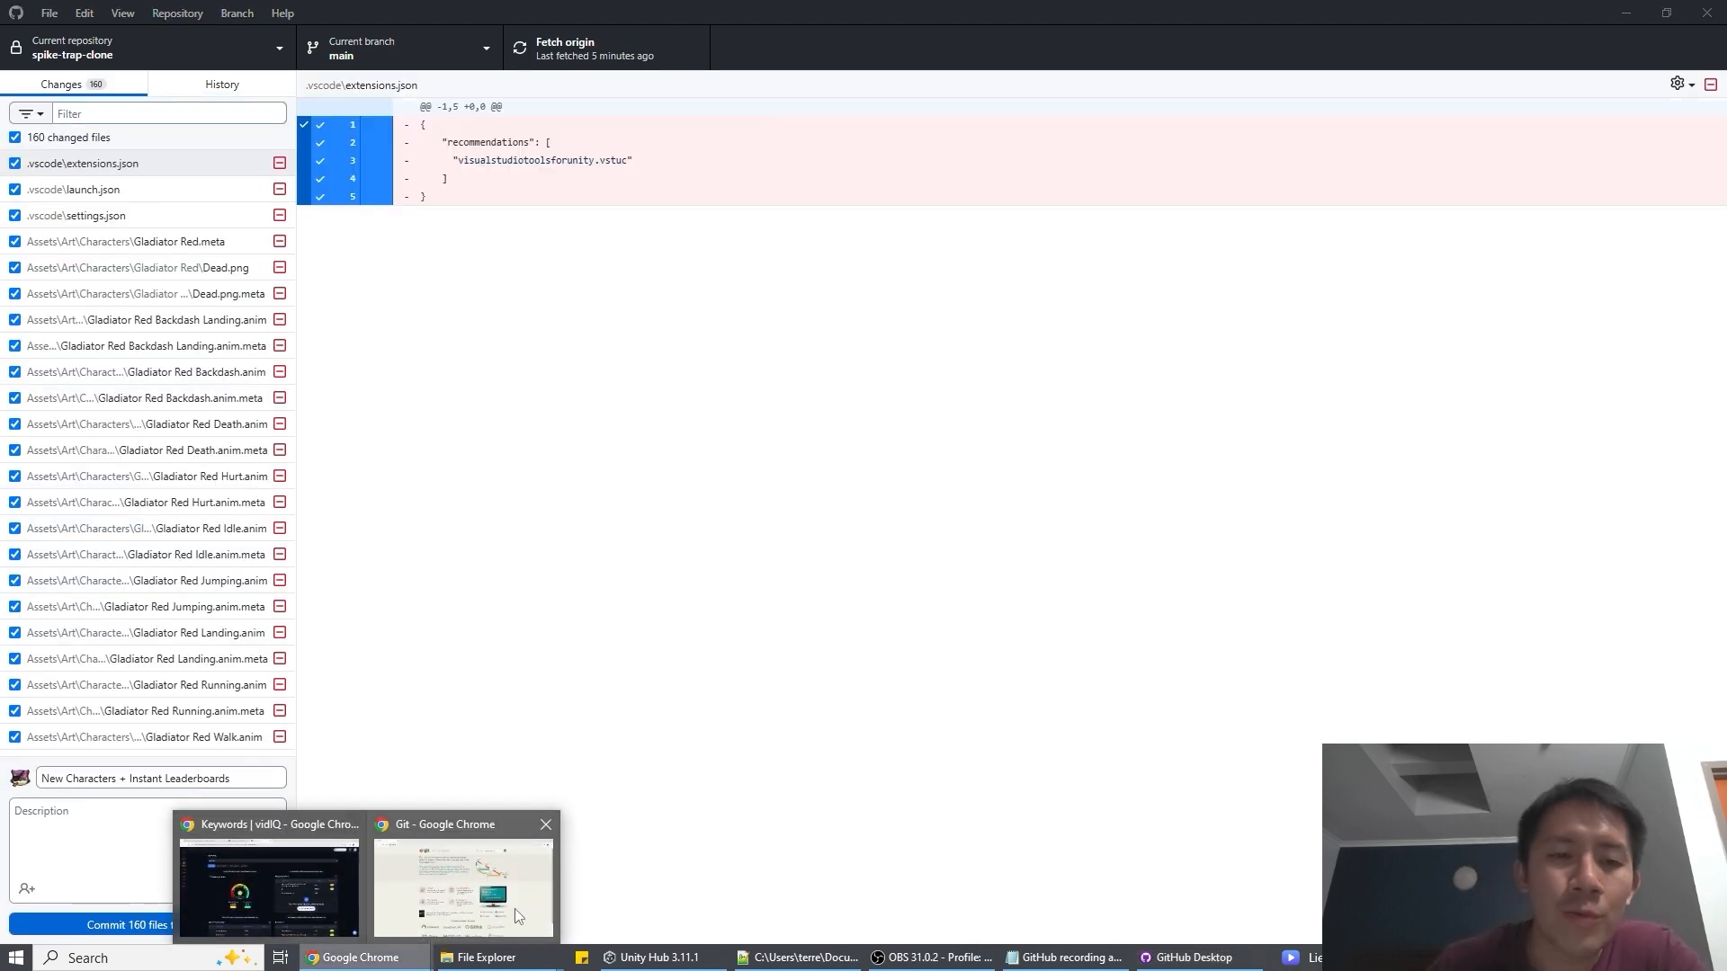
pyautogui.click(462, 886)
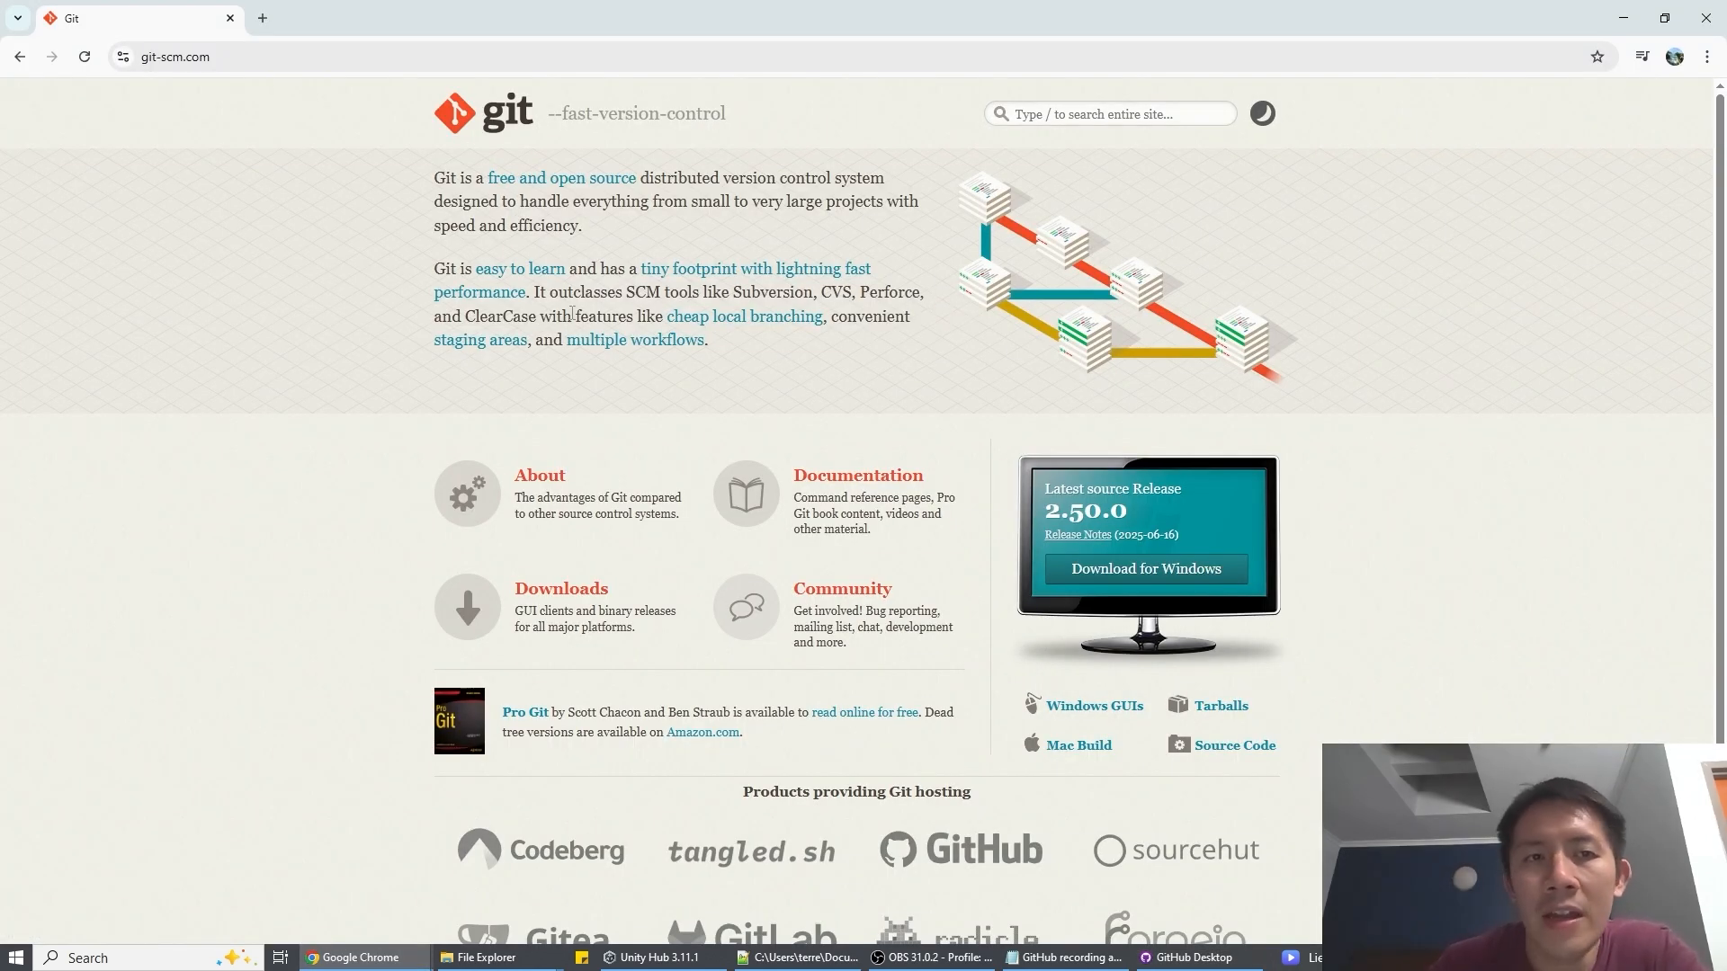
pyautogui.moveTo(539, 414)
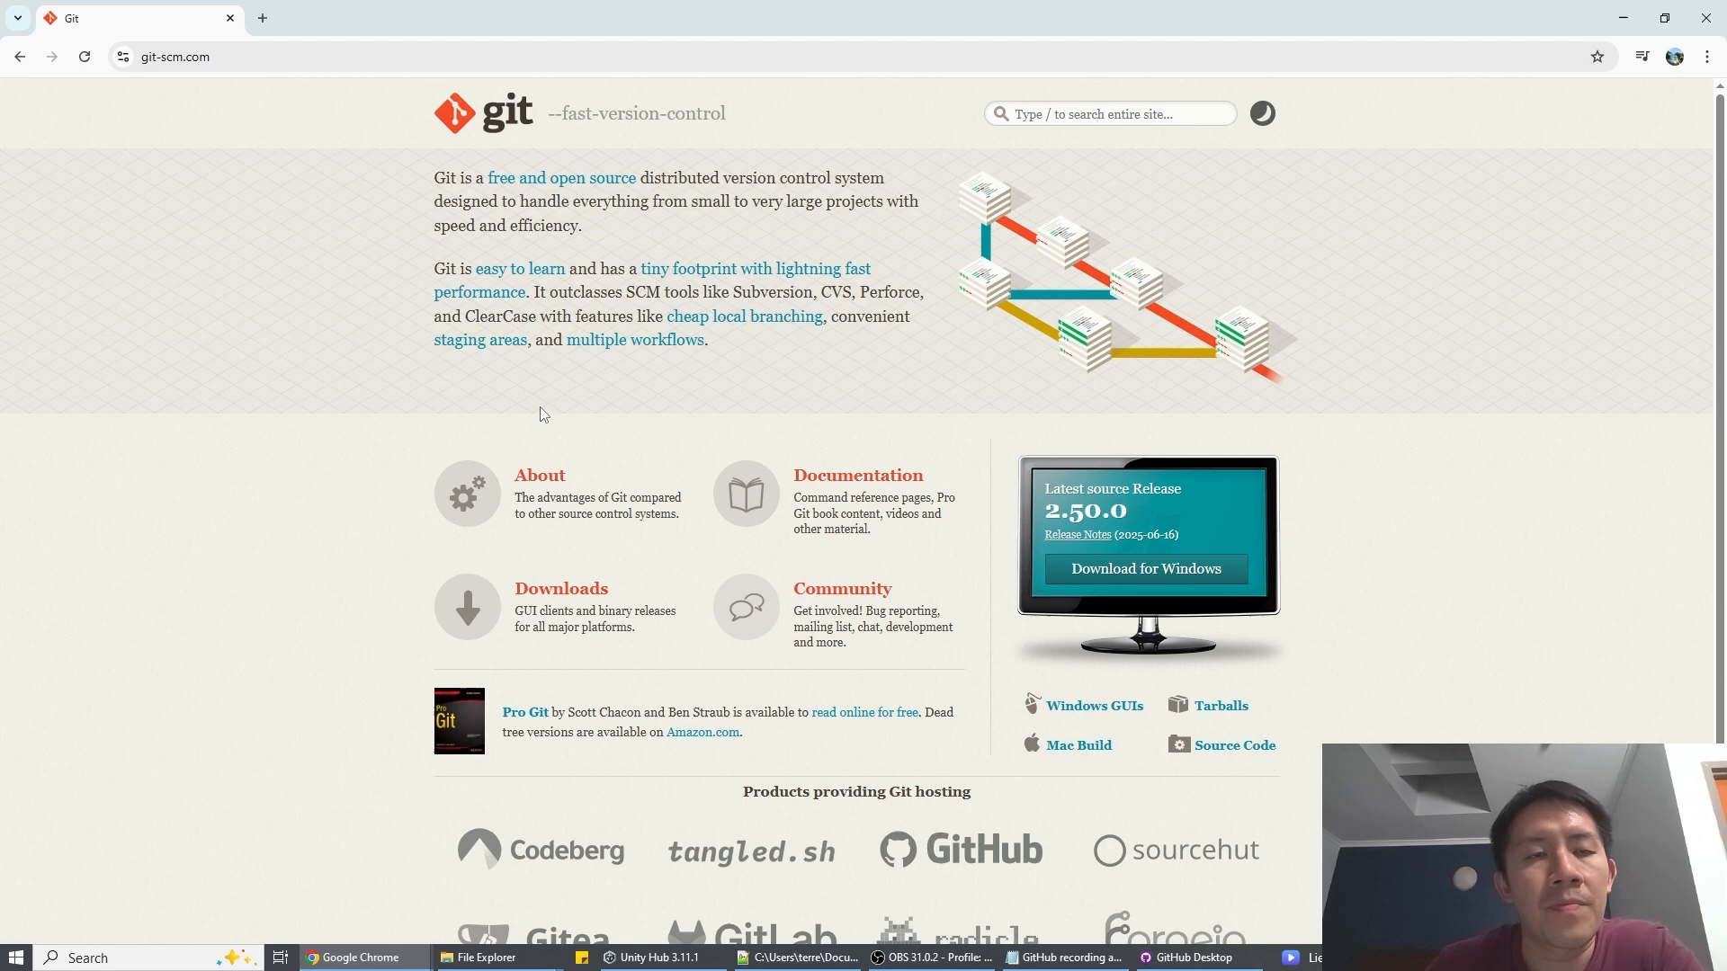
pyautogui.moveTo(487, 955)
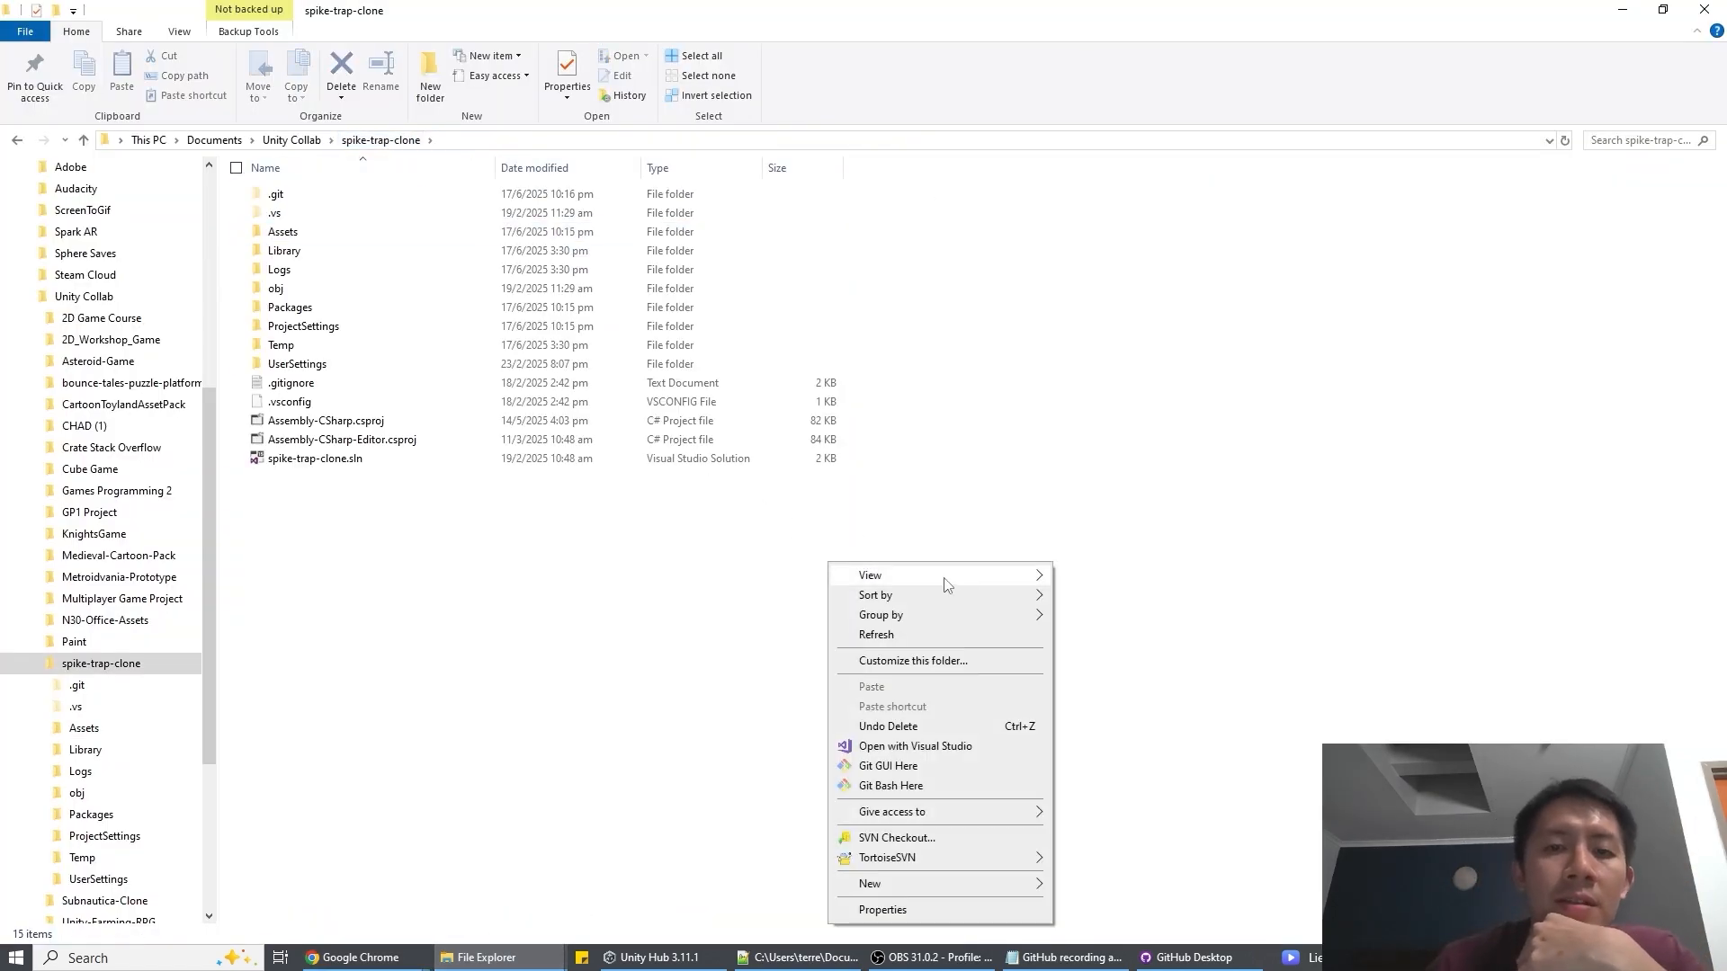
pyautogui.moveTo(891, 786)
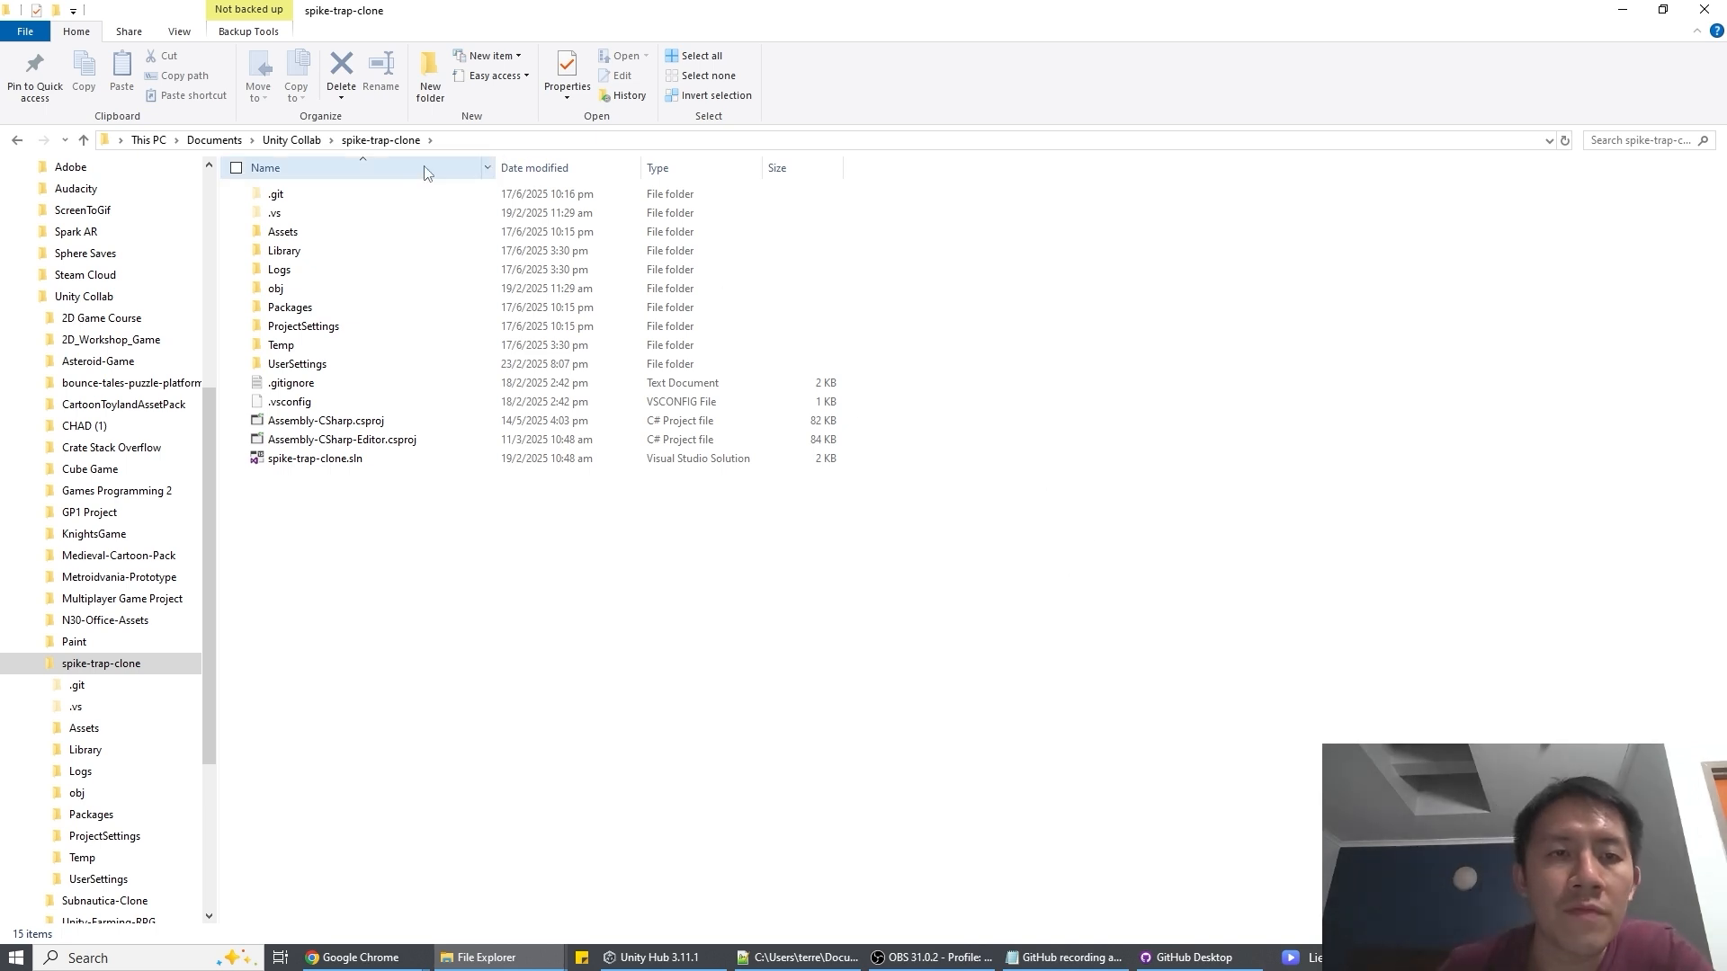
# - Select the hidden .git folder inside the spike-trap-clone project folder
pyautogui.click(276, 195)
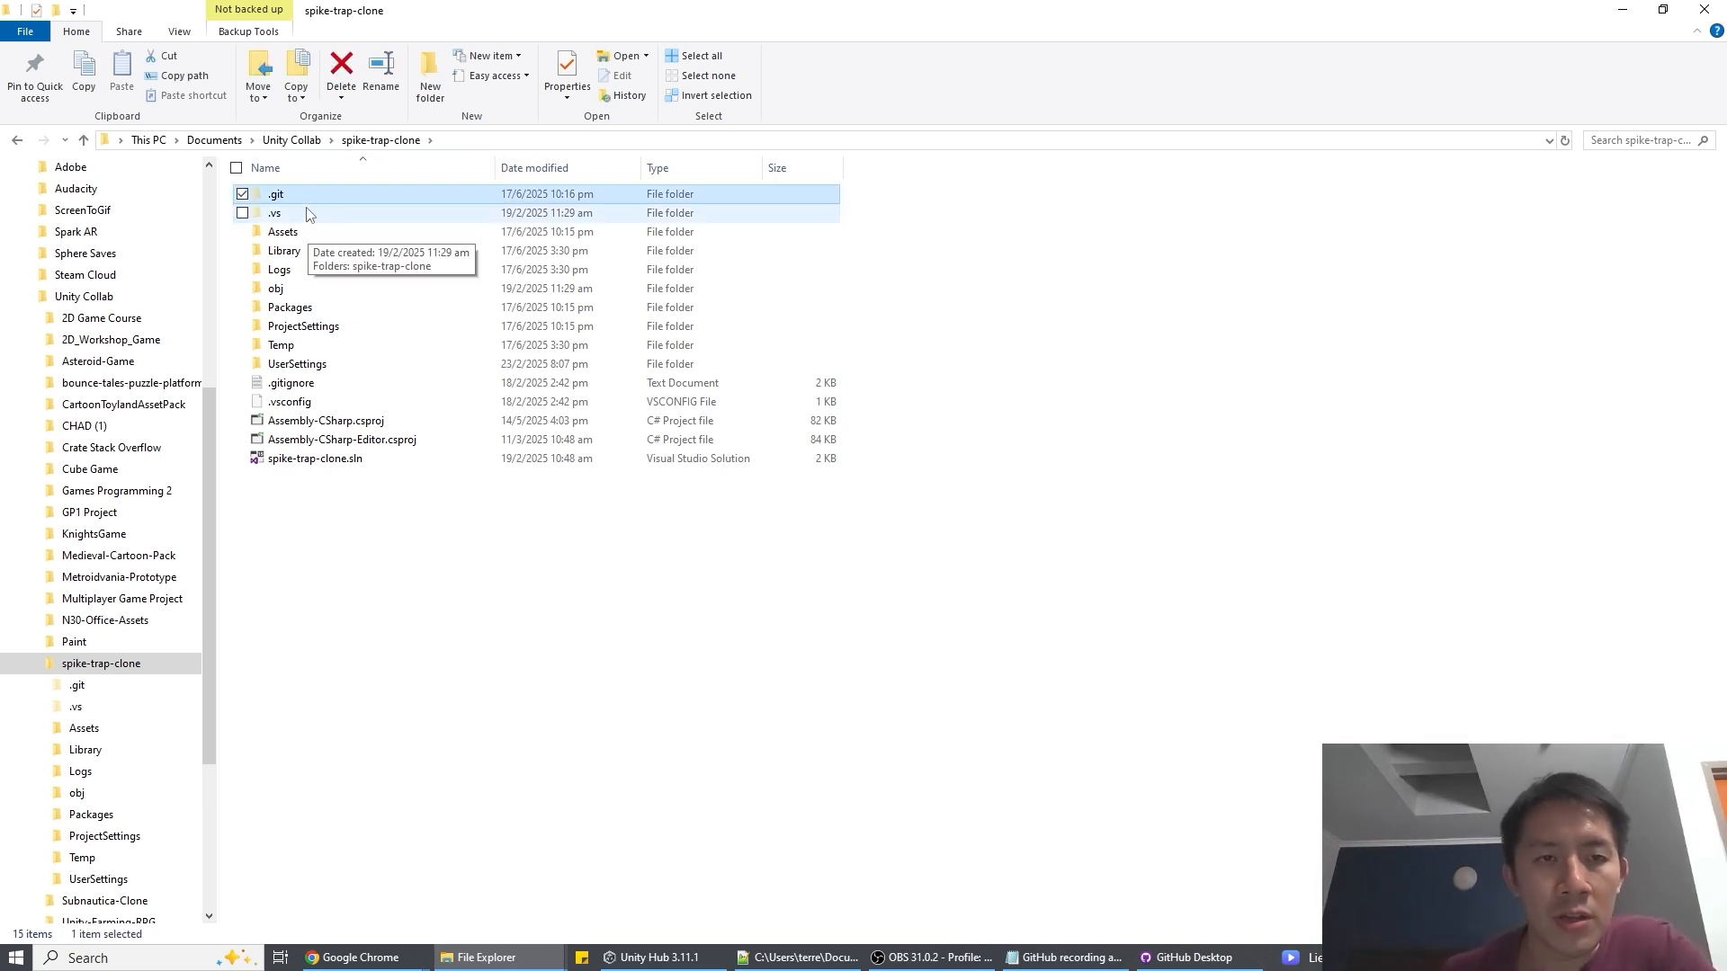
pyautogui.moveTo(335, 270)
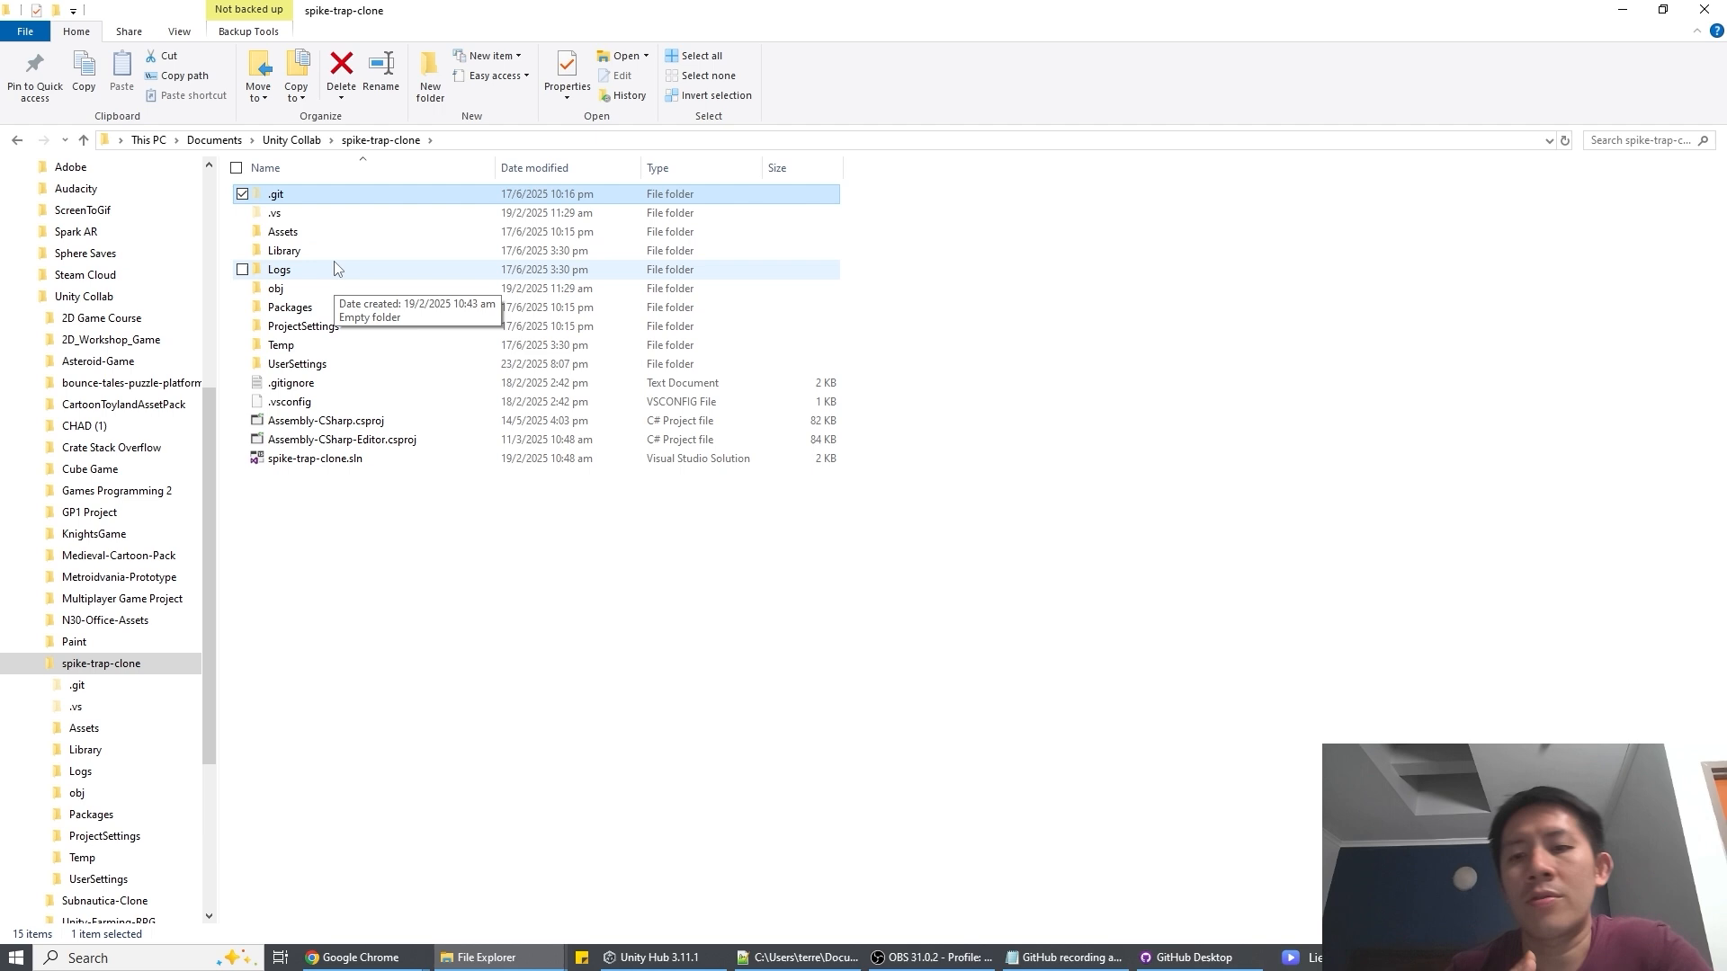
pyautogui.moveTo(736, 650)
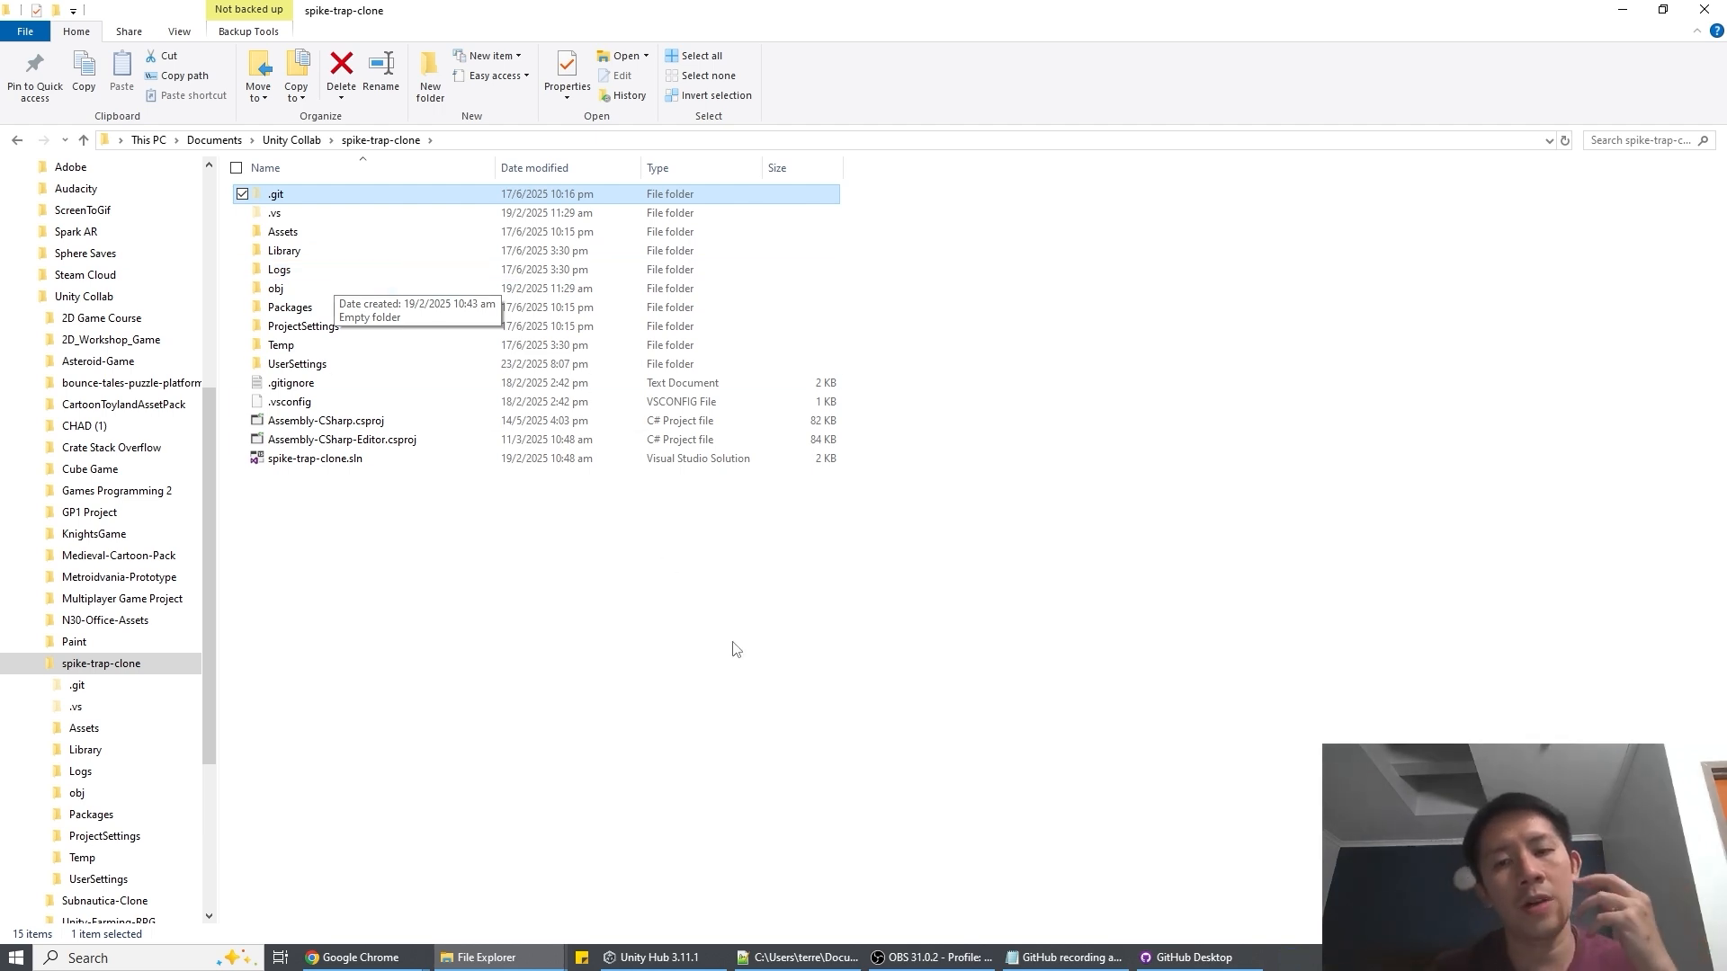